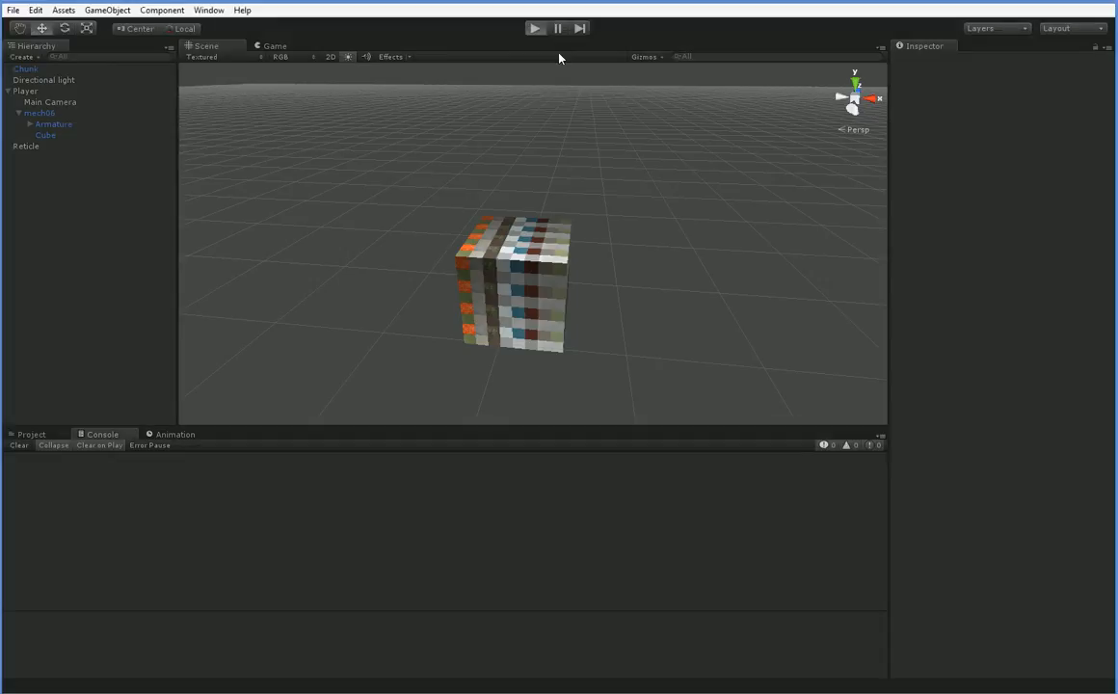
Play-test the game briefly, then stop it.
left_click(535, 27)
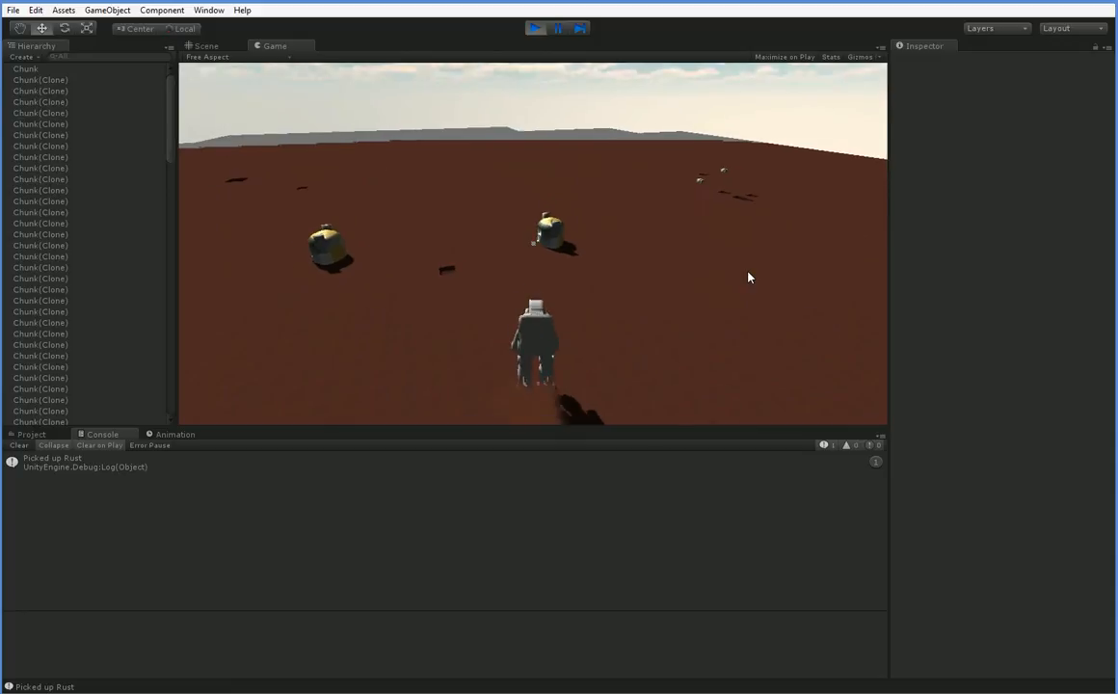
left_click(537, 27)
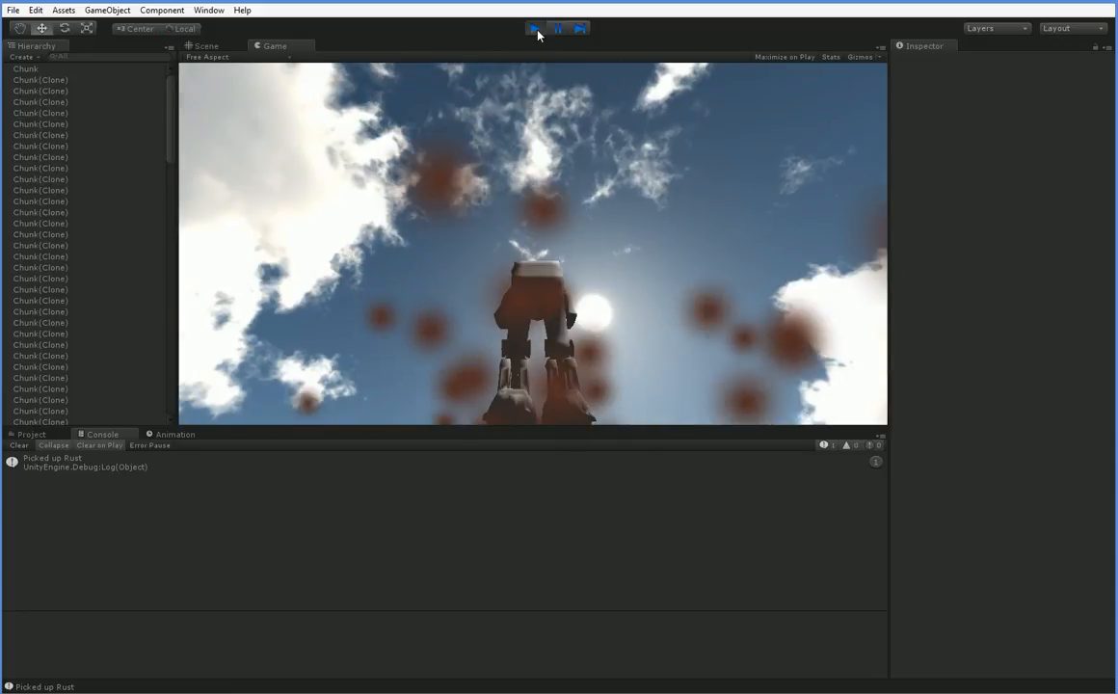
left_click(535, 27)
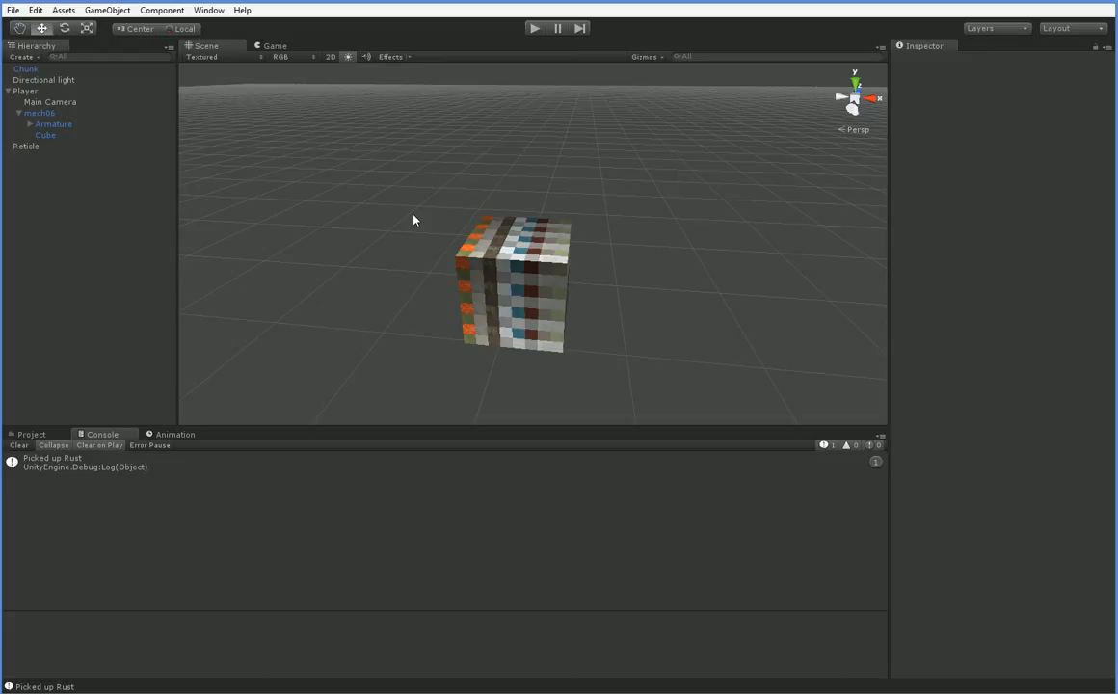
mouse_move(415, 216)
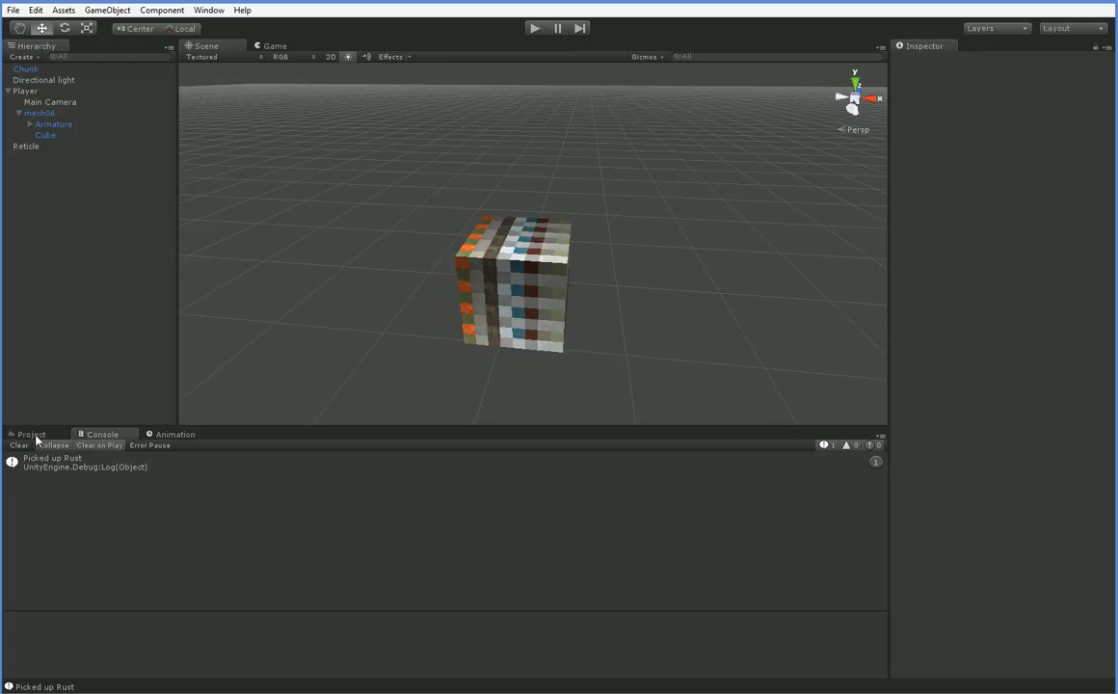
Select DropDepot1 in SpaceInventory and add a user layer named 'Menu'.
left_click(30, 434)
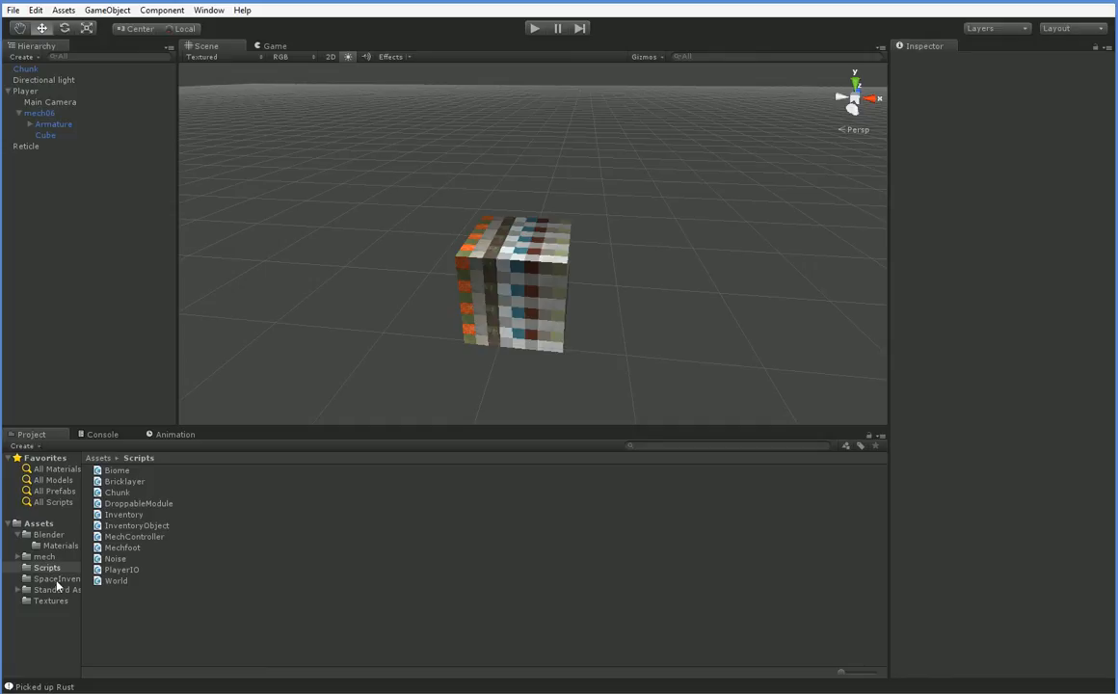
left_click(57, 579)
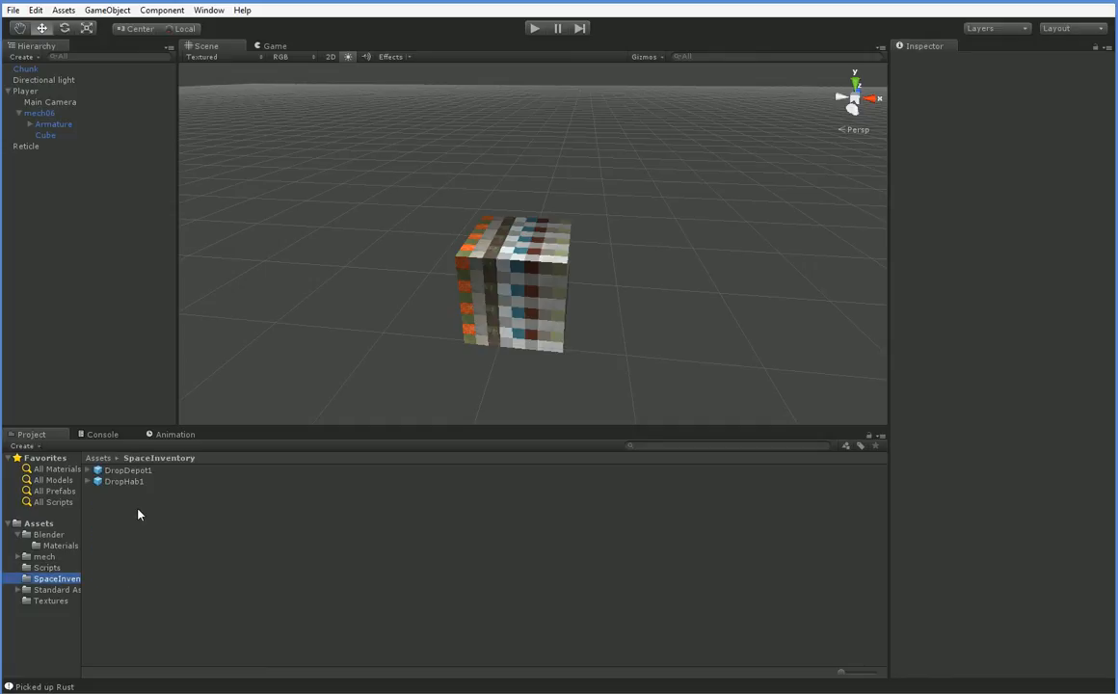
left_click(128, 471)
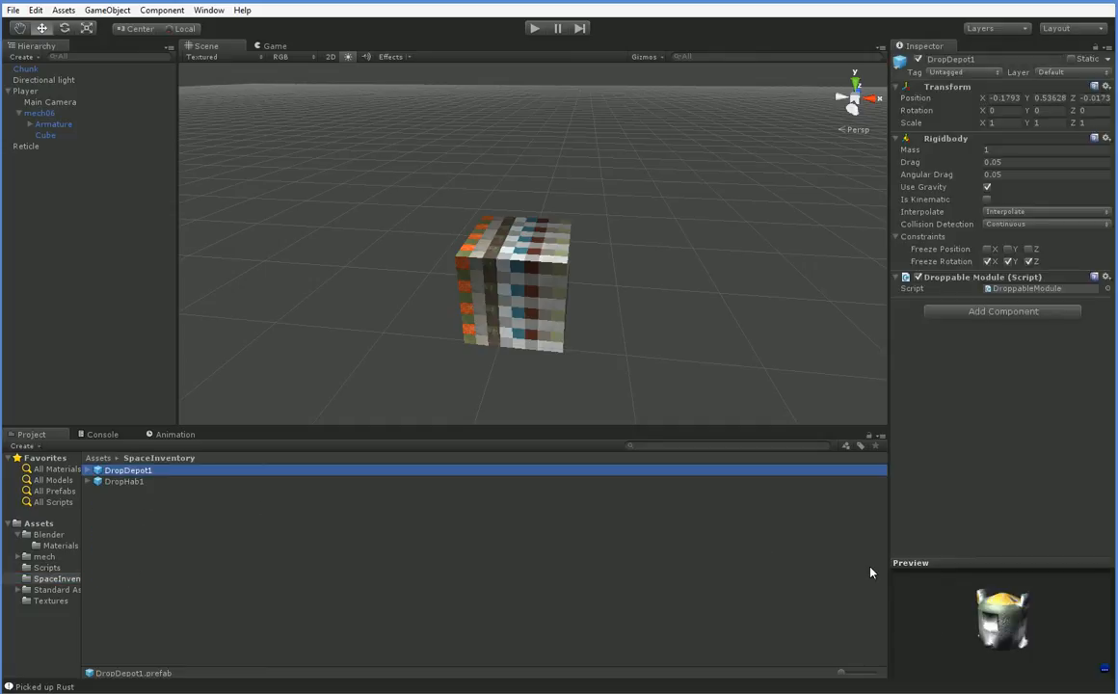
left_click(1065, 73)
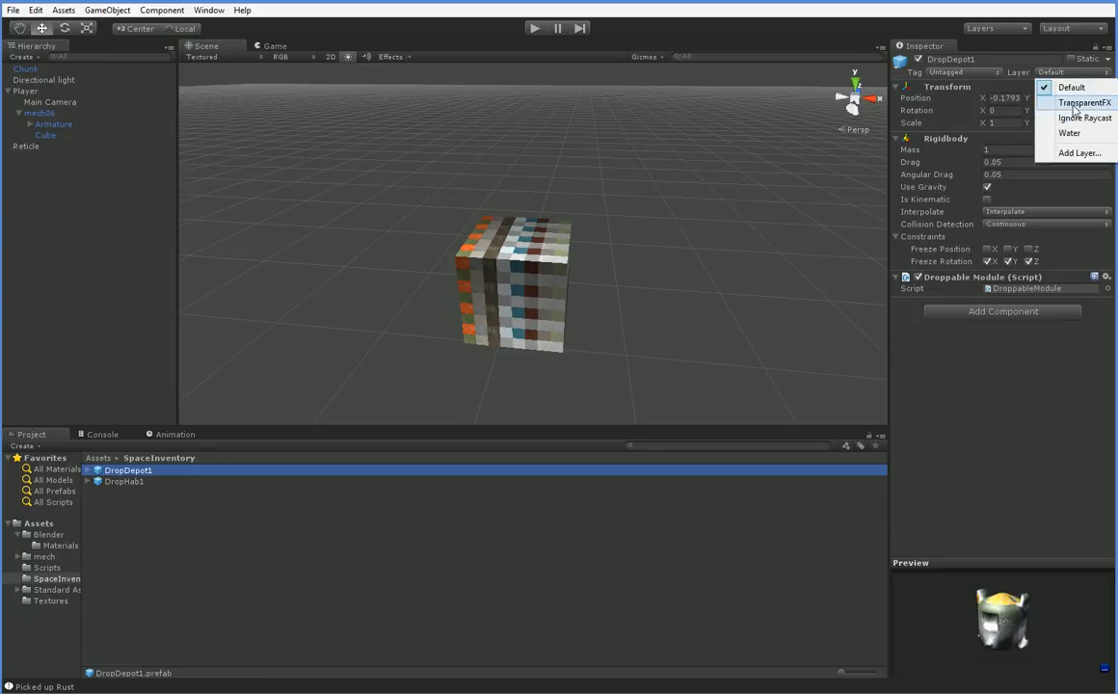
mouse_move(1076, 154)
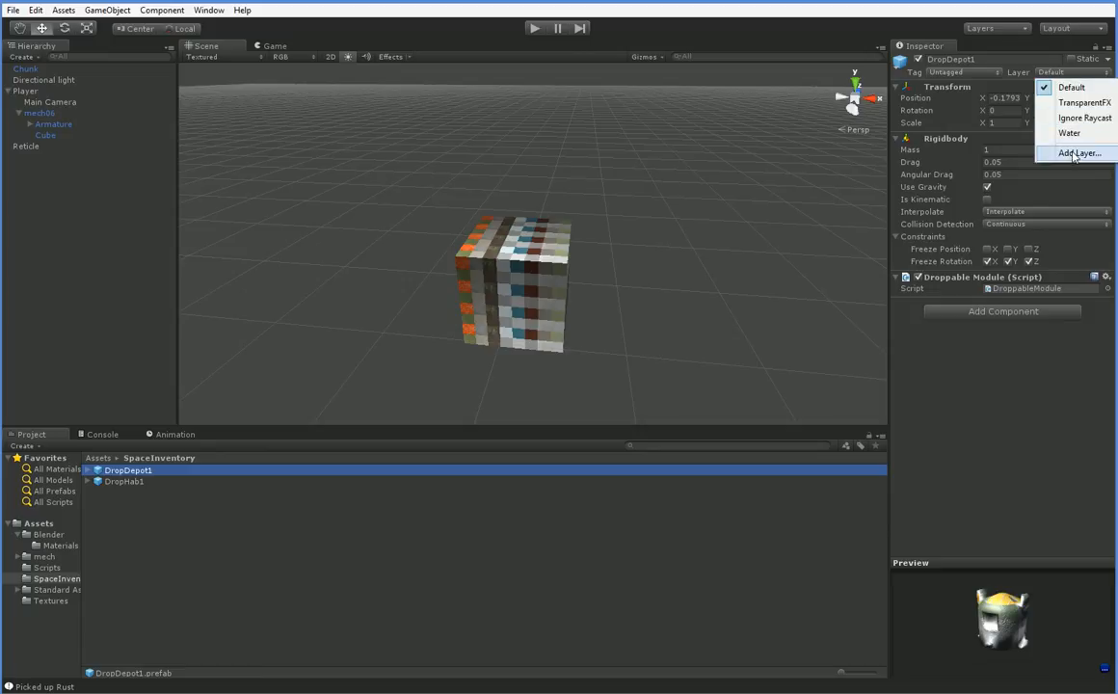
left_click(1078, 153)
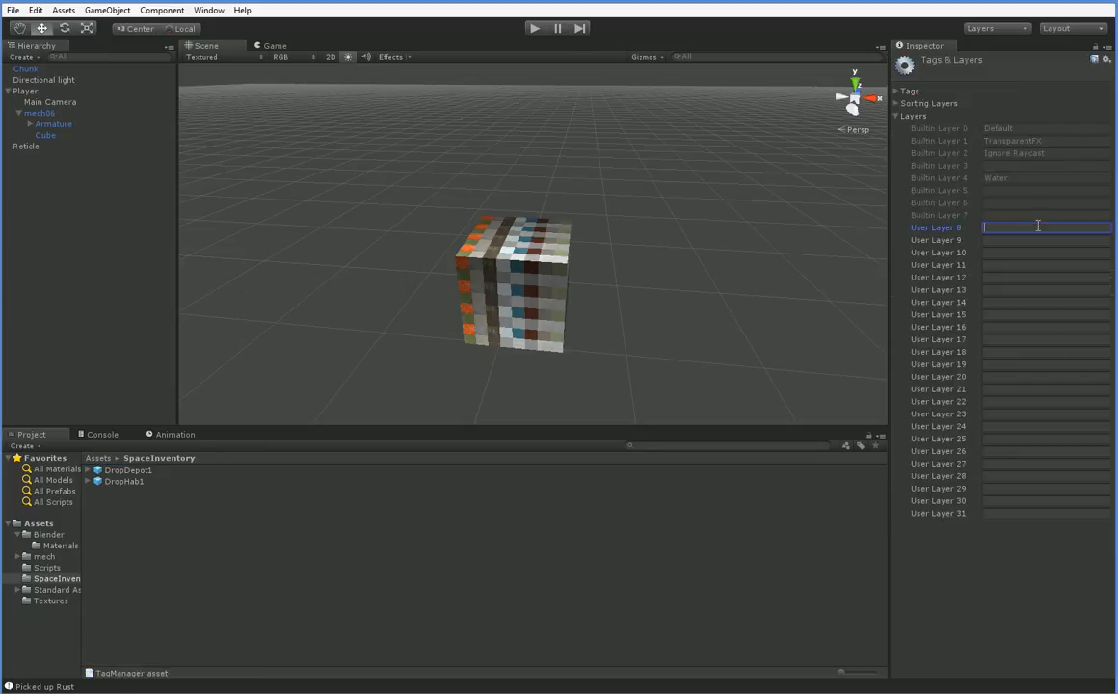
type("Menu")
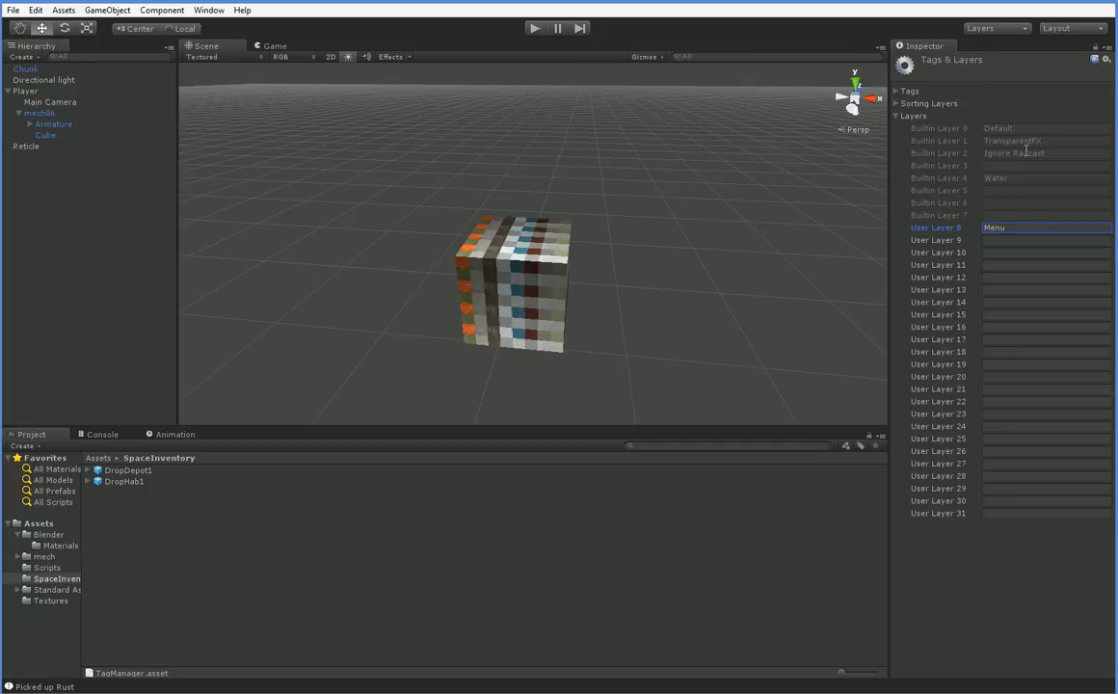
left_click(895, 116)
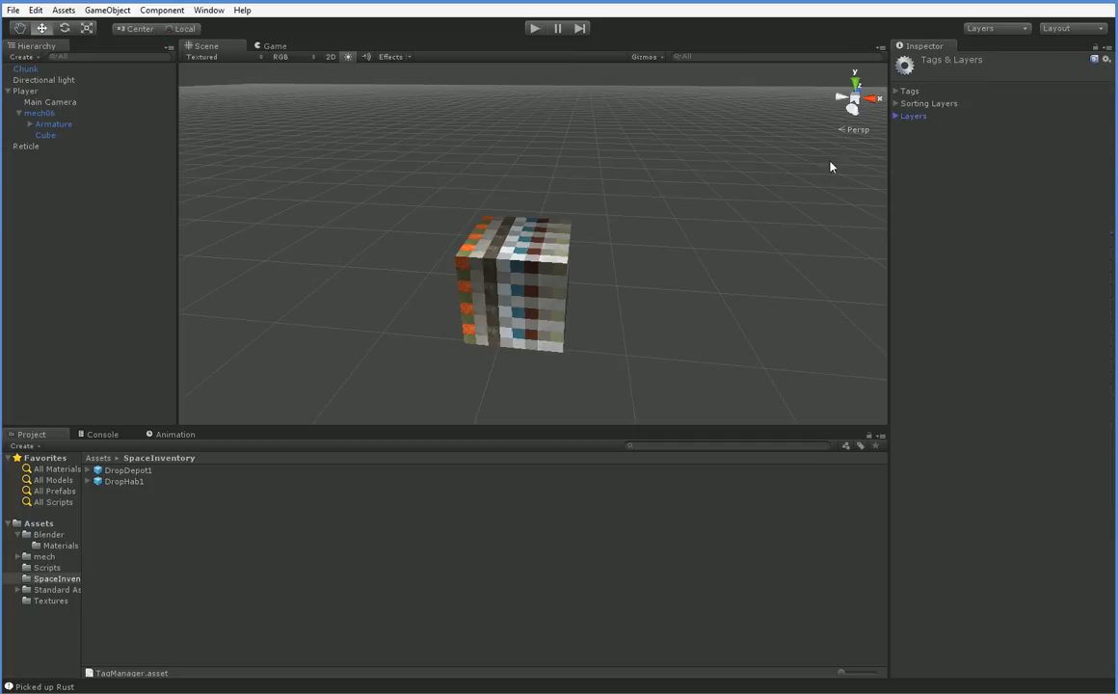
left_click(913, 116)
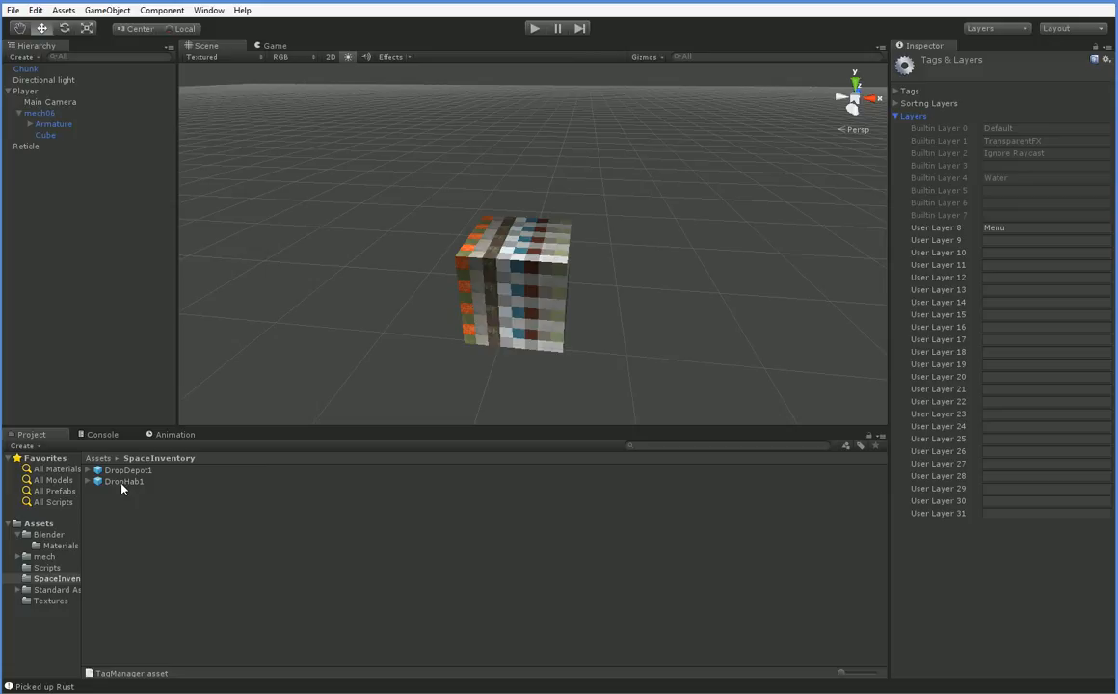
mouse_move(115, 491)
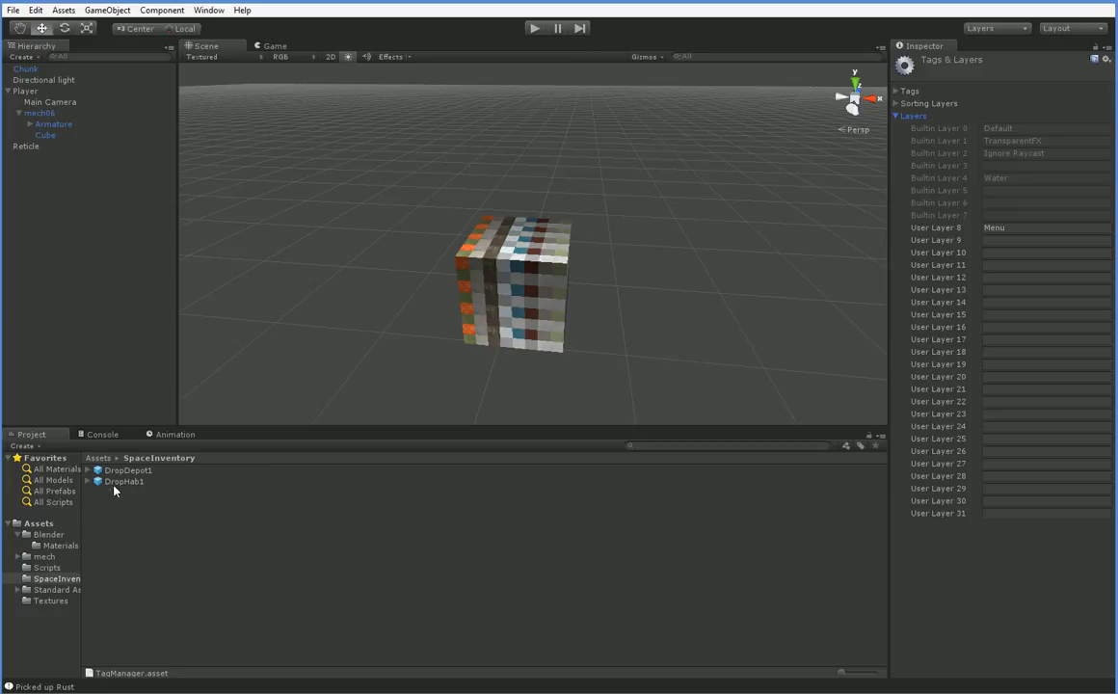
mouse_move(101, 521)
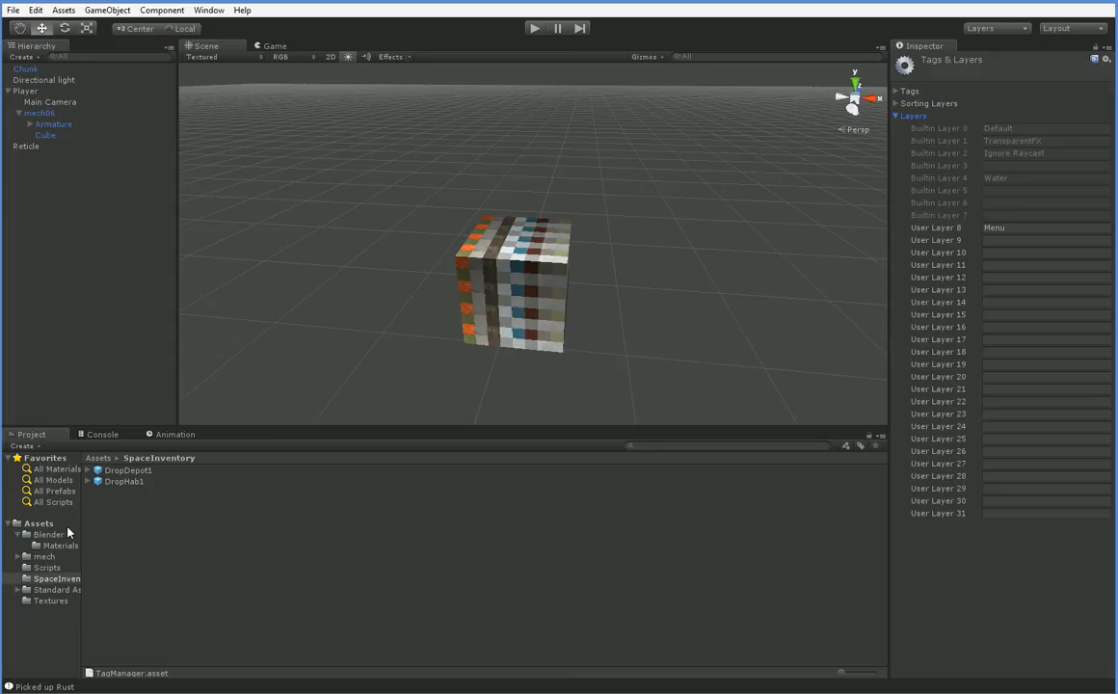
mouse_move(67, 534)
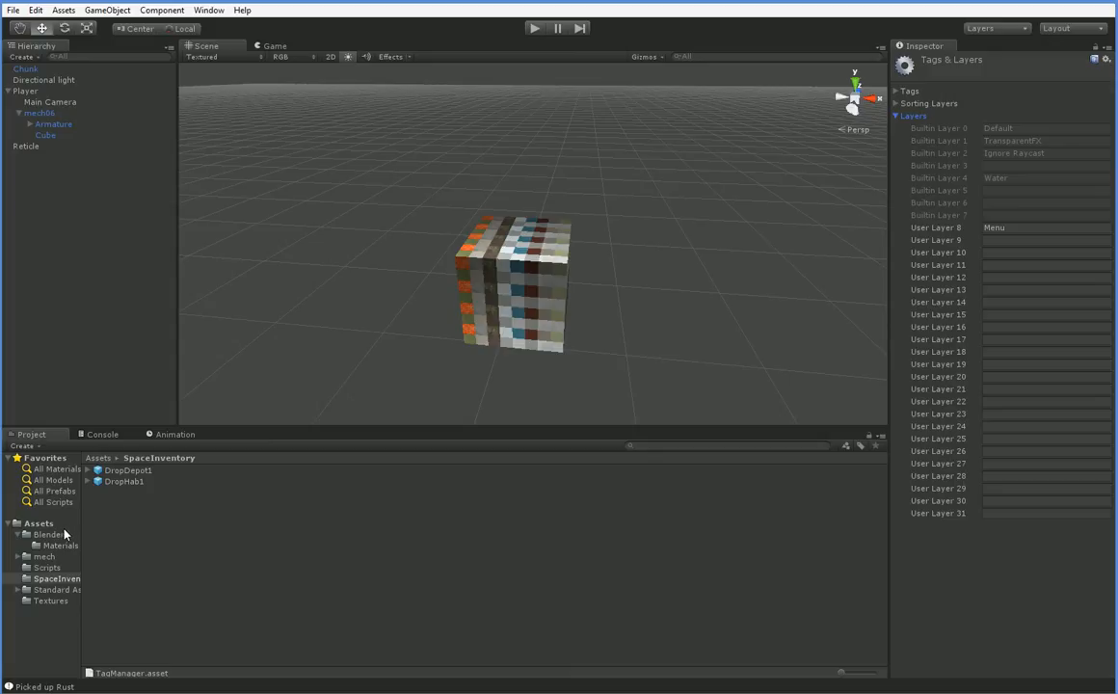
mouse_move(56, 562)
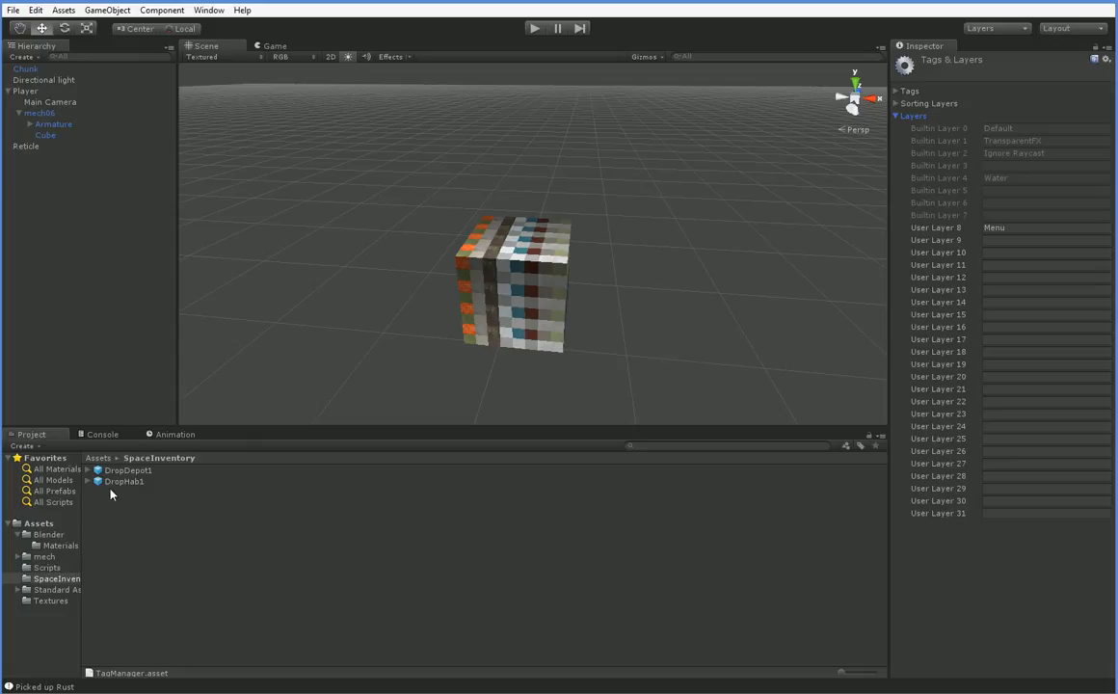
Put DropHab1 and DropDepot1, including children, on the Menu layer.
left_click(124, 482)
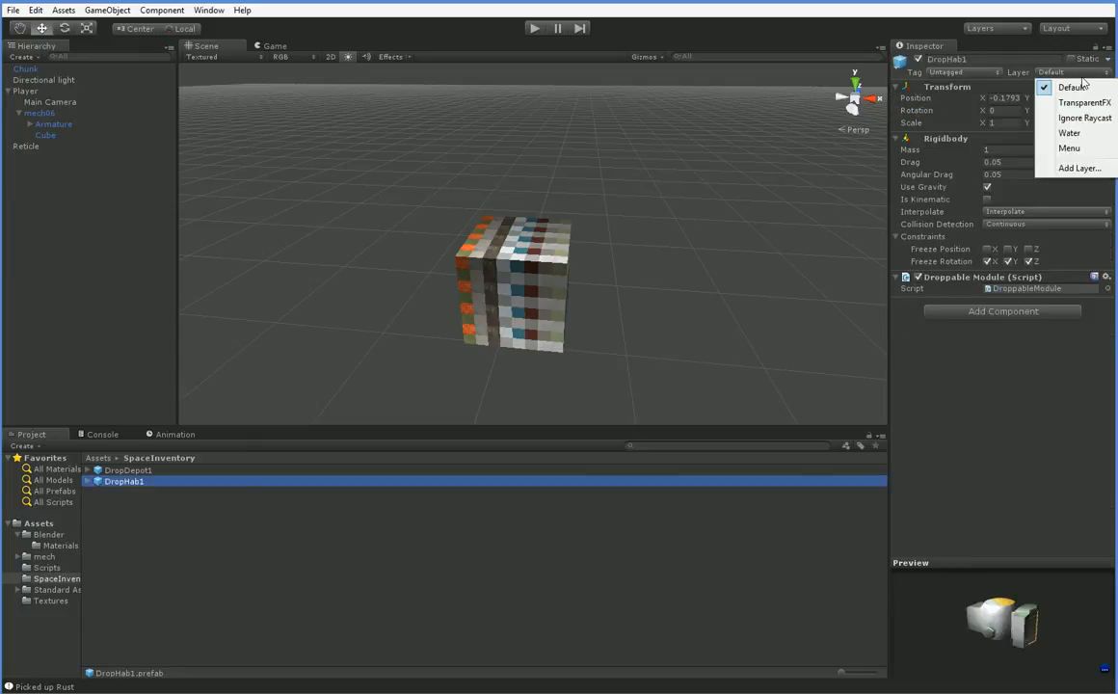
left_click(1069, 148)
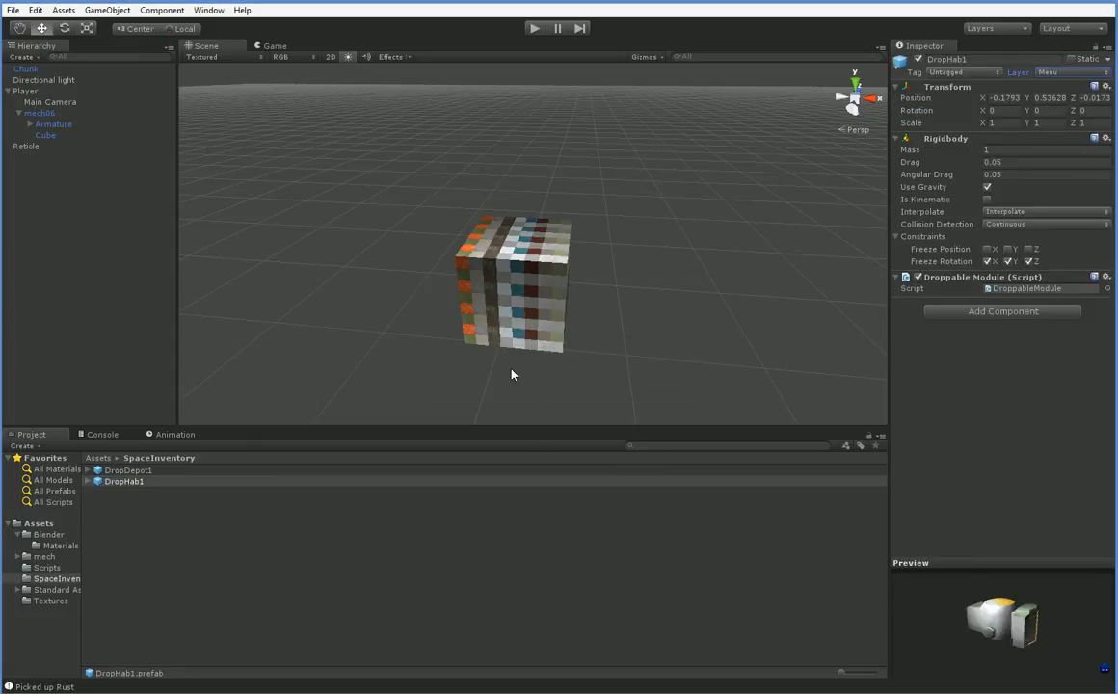
left_click(128, 470)
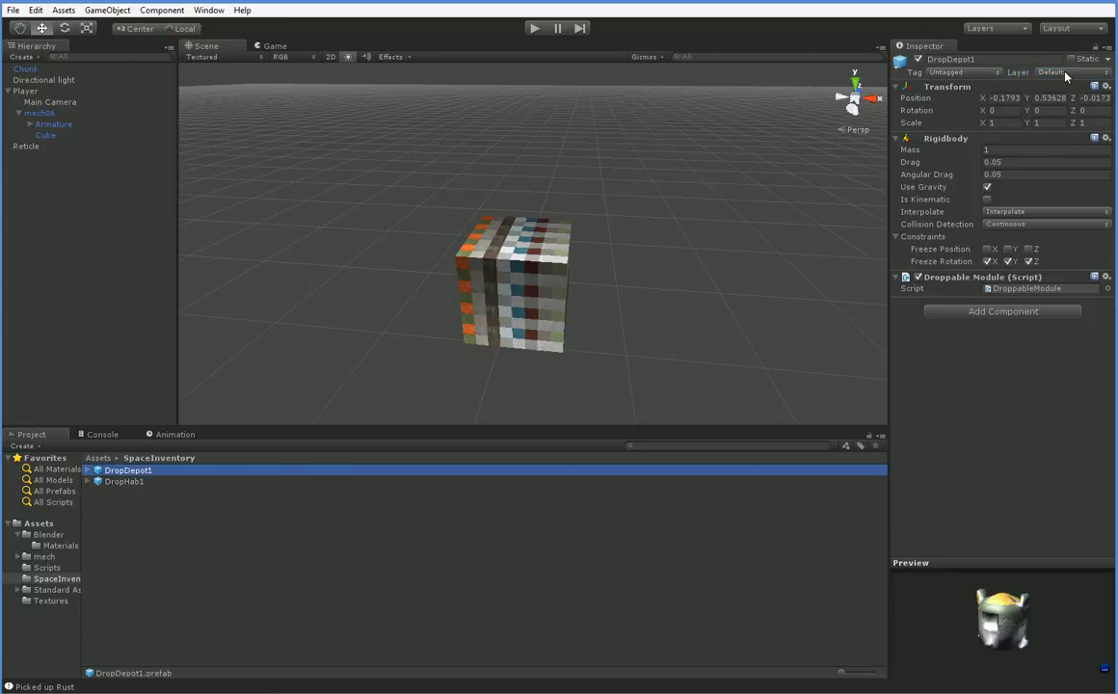
left_click(1051, 73)
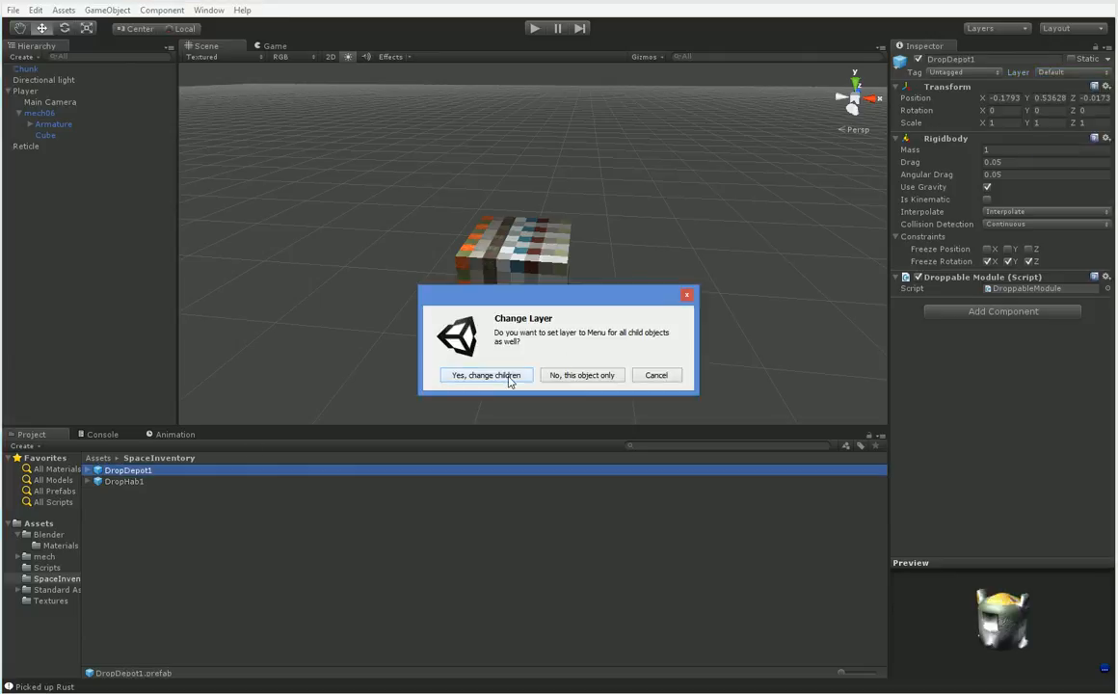
left_click(485, 375)
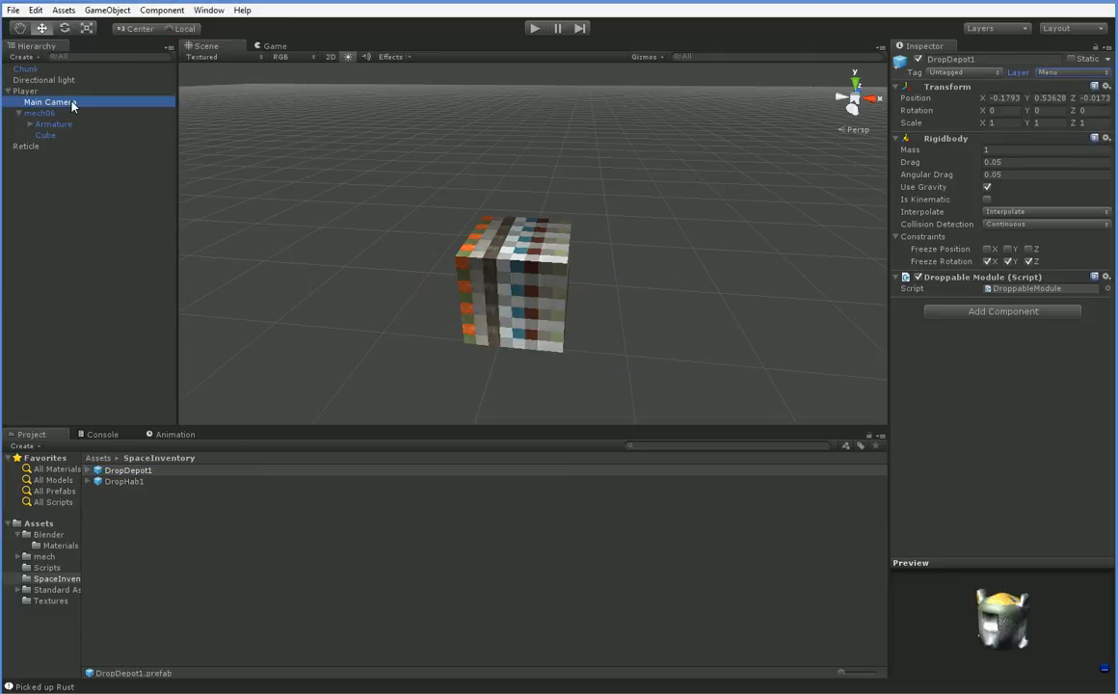
Untick Menu in the Main Camera's culling mask and start Play.
left_click(50, 101)
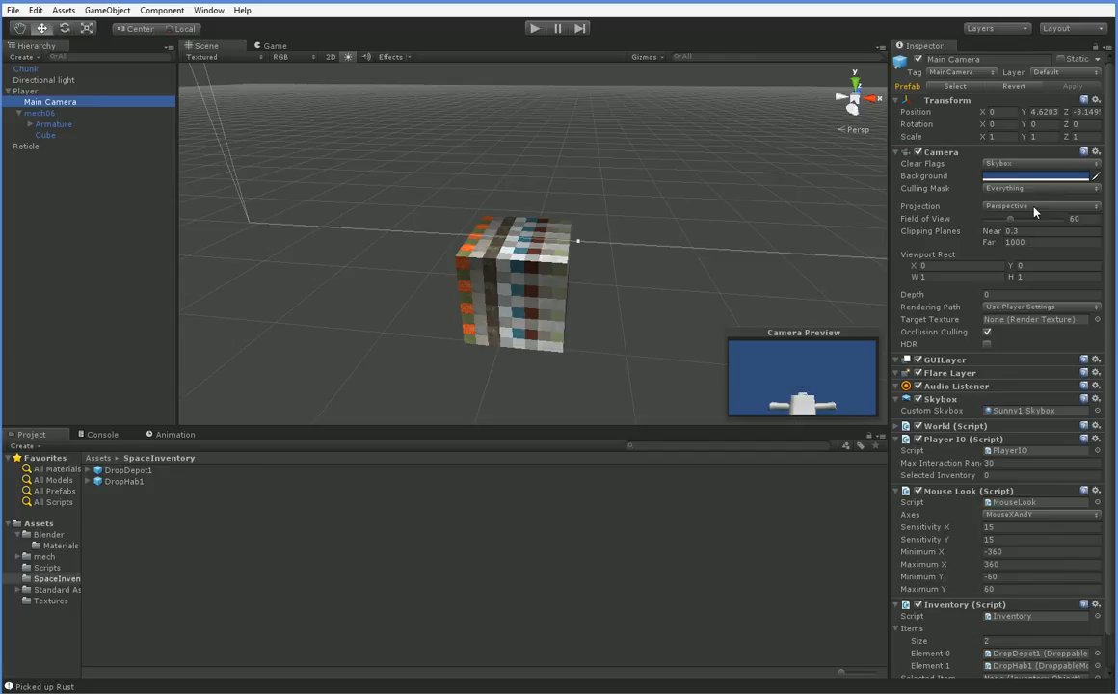
left_click(1040, 188)
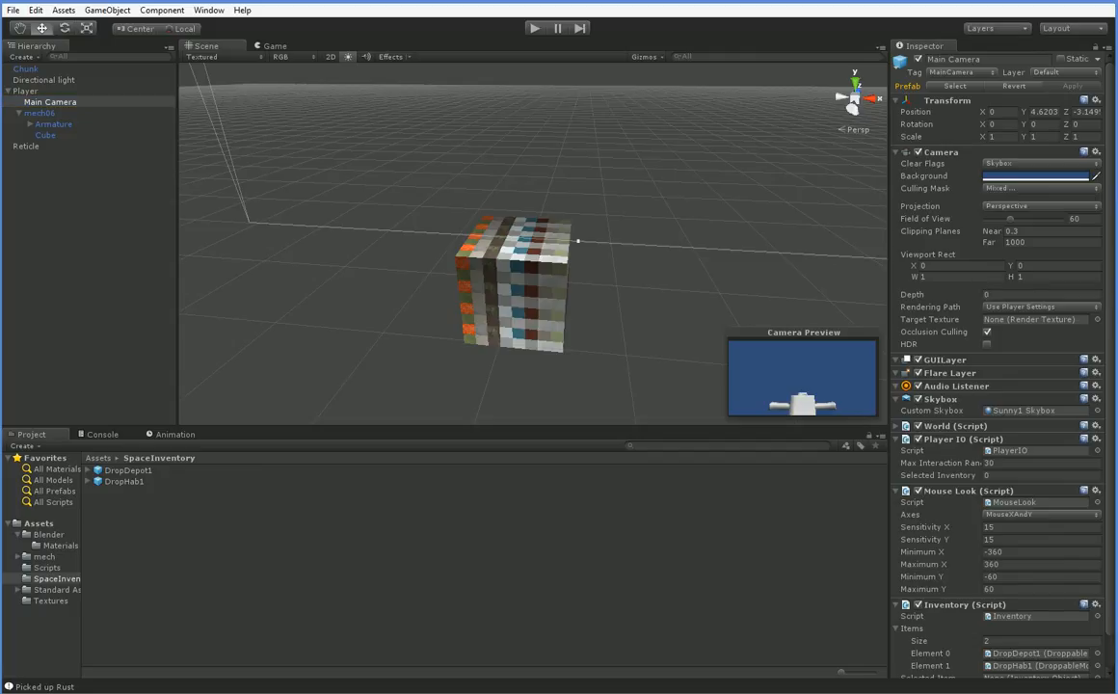
left_click(535, 27)
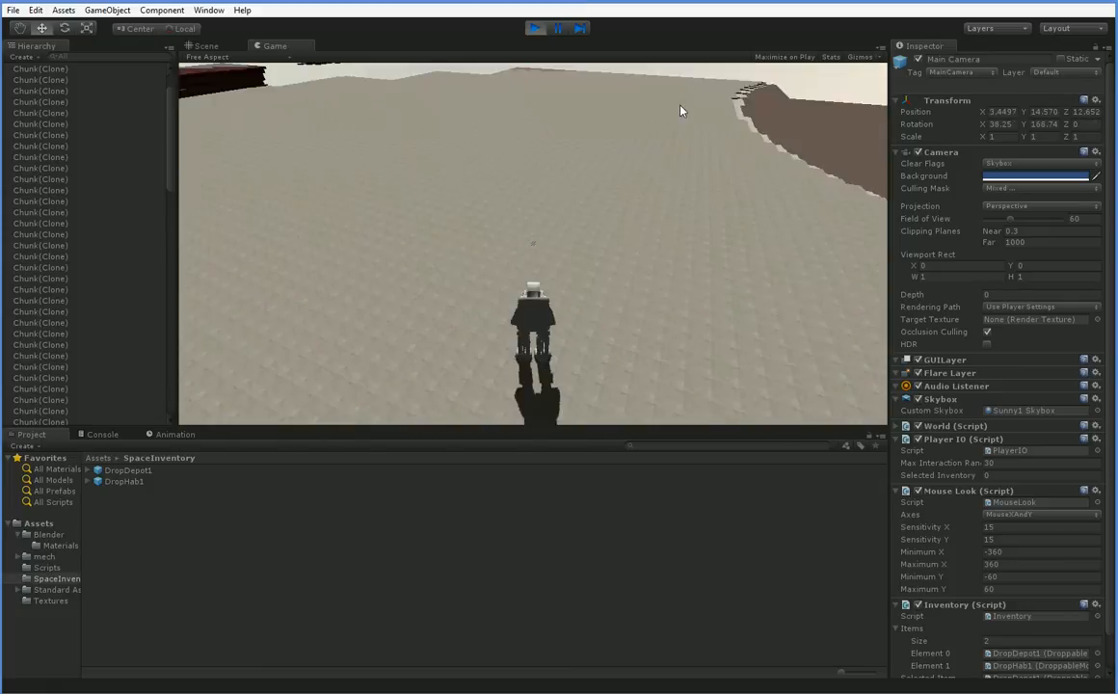
Compare Scene and Game views to confirm dropped depots stay hidden from the camera.
left_click(204, 46)
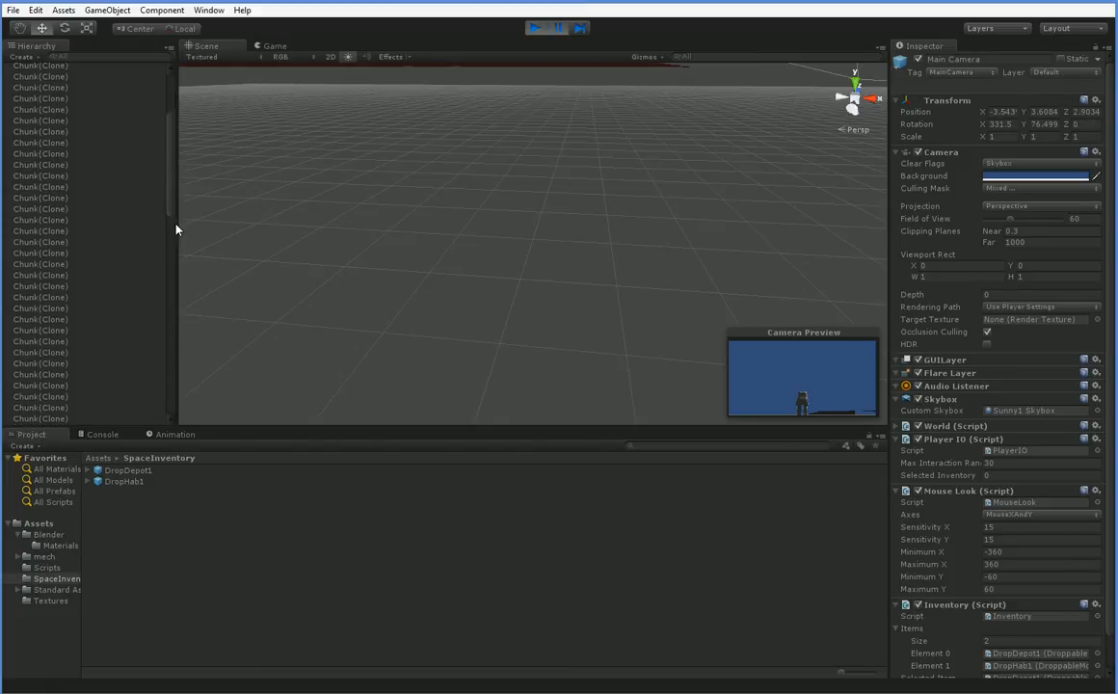
left_click(51, 343)
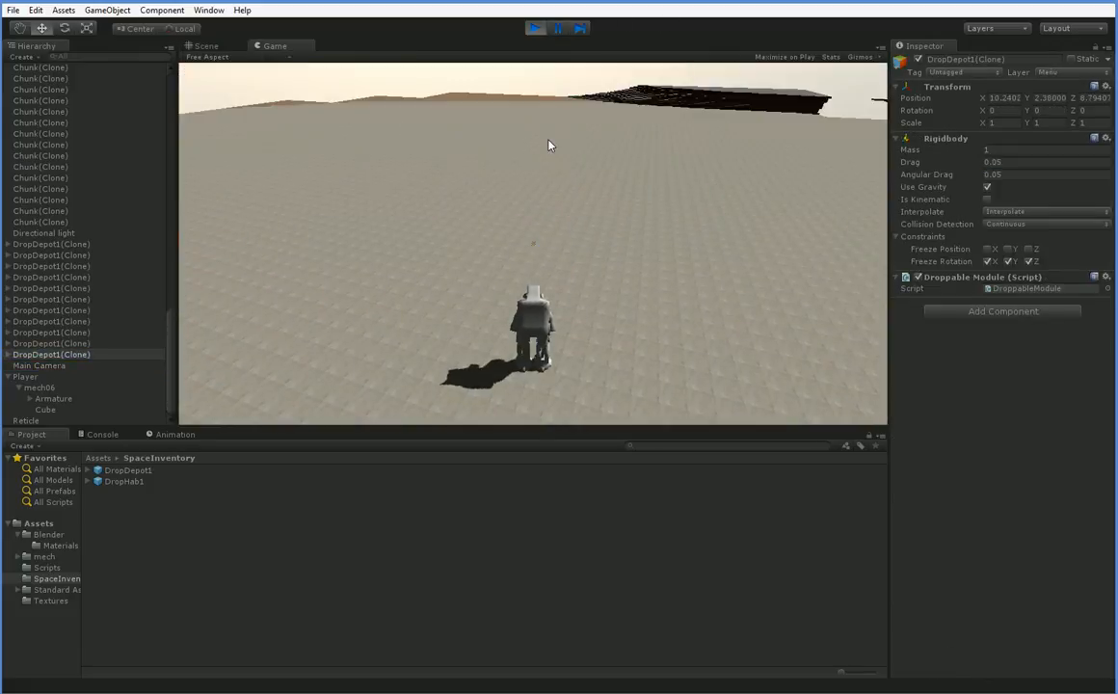
left_click(204, 46)
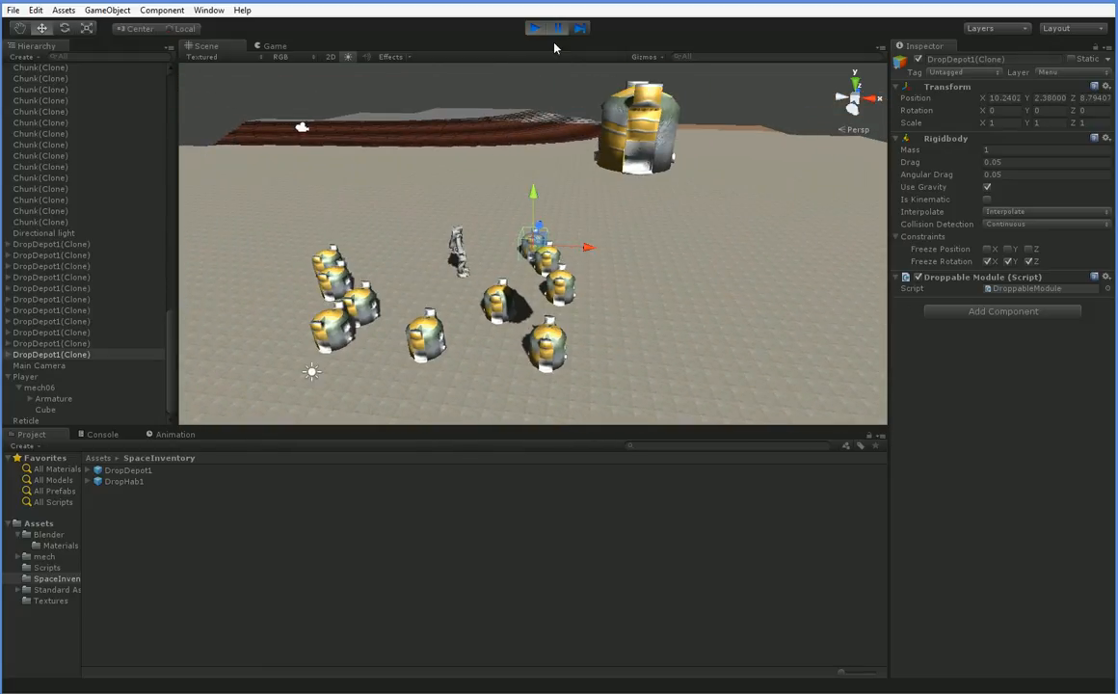
left_click(275, 45)
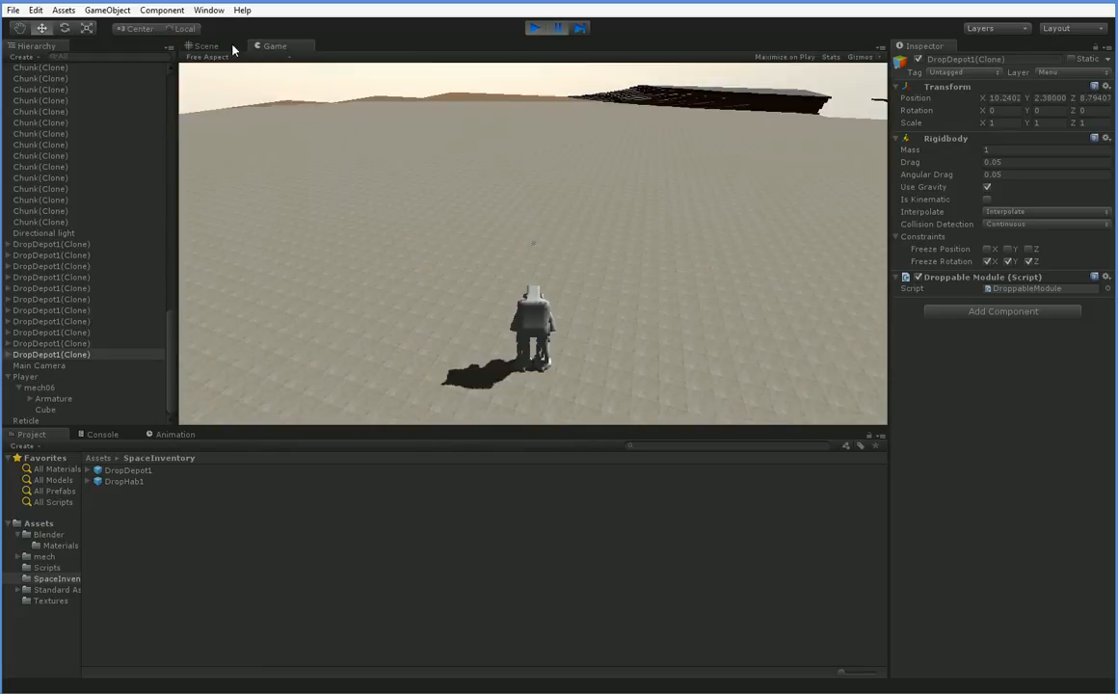
left_click(202, 46)
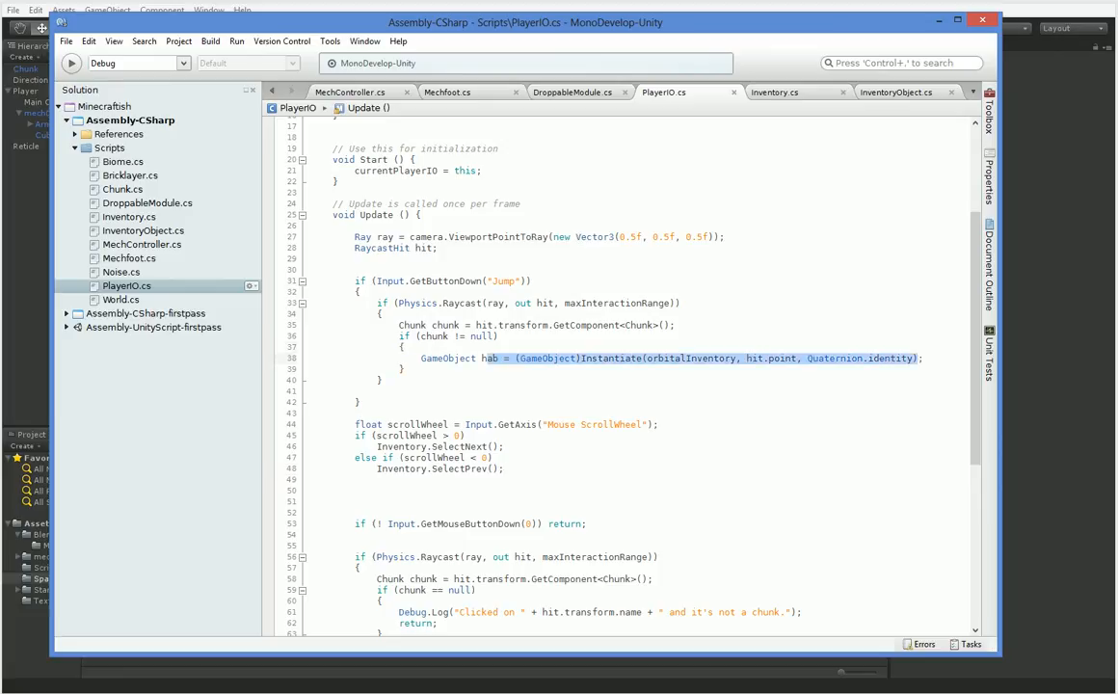
In PlayerIO.cs, add 'hab.layer = 0' after the Instantiate line.
type("hab.la")
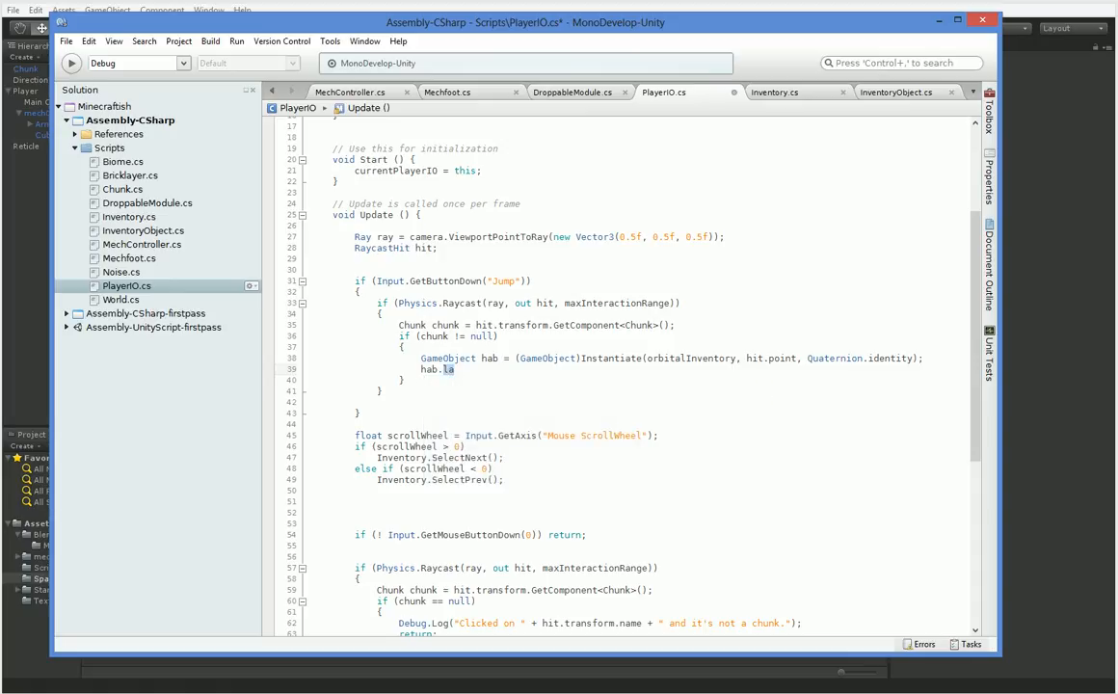
type(".")
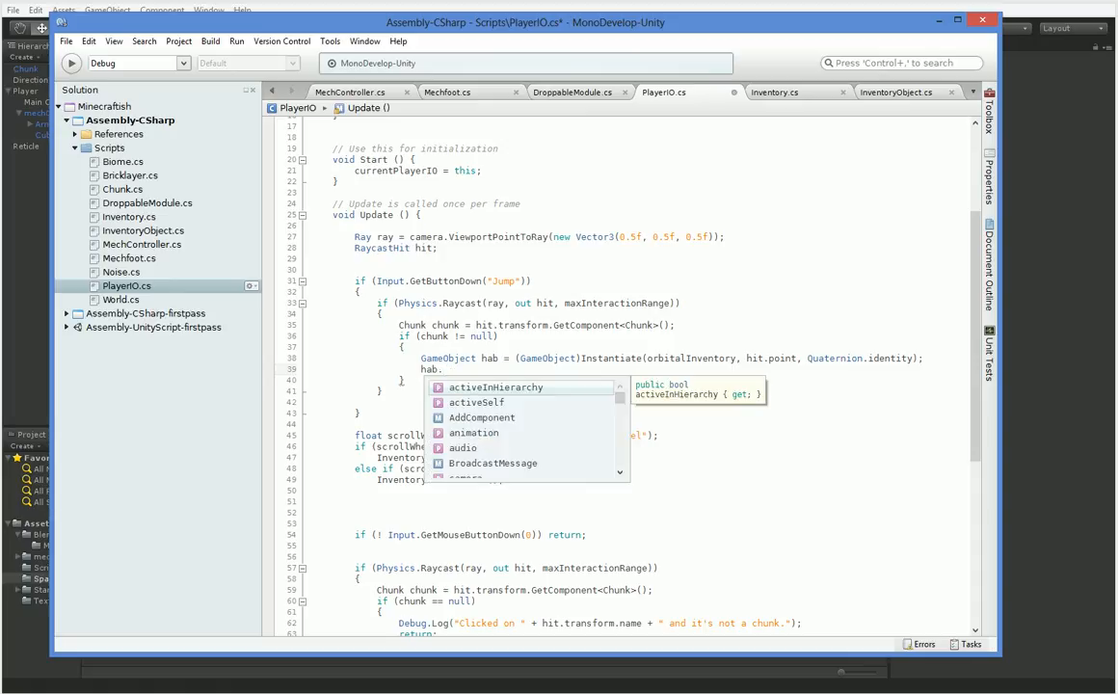
key("Escape")
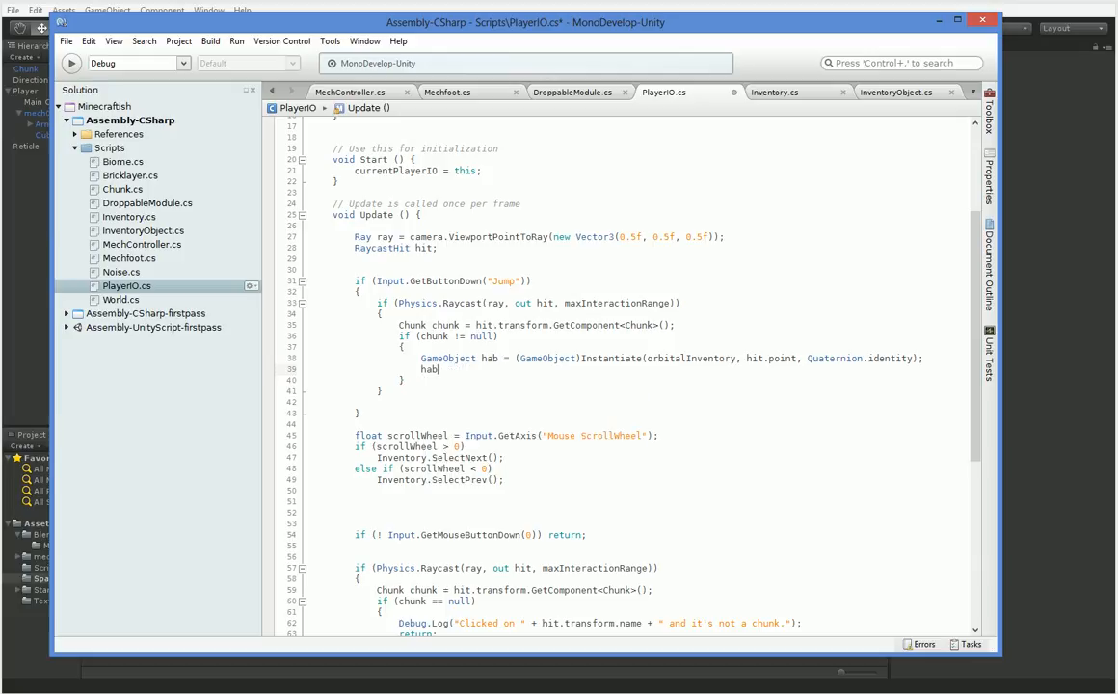
type(".")
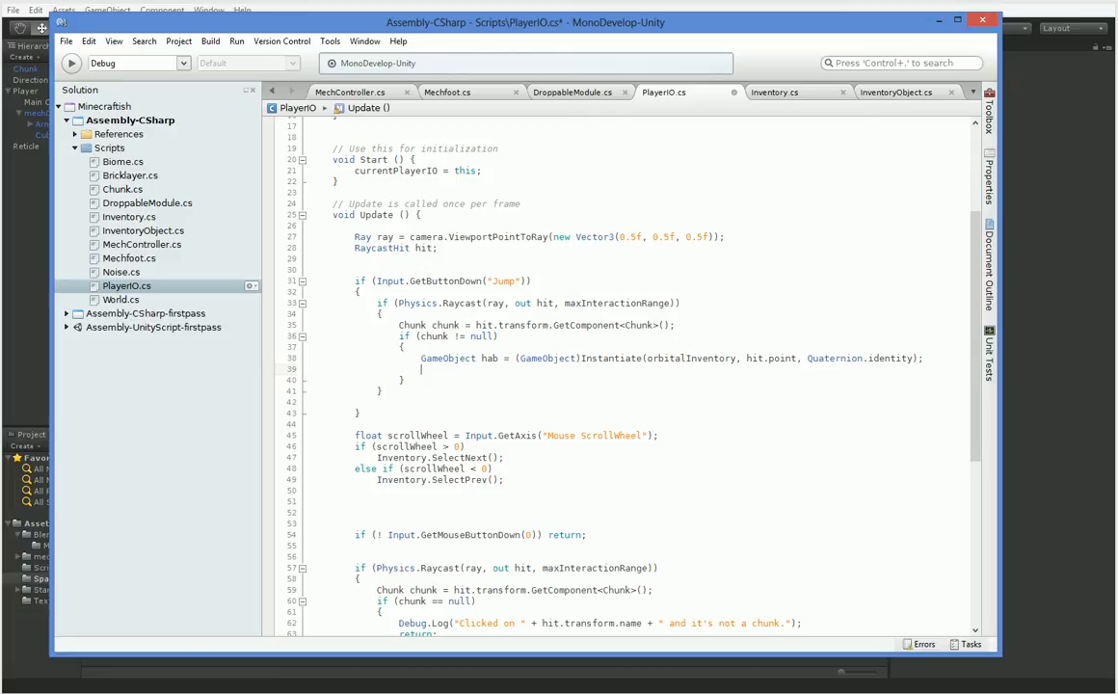
type("hab.layer =")
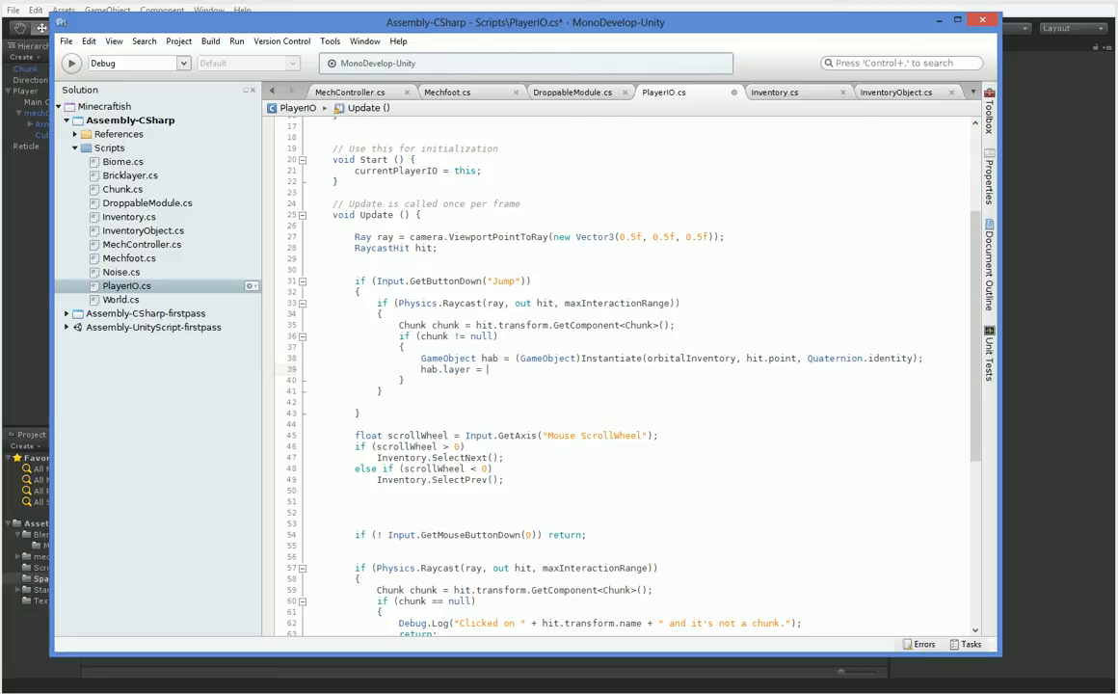
type("0")
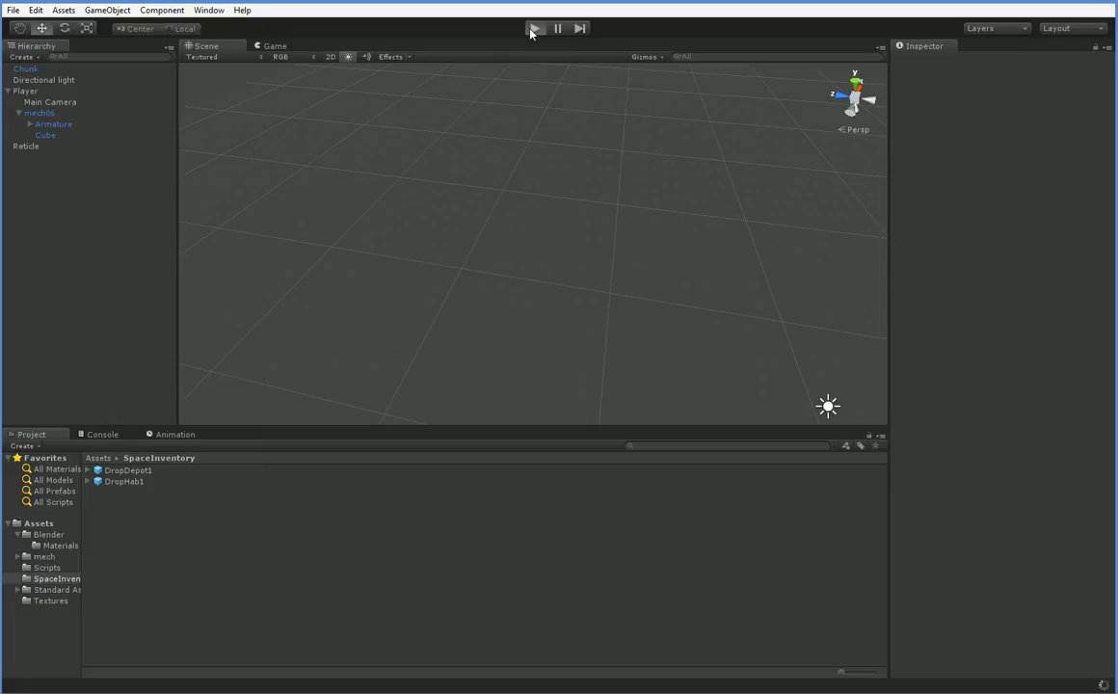
Play the game and check layers on DropDepot1(Clone) and its Visual child.
left_click(535, 28)
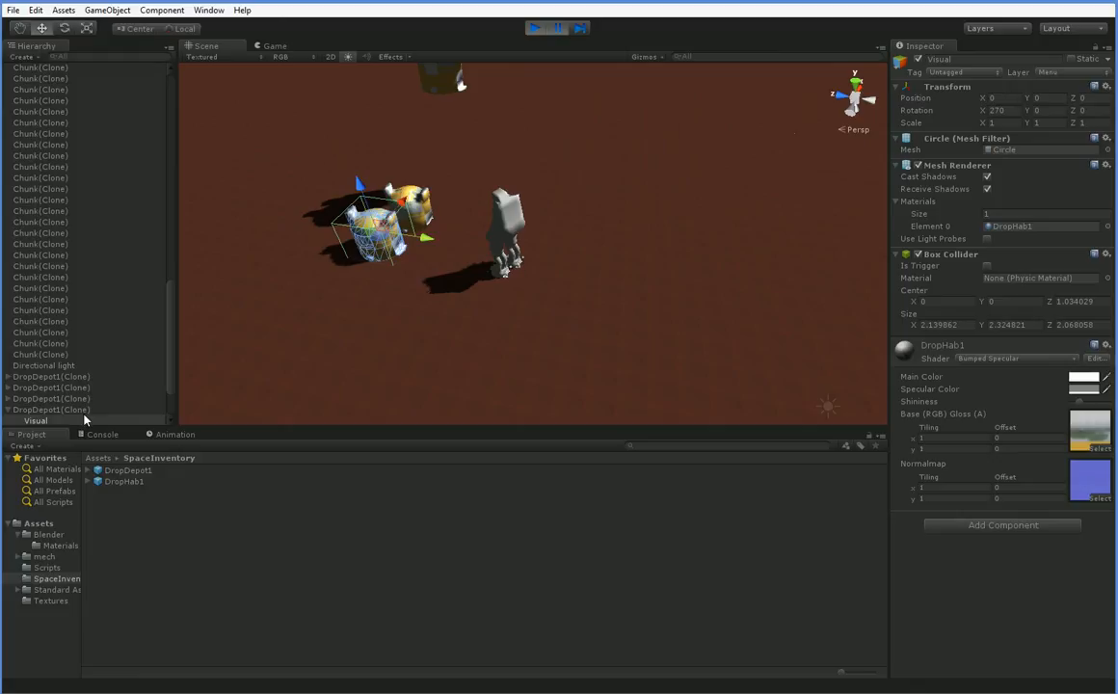
left_click(51, 410)
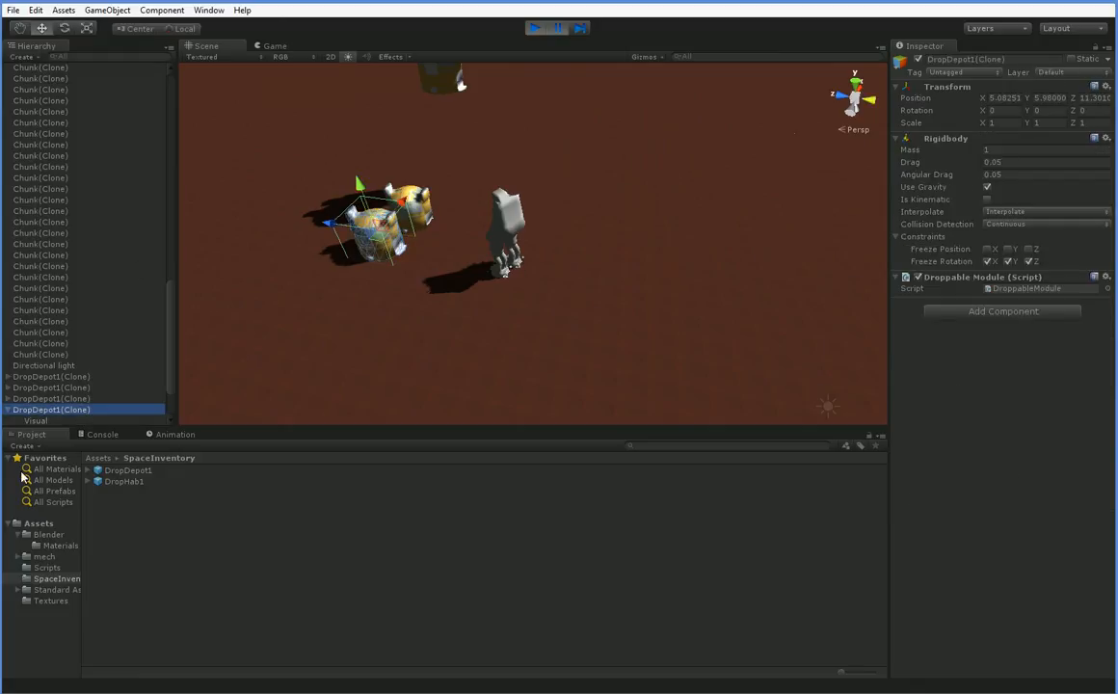
left_click(35, 421)
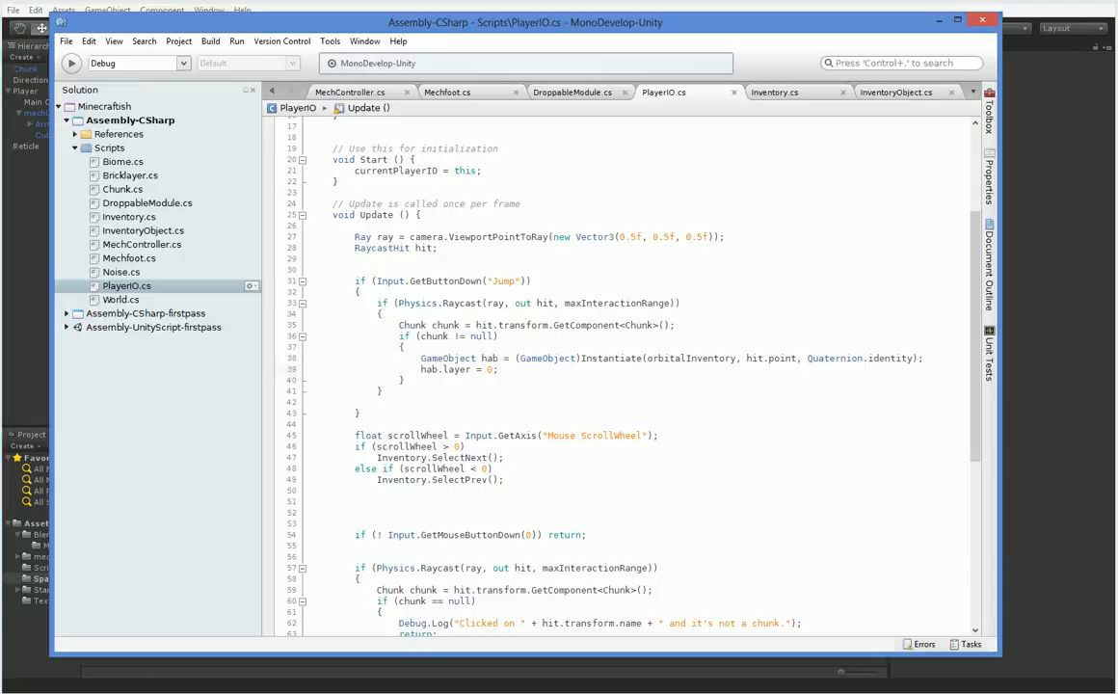
Write SetLayer(GameObject obj, int layer) assigning obj.layer = layer at the end of PlayerIO.
scroll("down", 3)
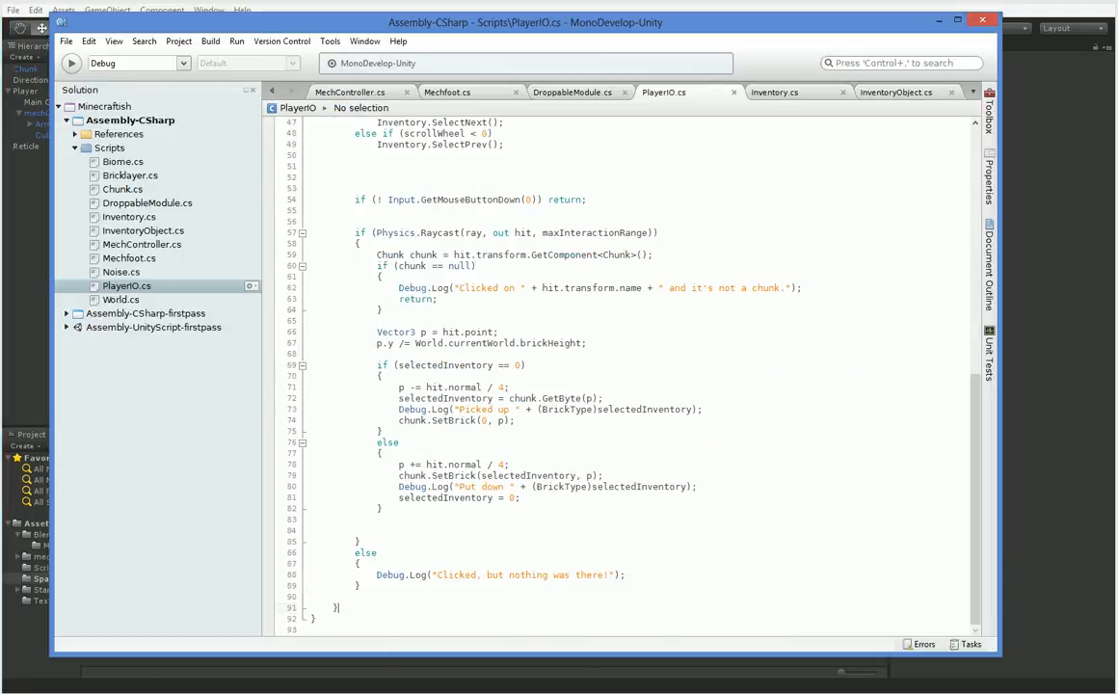
type("public vrit")
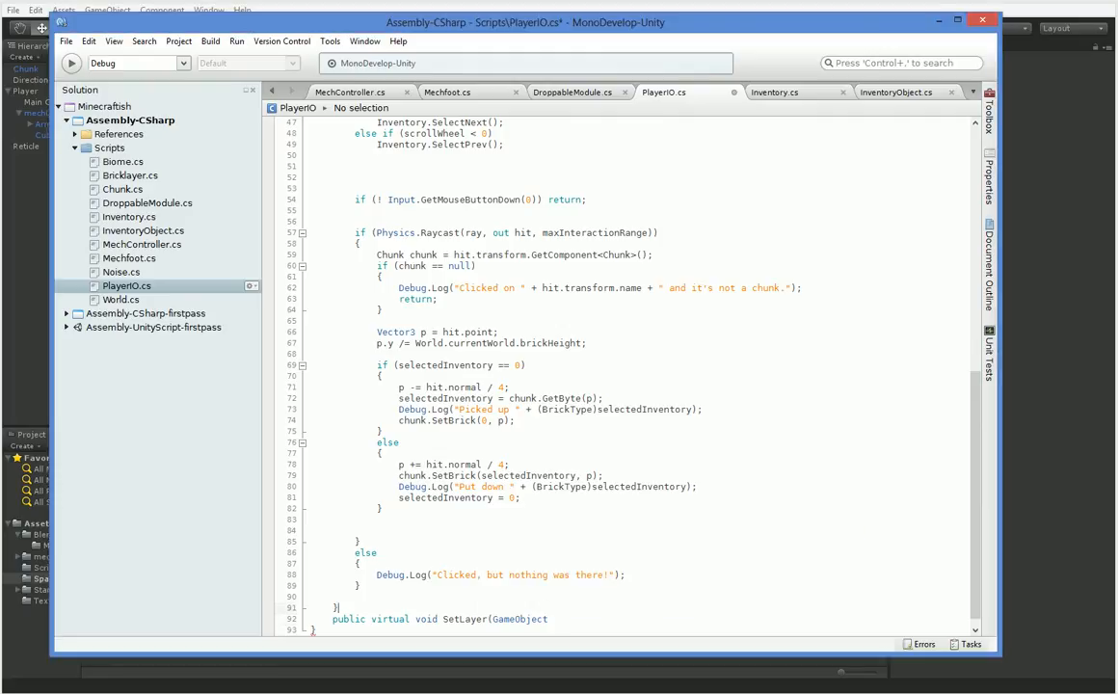
type("obj) {")
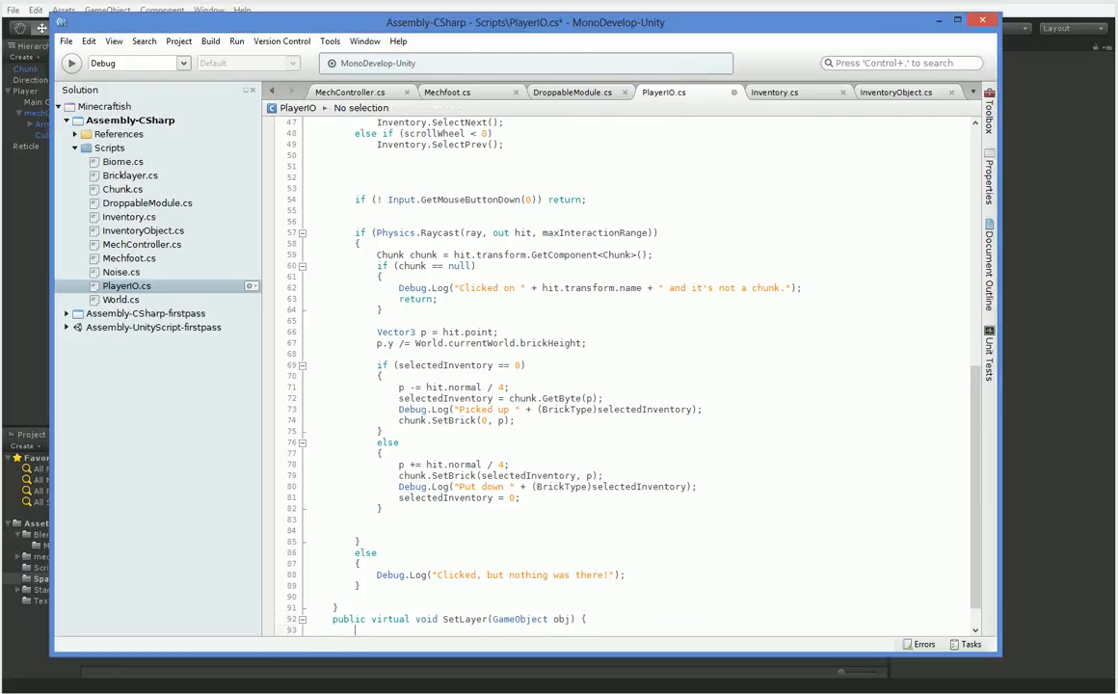
type("obj.layer = 0;")
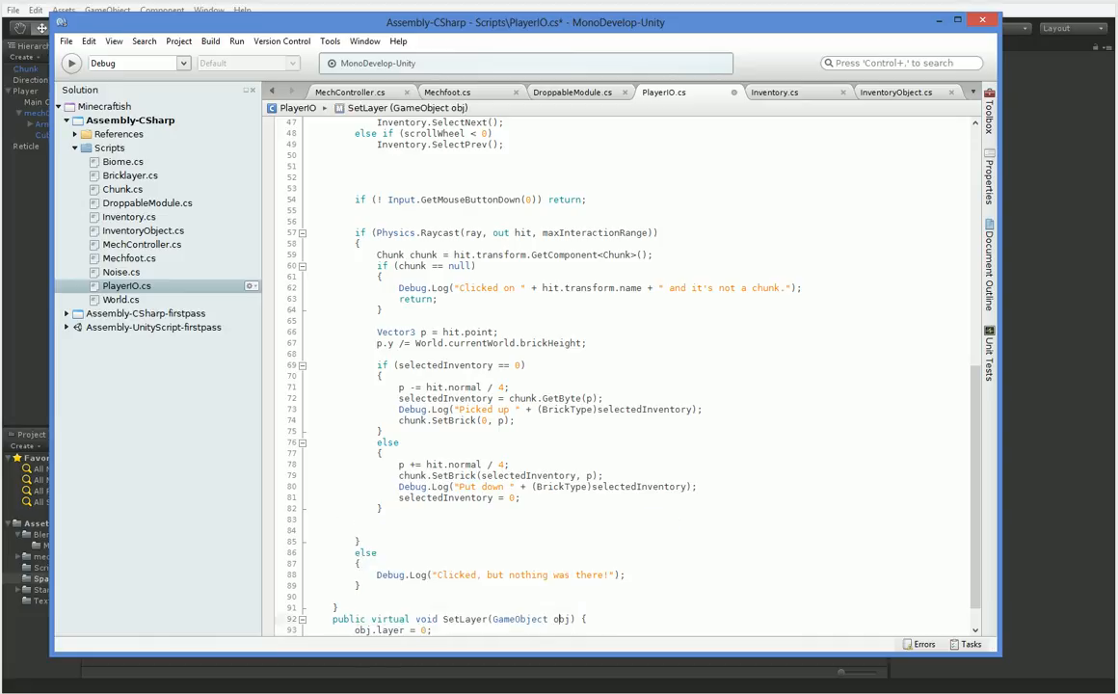
type(", int layer")
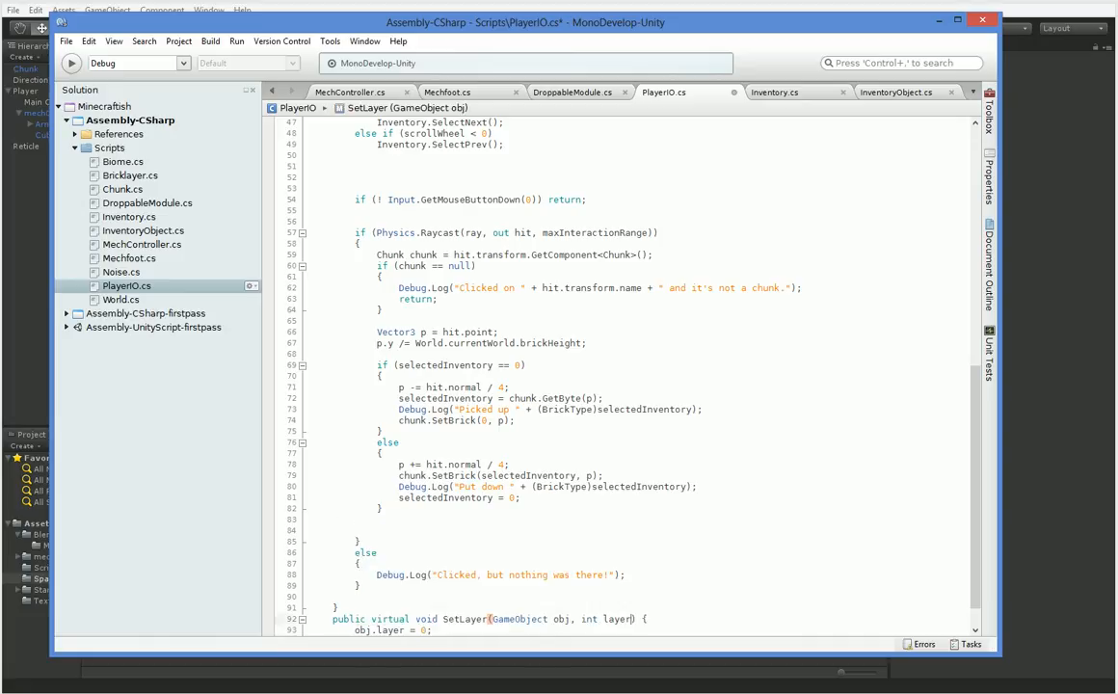
type("layer")
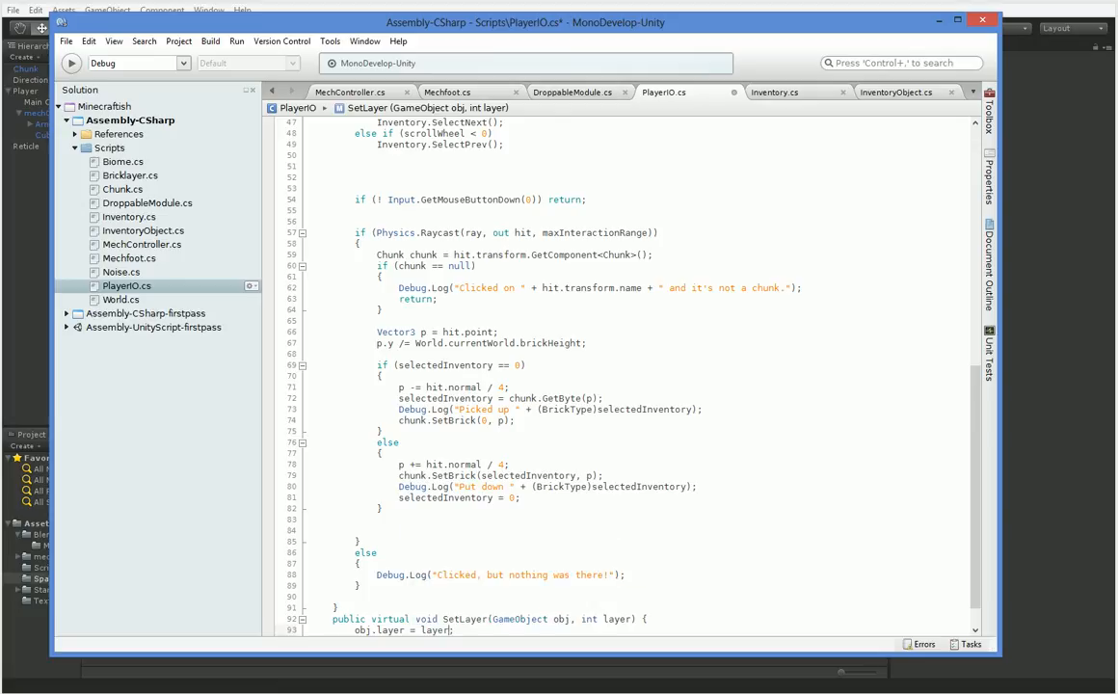
Add a for loop over obj.transform.childCount with SetLayer calls.
type("for (int a = 0; a < obj")
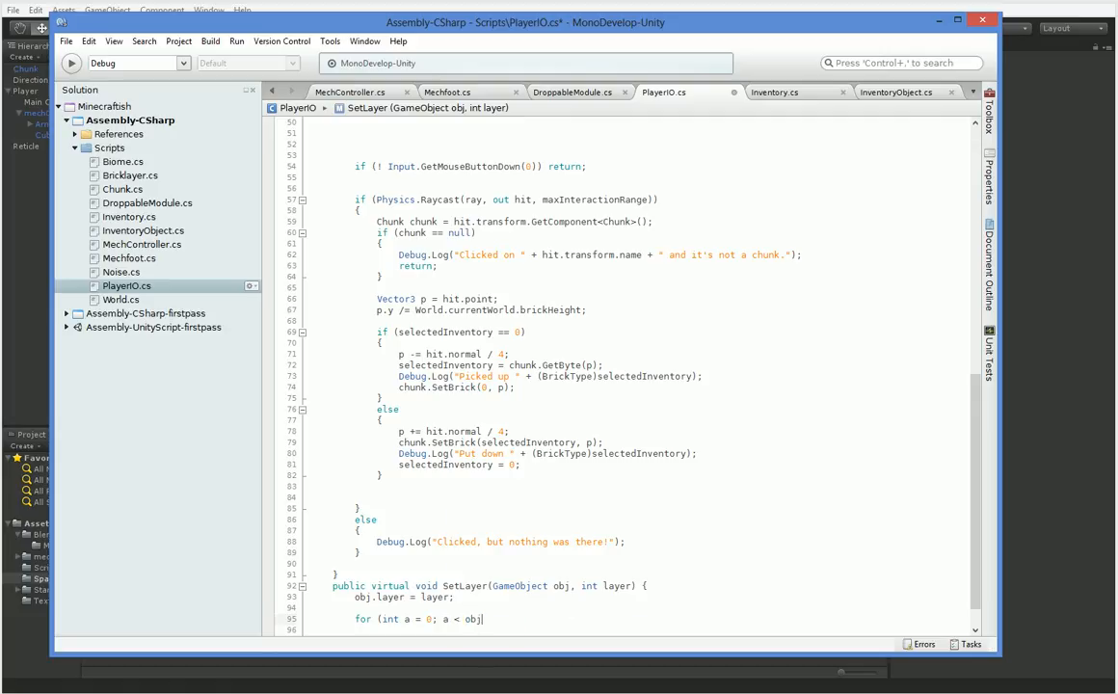
type(".transform")
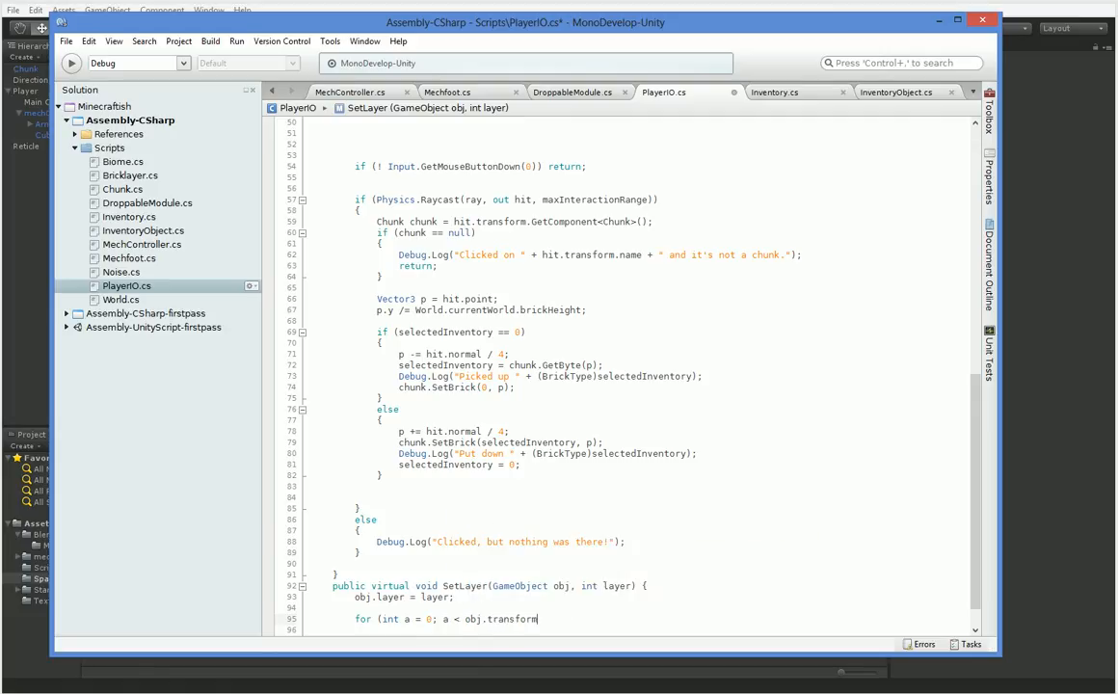
type(".childCount; a++")
left_click(638, 630)
type("{")
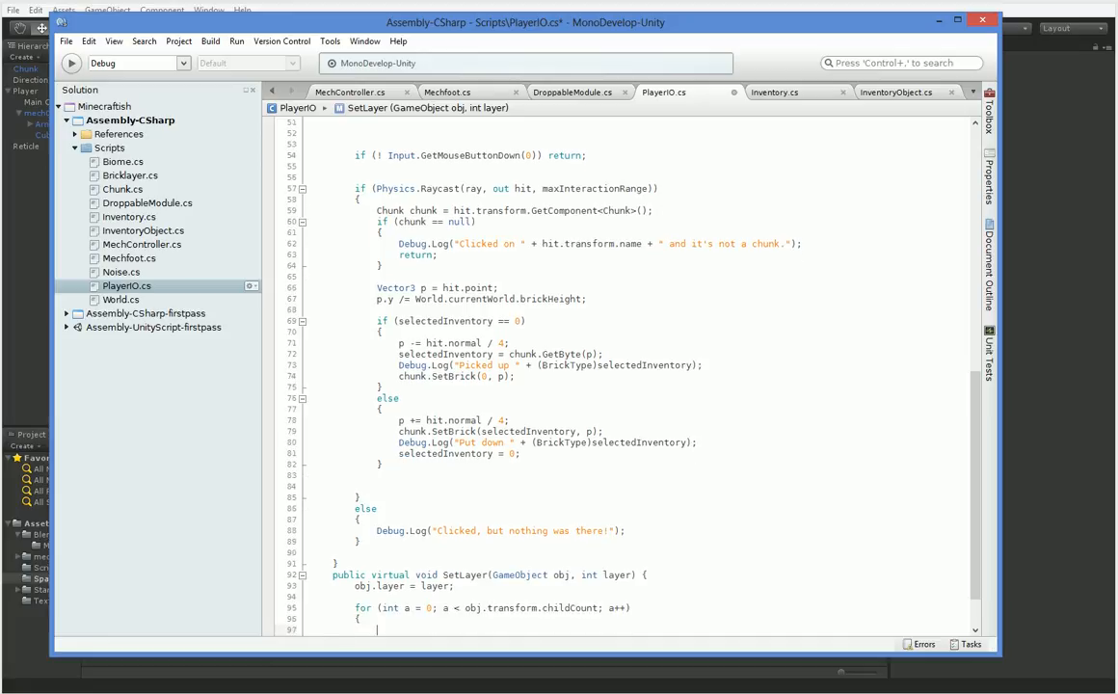
type("SetLayer (")
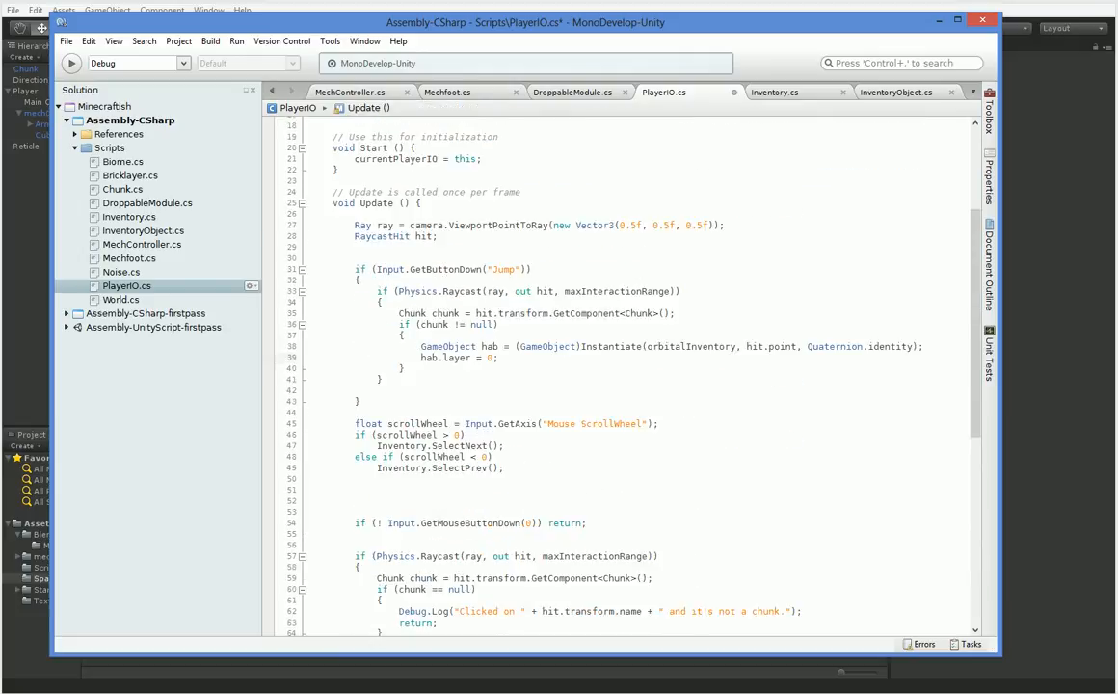
type("SetLay")
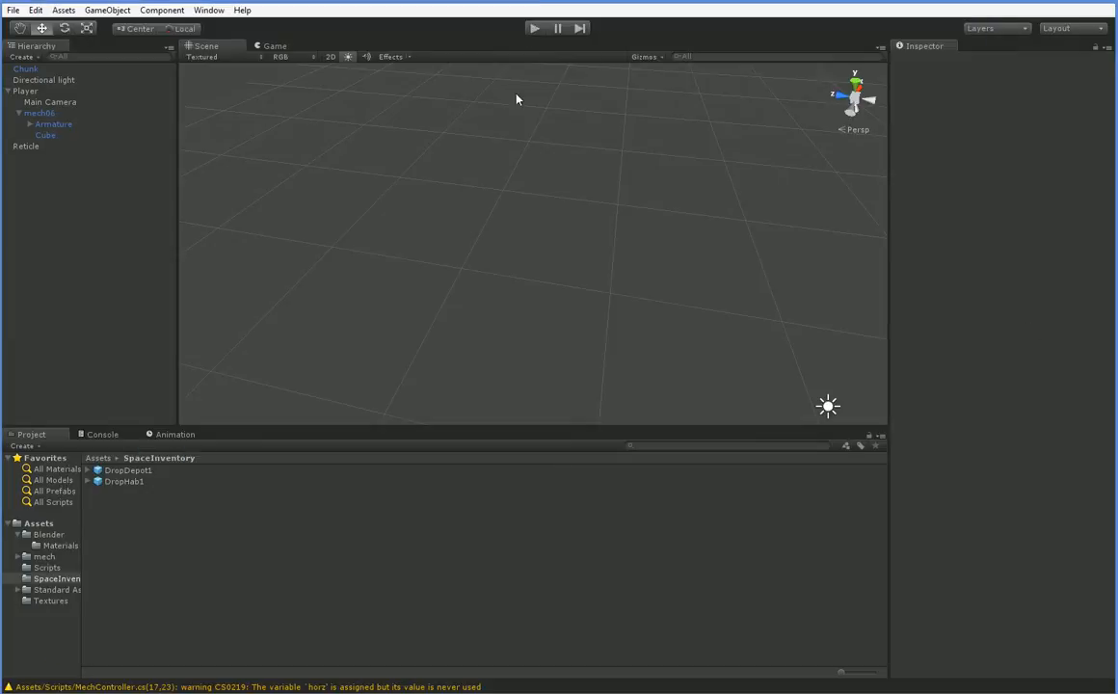
left_click(534, 27)
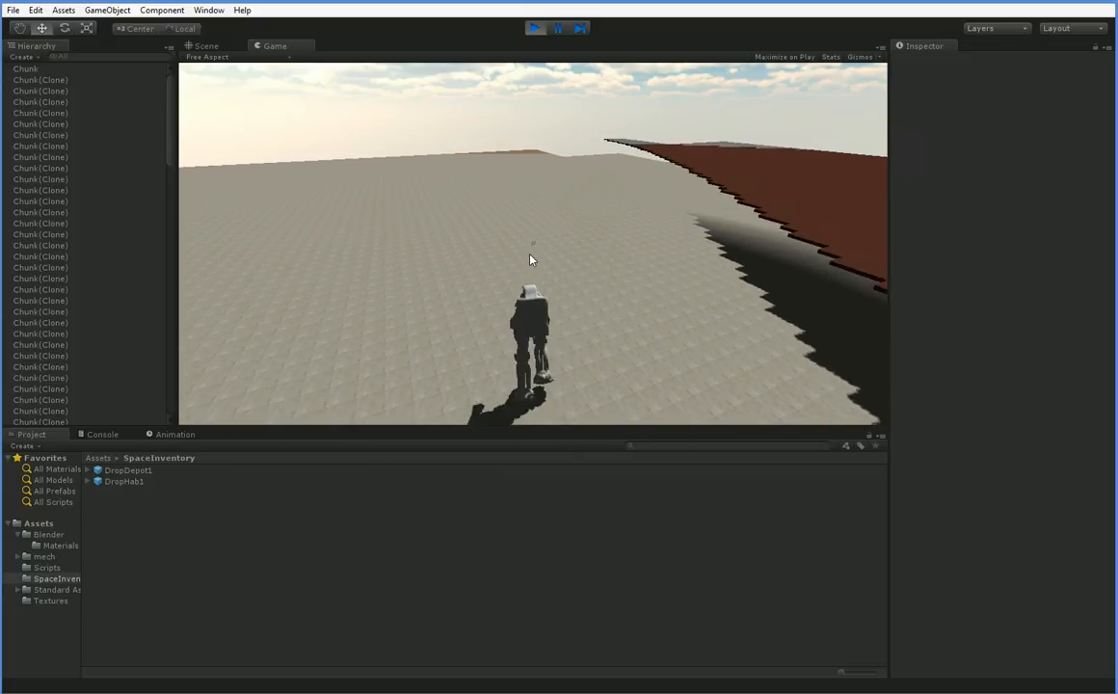
left_click(534, 27)
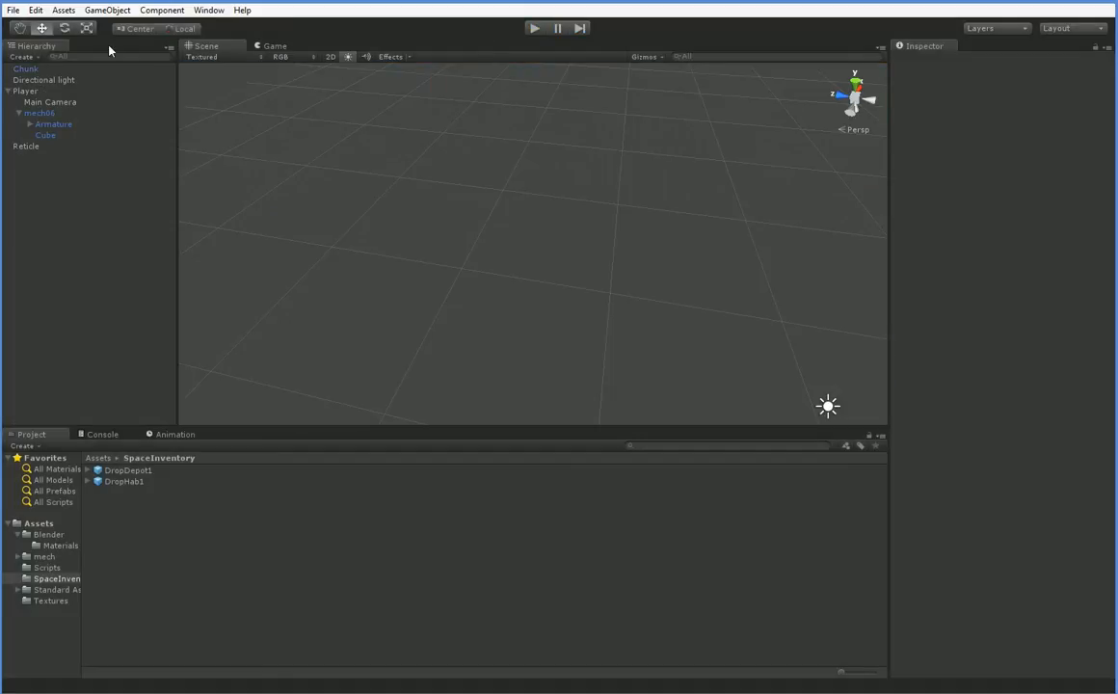
Create a new Camera with Orthographic projection and Depth-only clear flags.
left_click(107, 10)
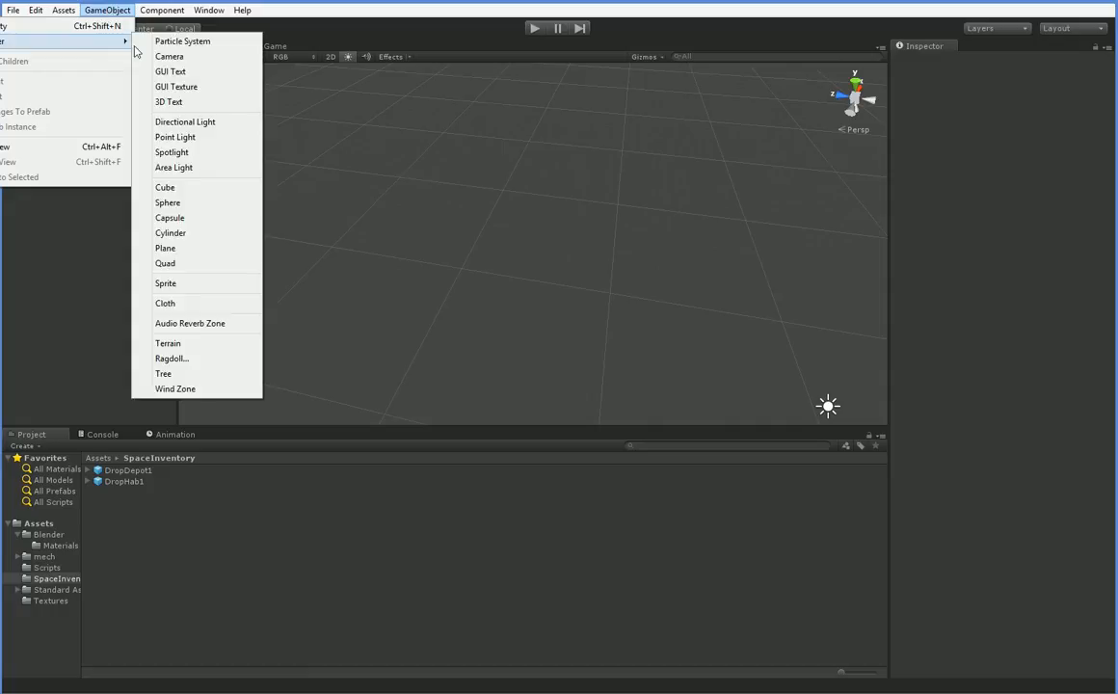
mouse_move(168, 56)
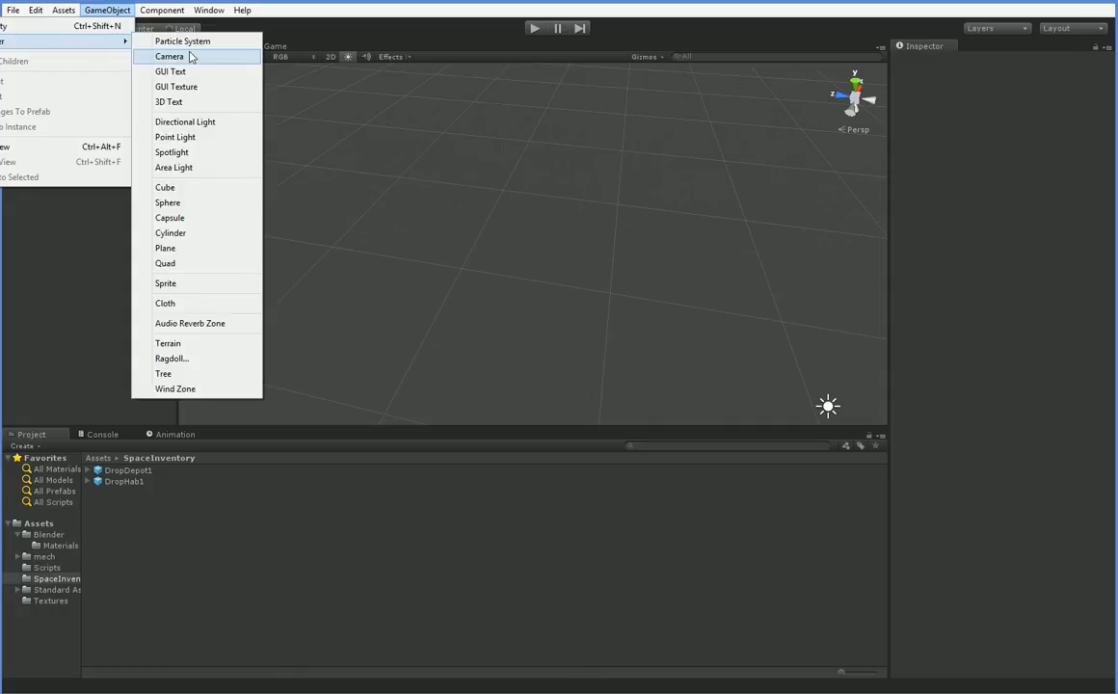
left_click(169, 56)
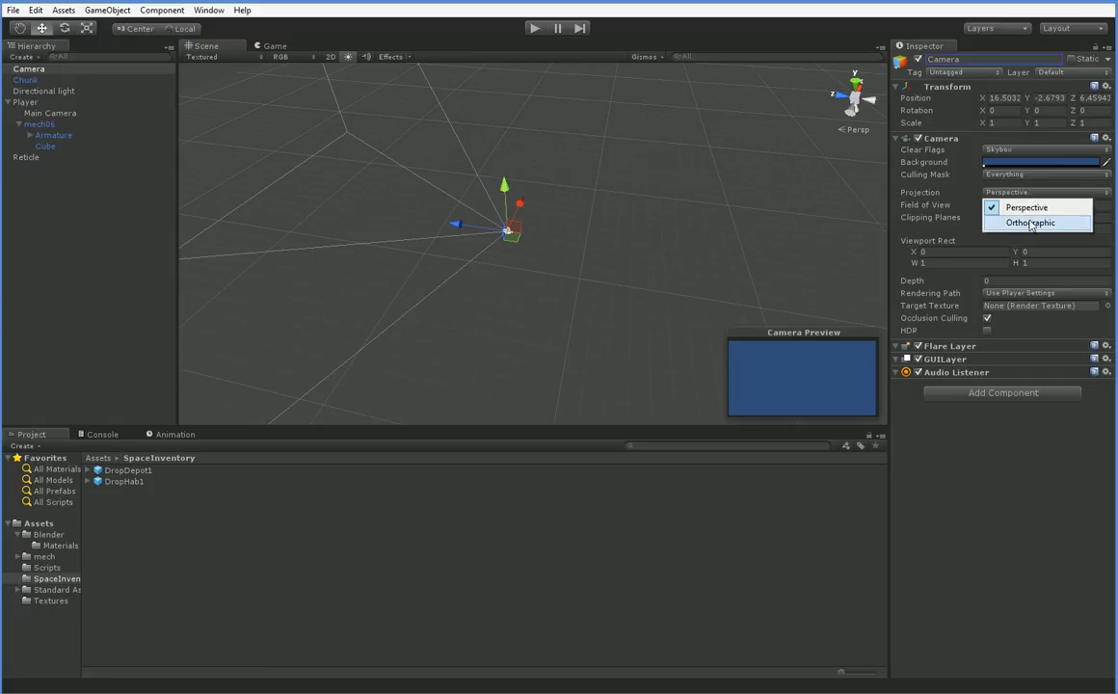
left_click(1033, 223)
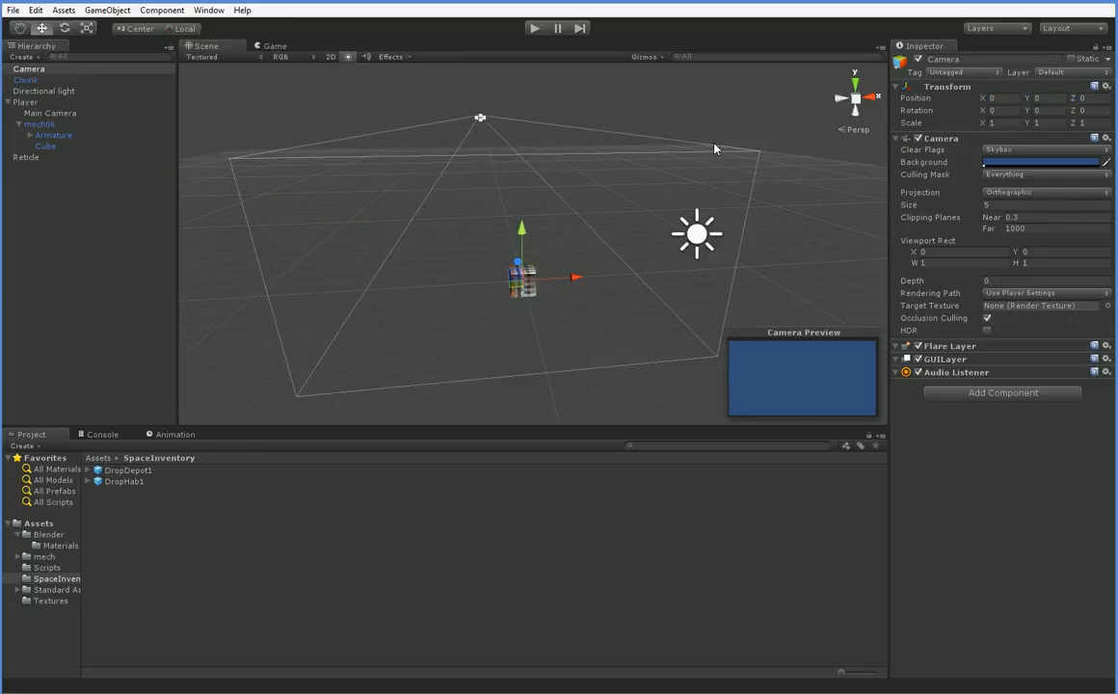
left_click(1046, 150)
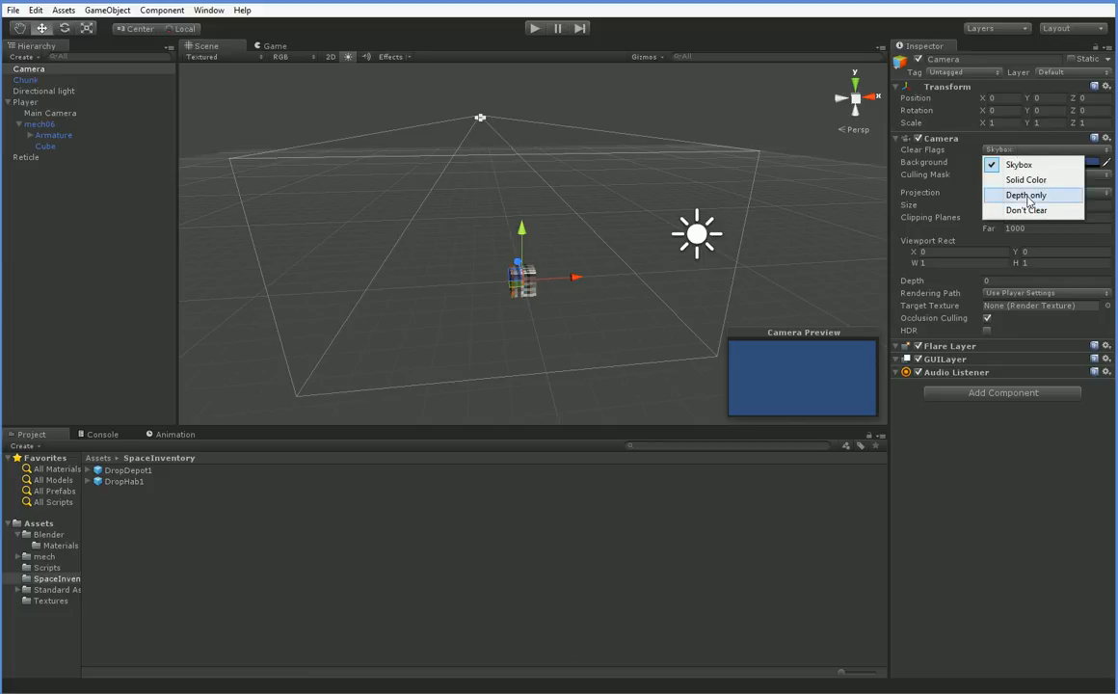
left_click(1025, 194)
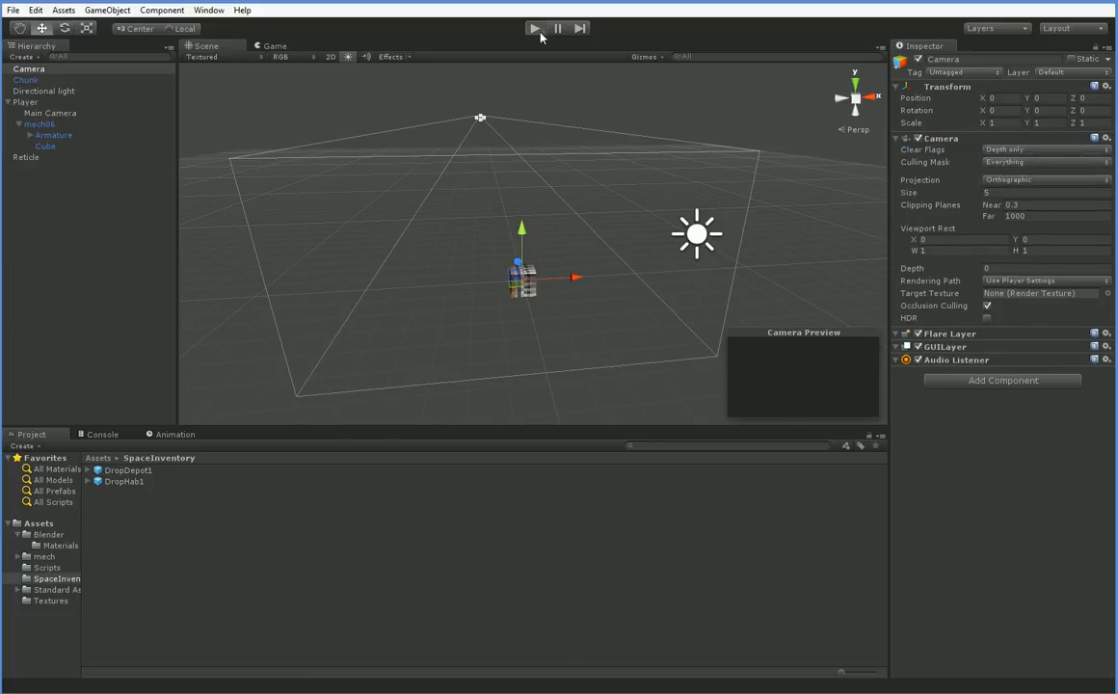
Set the new camera's Depth to 1.
left_click(536, 27)
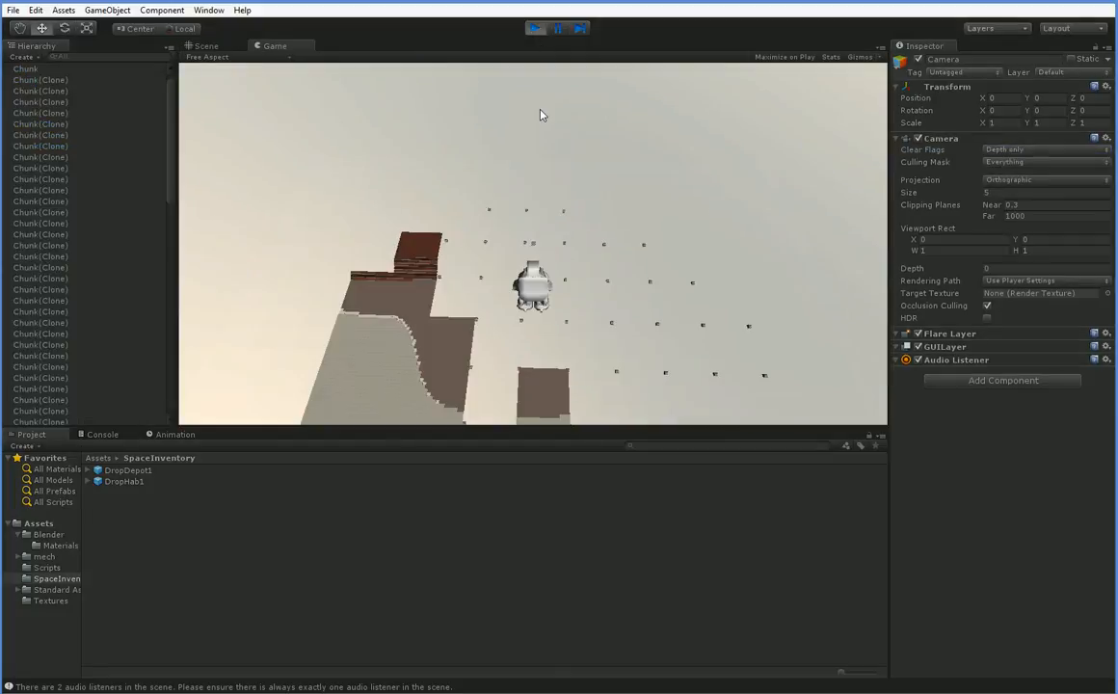
left_click(536, 28)
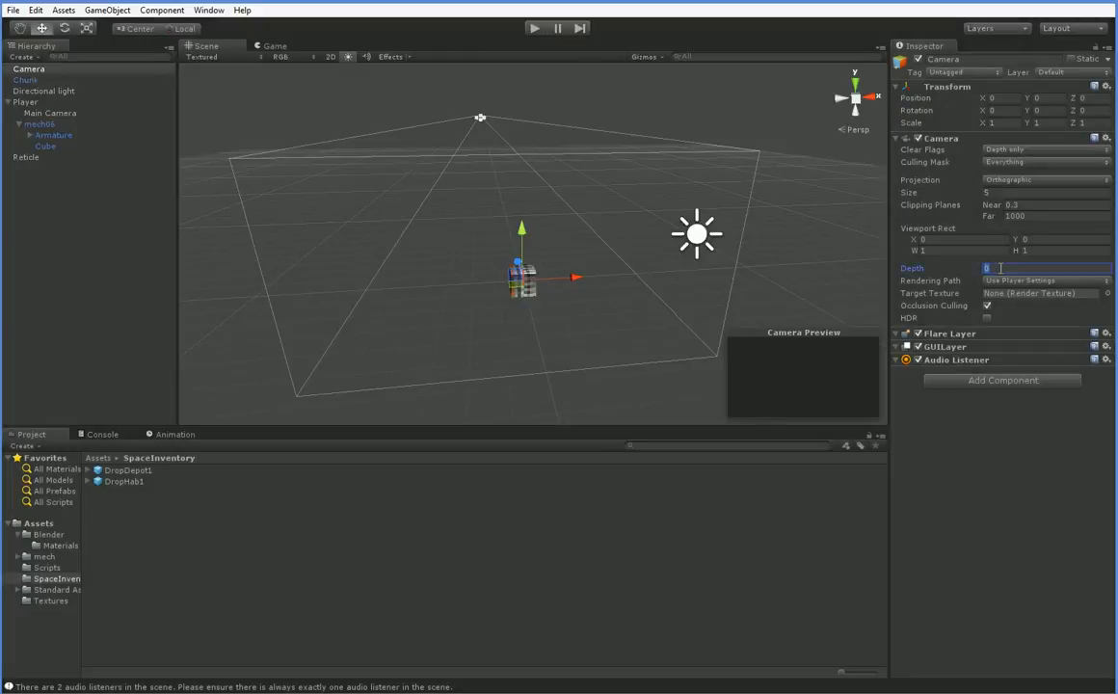
type("1")
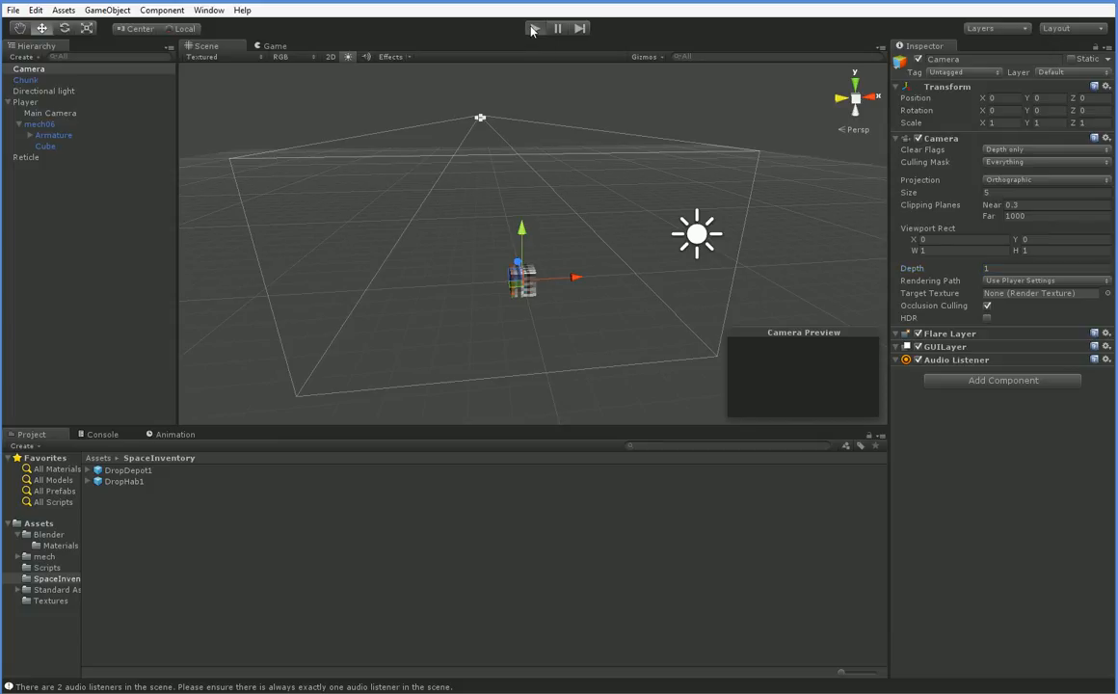
Play-test the game with the new camera, then stop it.
left_click(535, 27)
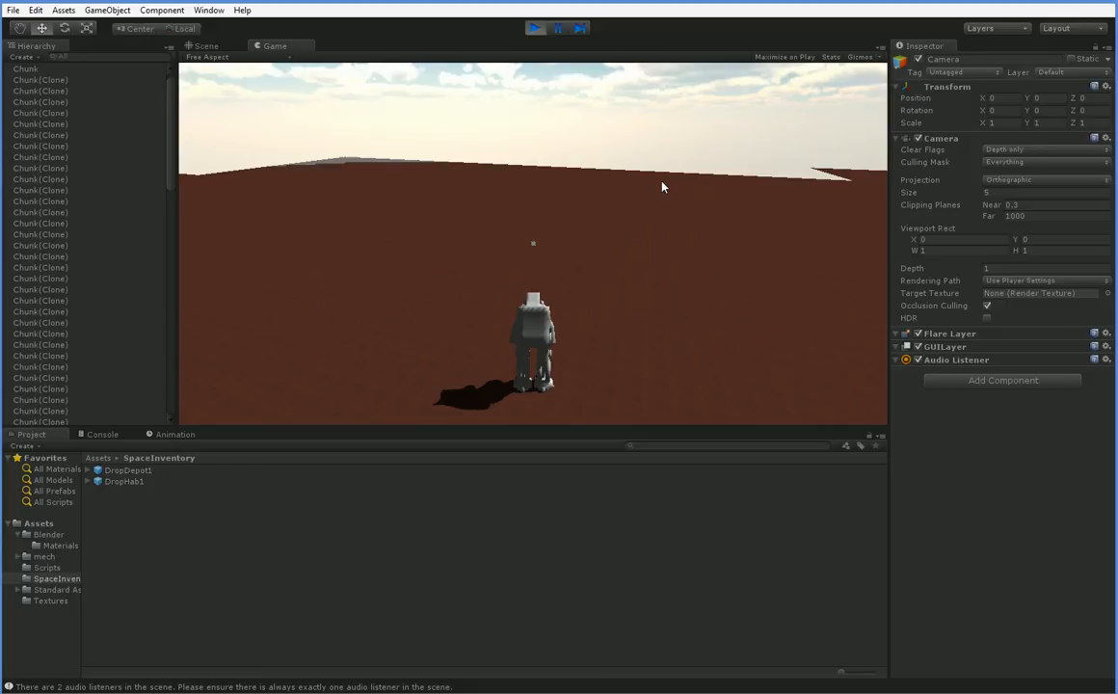
left_click(536, 27)
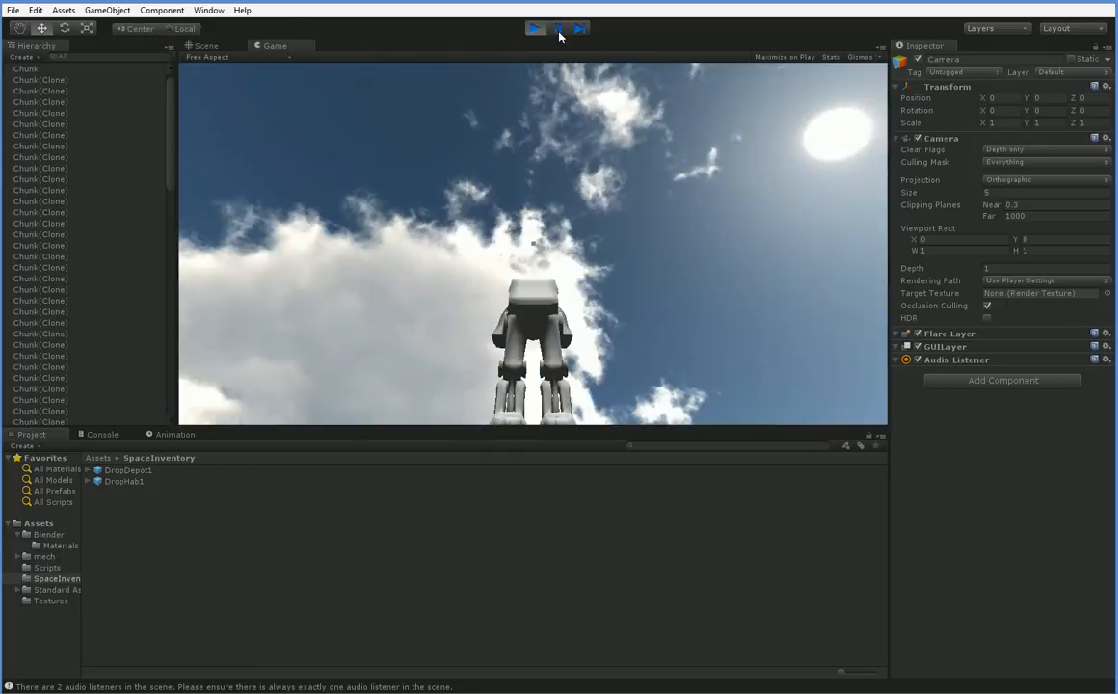
left_click(203, 45)
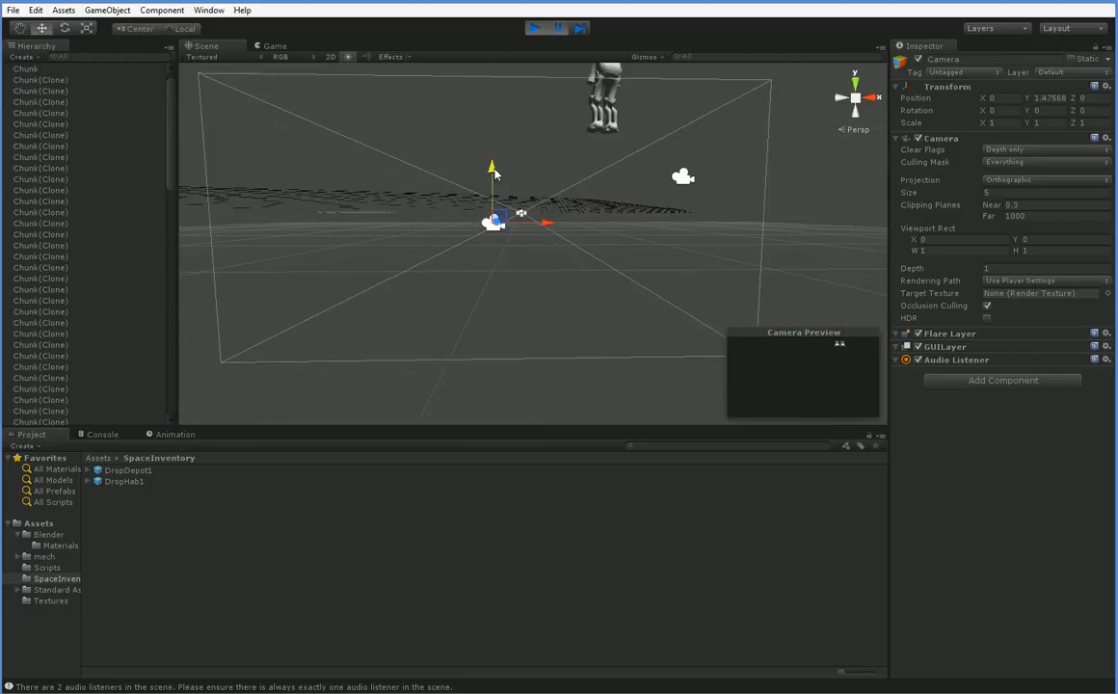
left_click(536, 28)
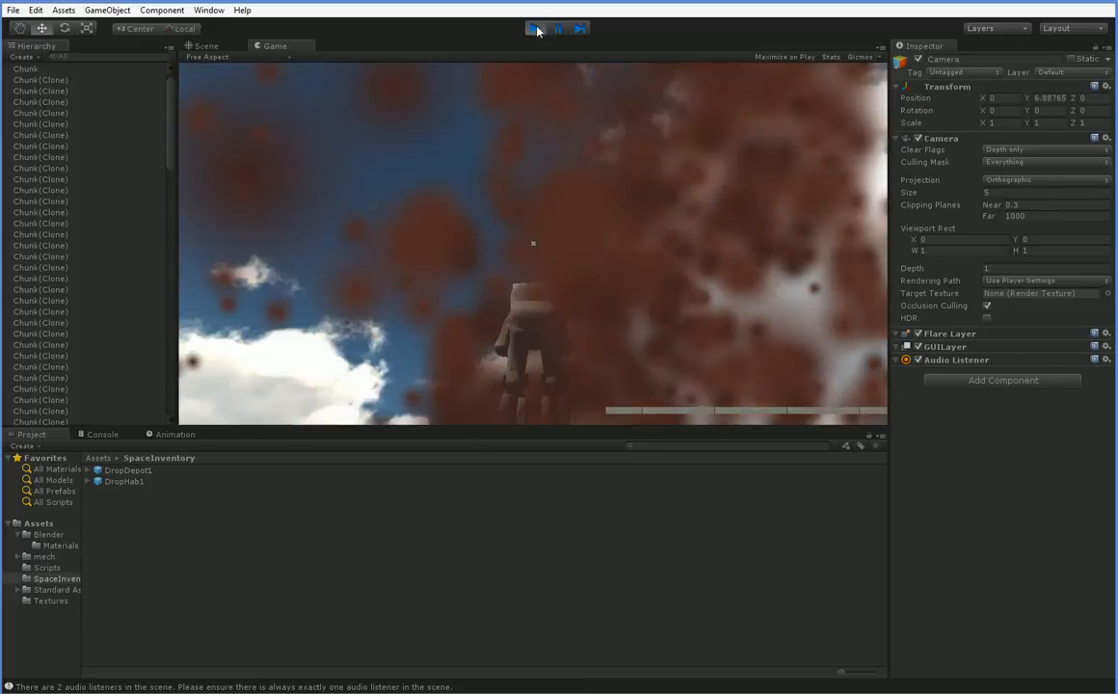
left_click(534, 28)
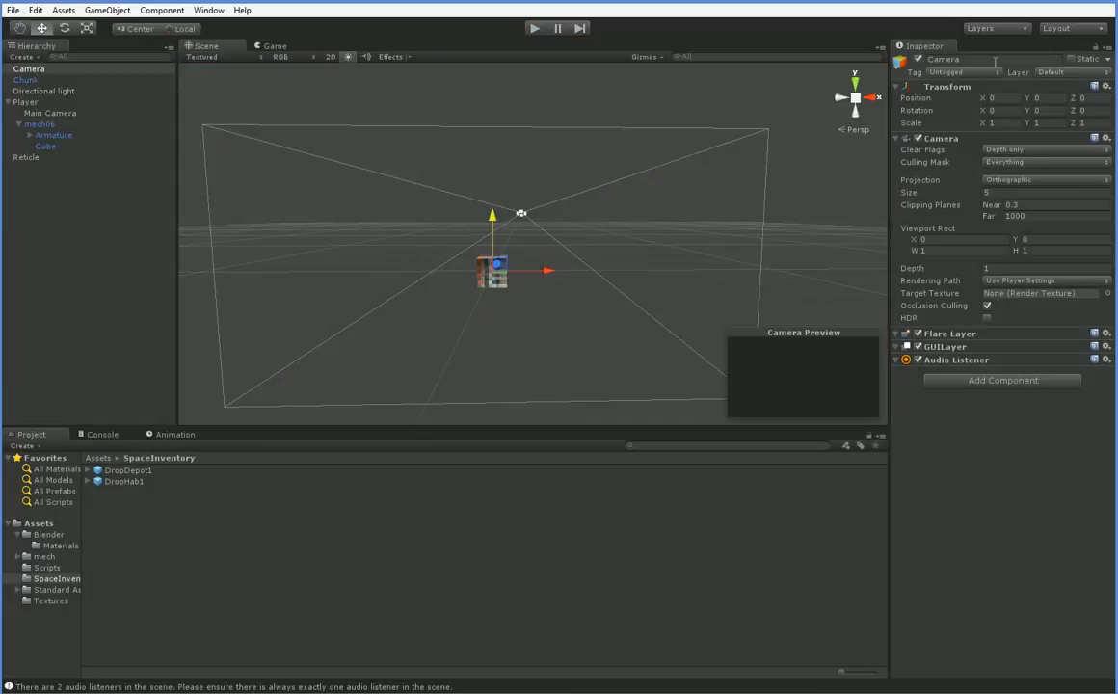
Rename the camera 'Menu Camera', set its culling mask to Menu, and press Play.
type("Menu Camera")
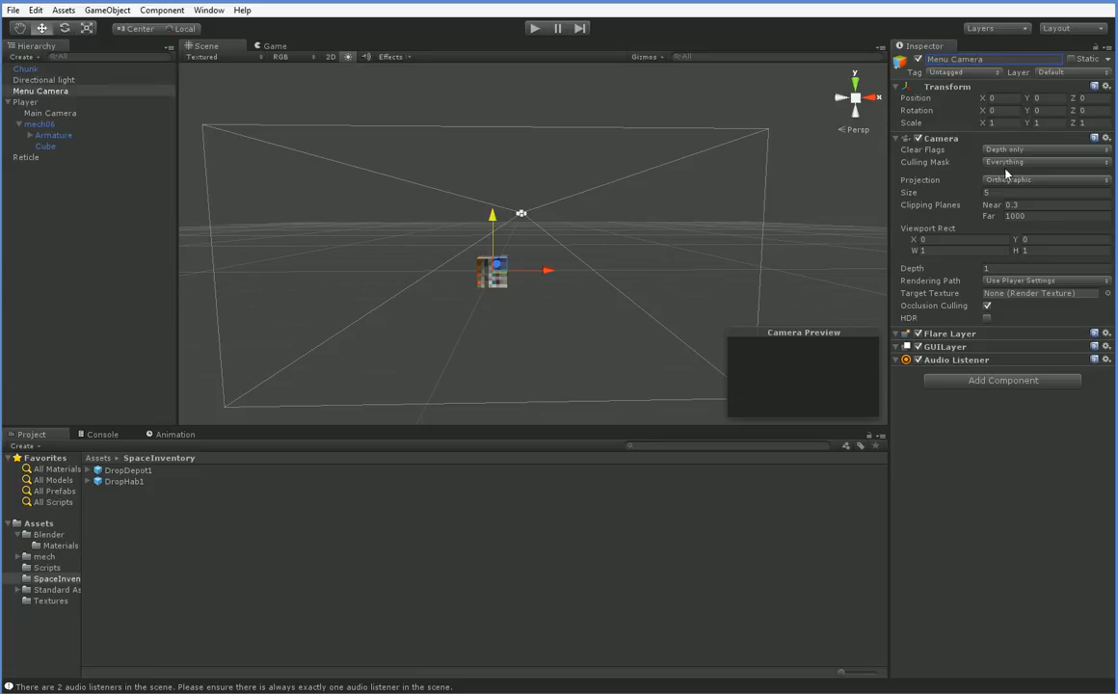
left_click(1047, 161)
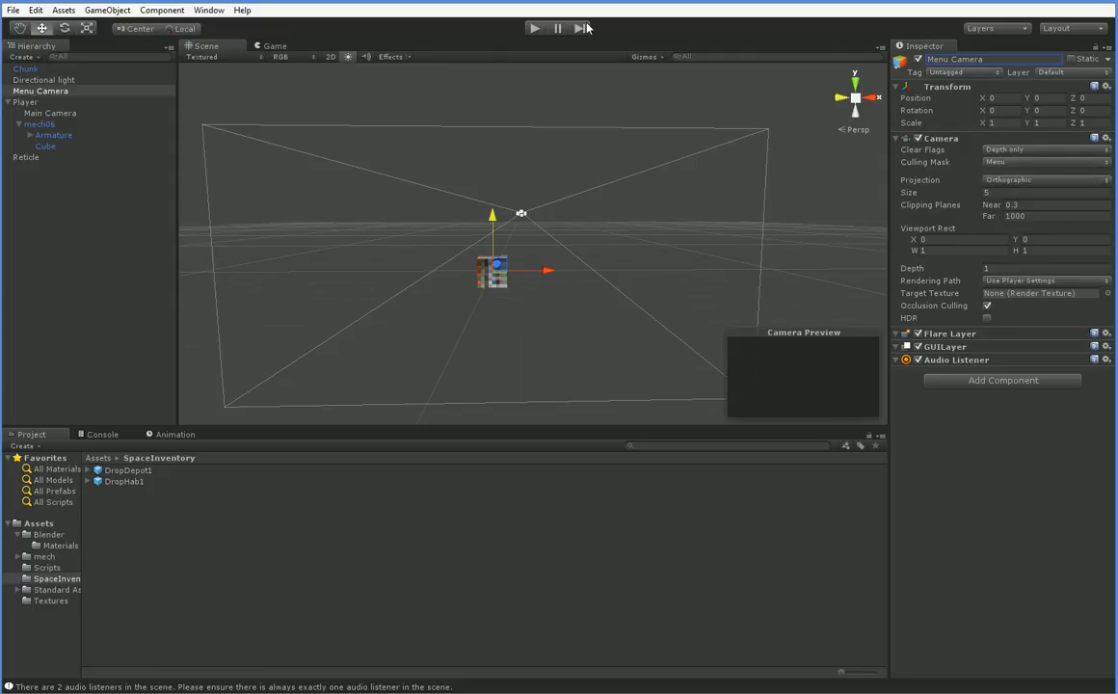
left_click(534, 28)
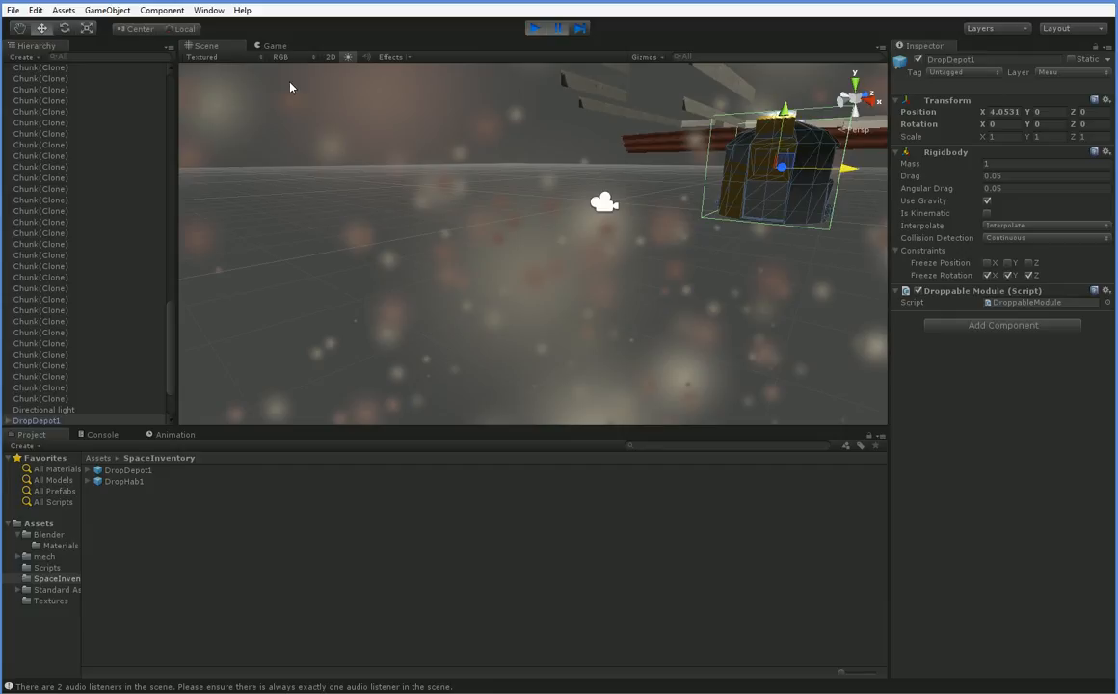
During play, select DropDepot1 and drag it lower in the scene.
left_click(275, 45)
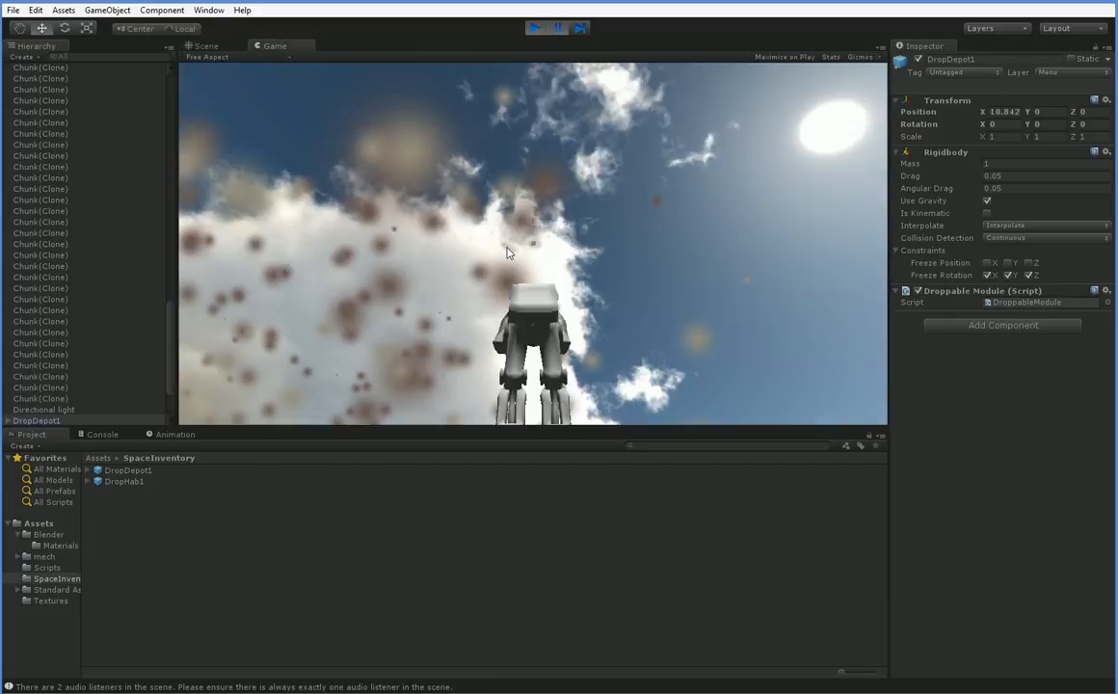
left_click(203, 45)
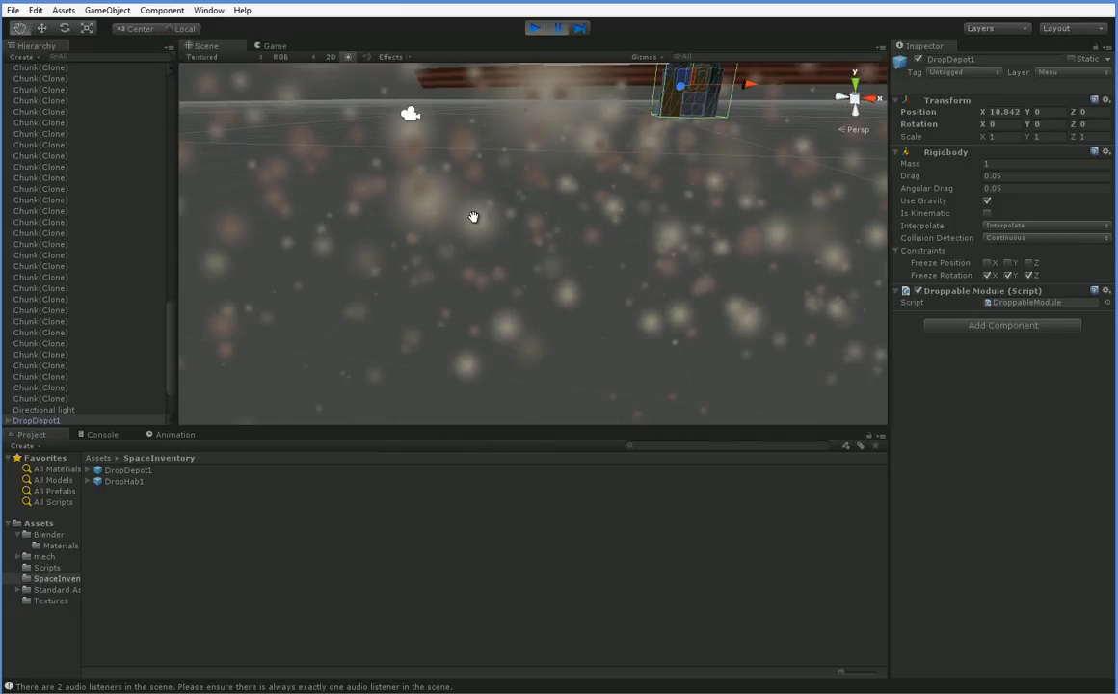
left_click(41, 422)
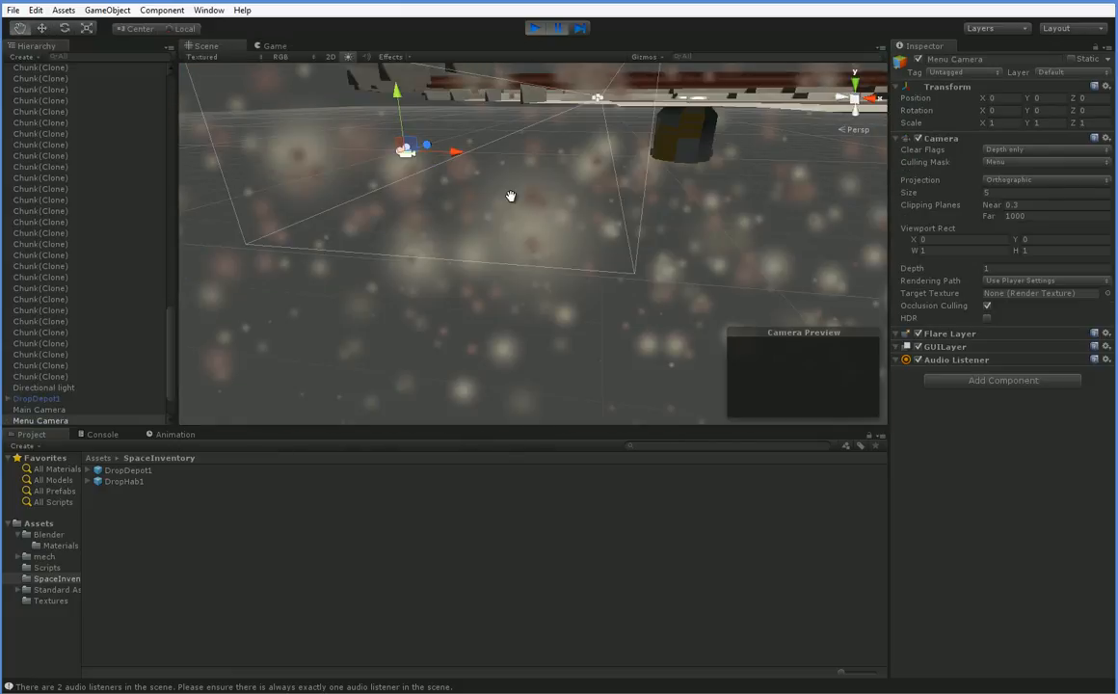
left_click(36, 410)
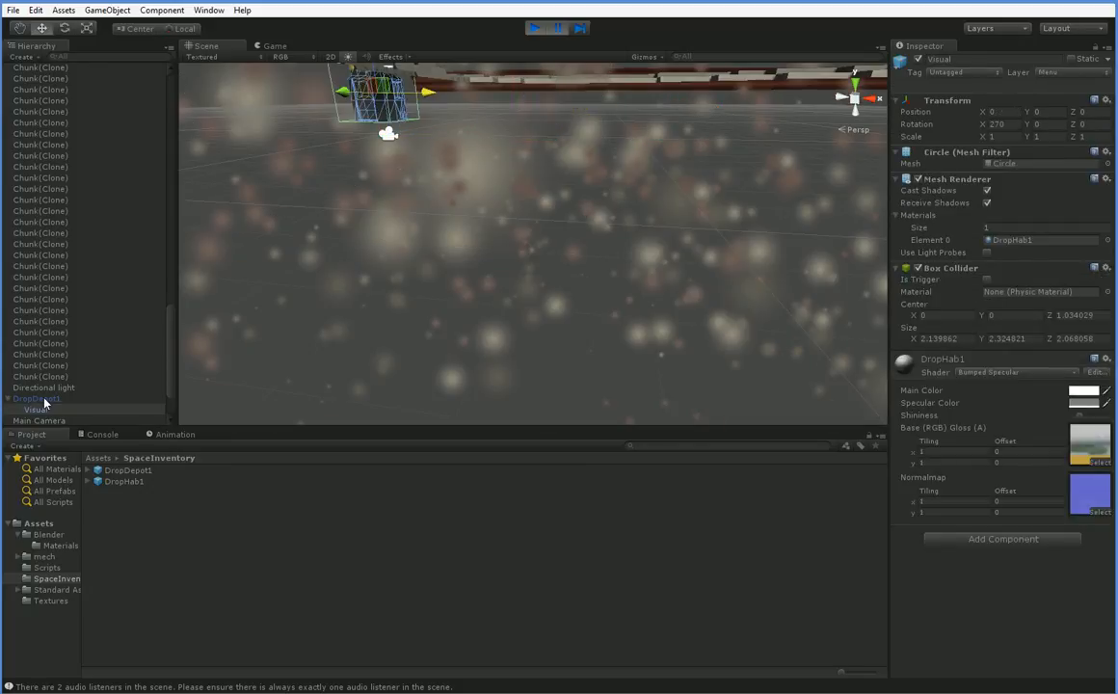
left_click(37, 398)
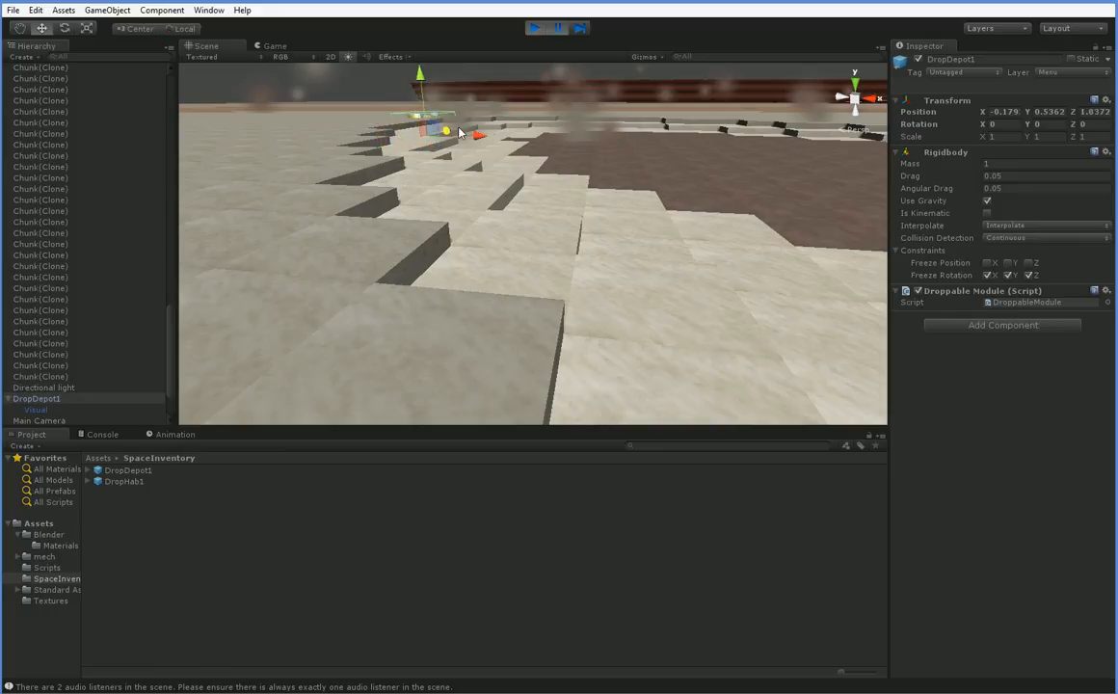
left_click_drag(460, 130, 461, 154)
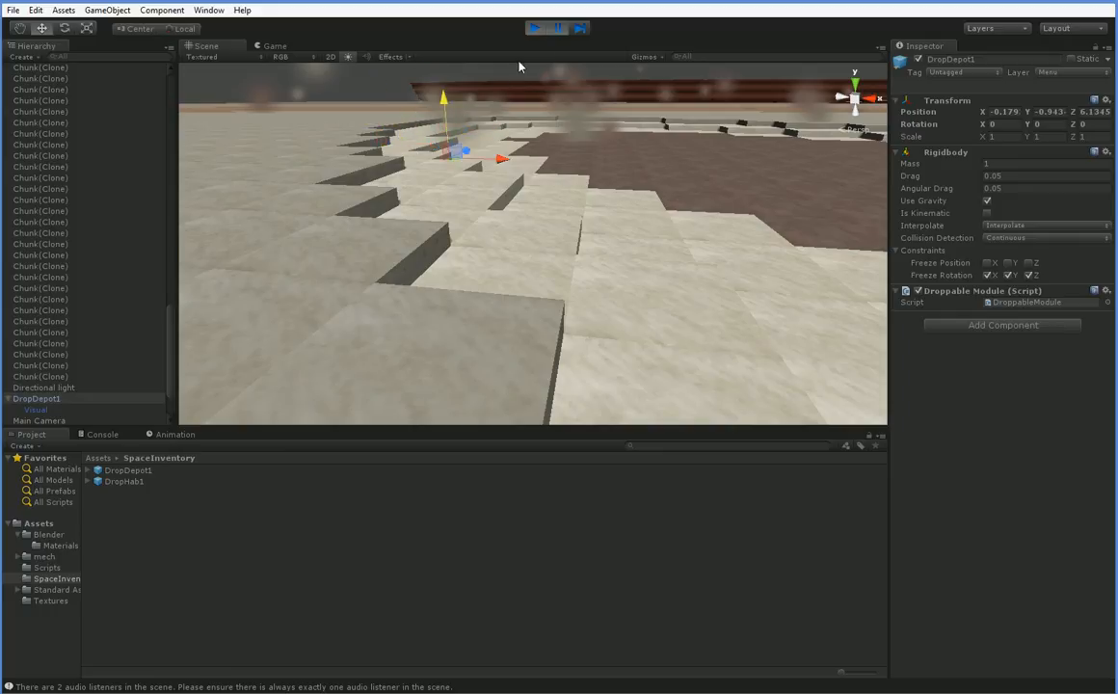
left_click(536, 27)
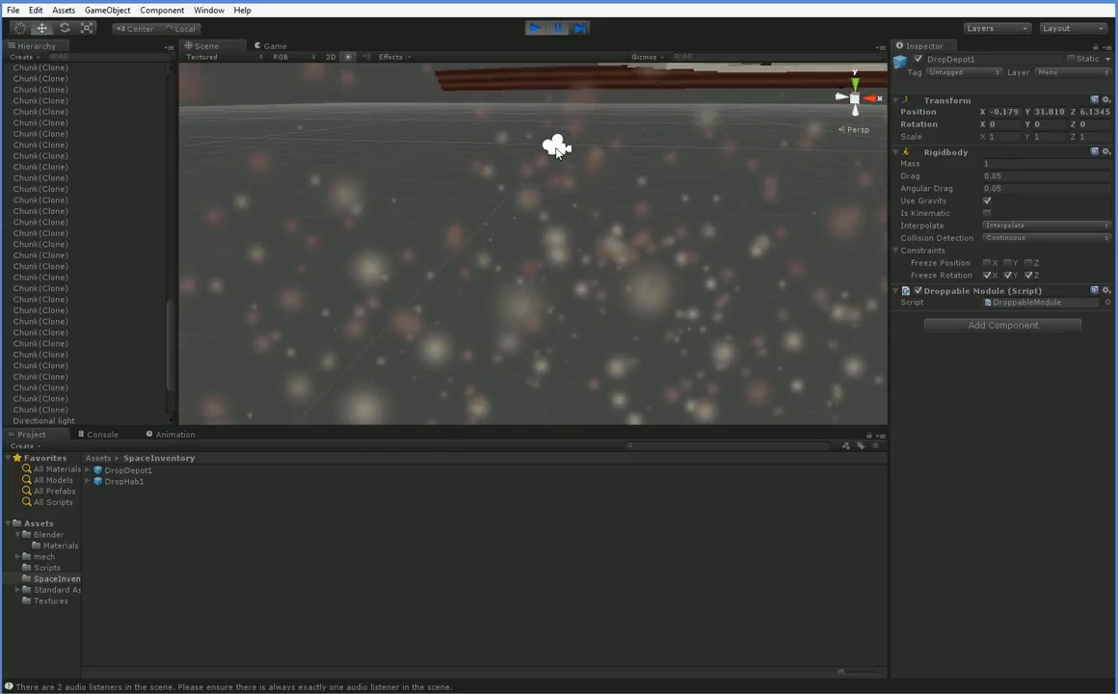
Drag DropDepot1 in front of the Menu Camera and verify it in the Game view.
left_click(39, 420)
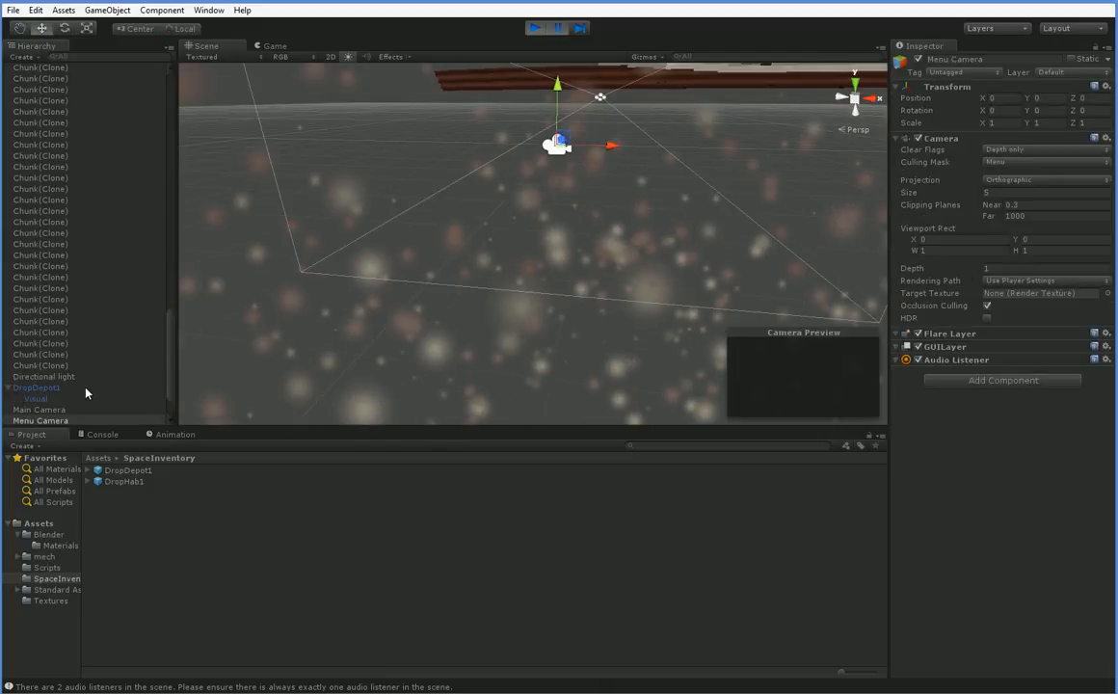
left_click(35, 387)
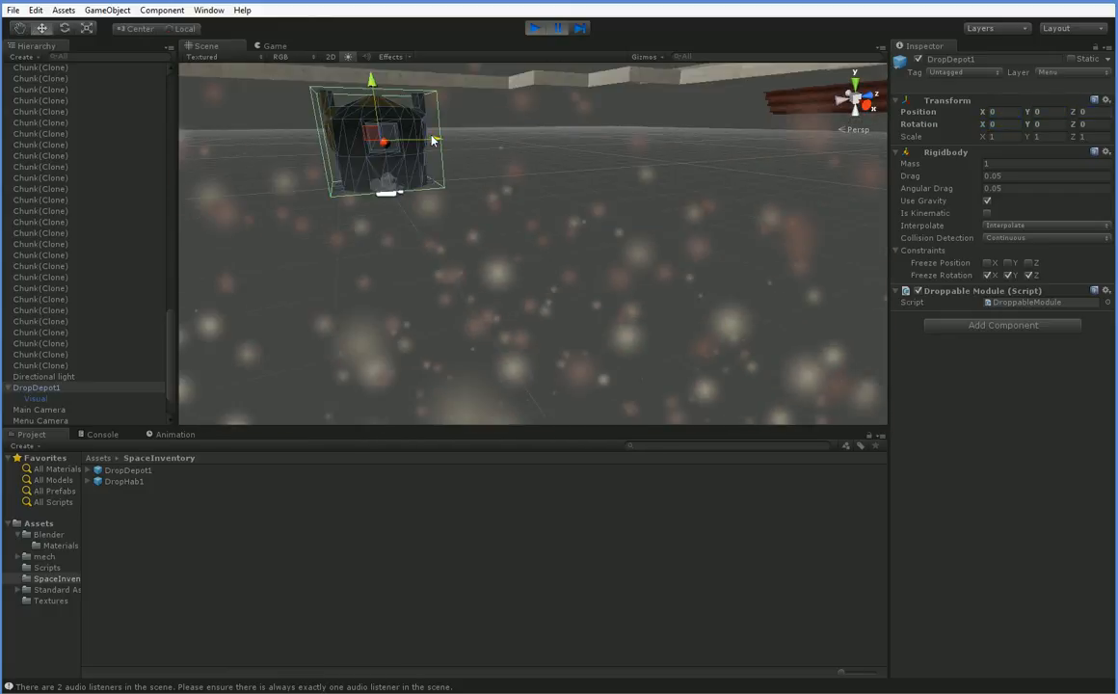
left_click_drag(434, 141, 627, 135)
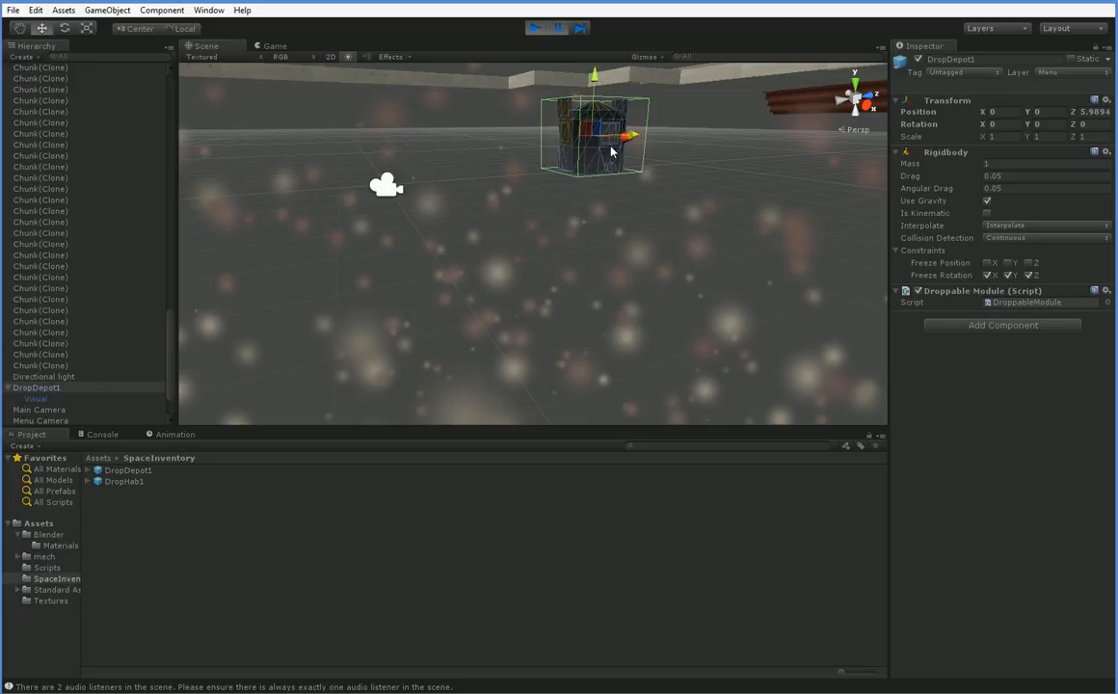
left_click(40, 421)
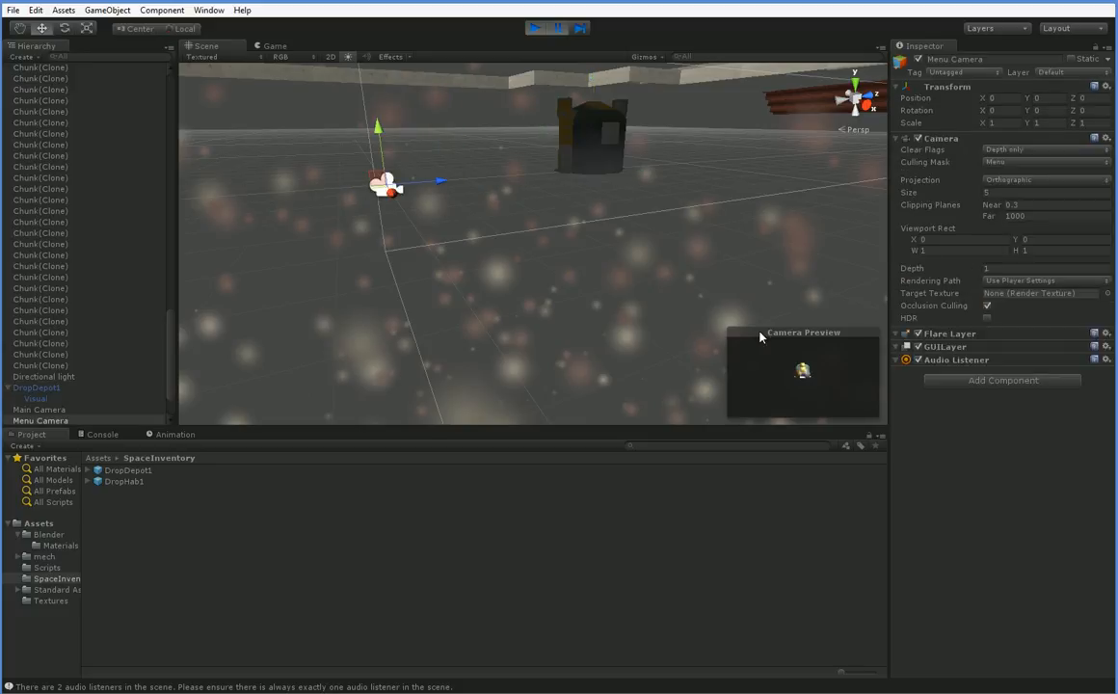
left_click(274, 46)
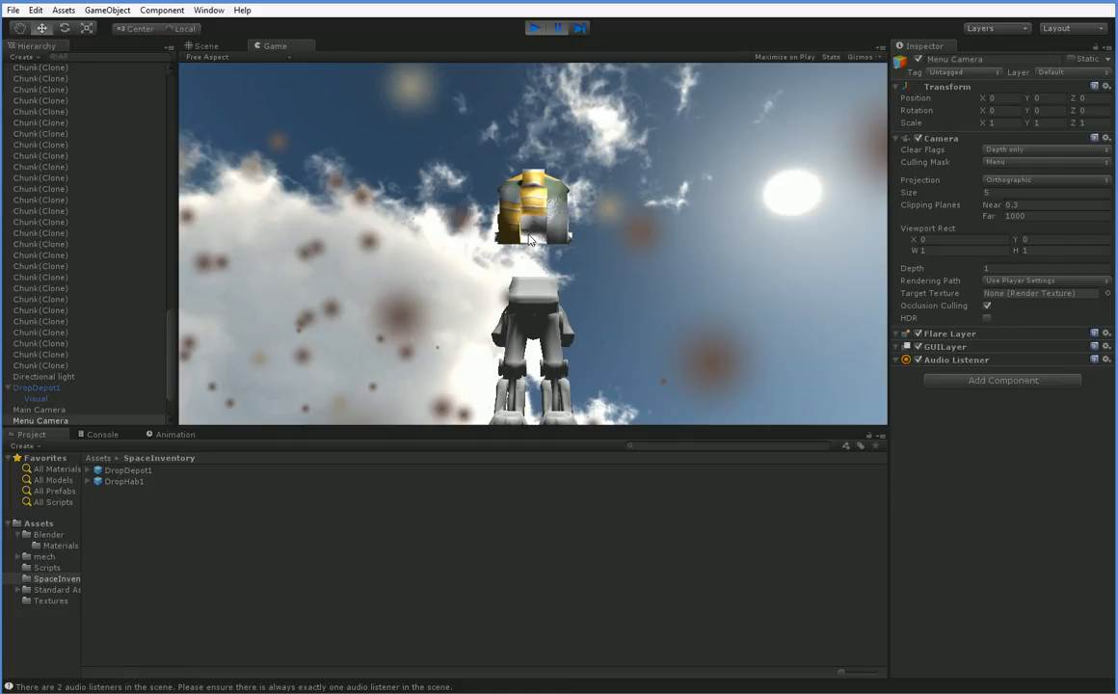
mouse_move(238, 81)
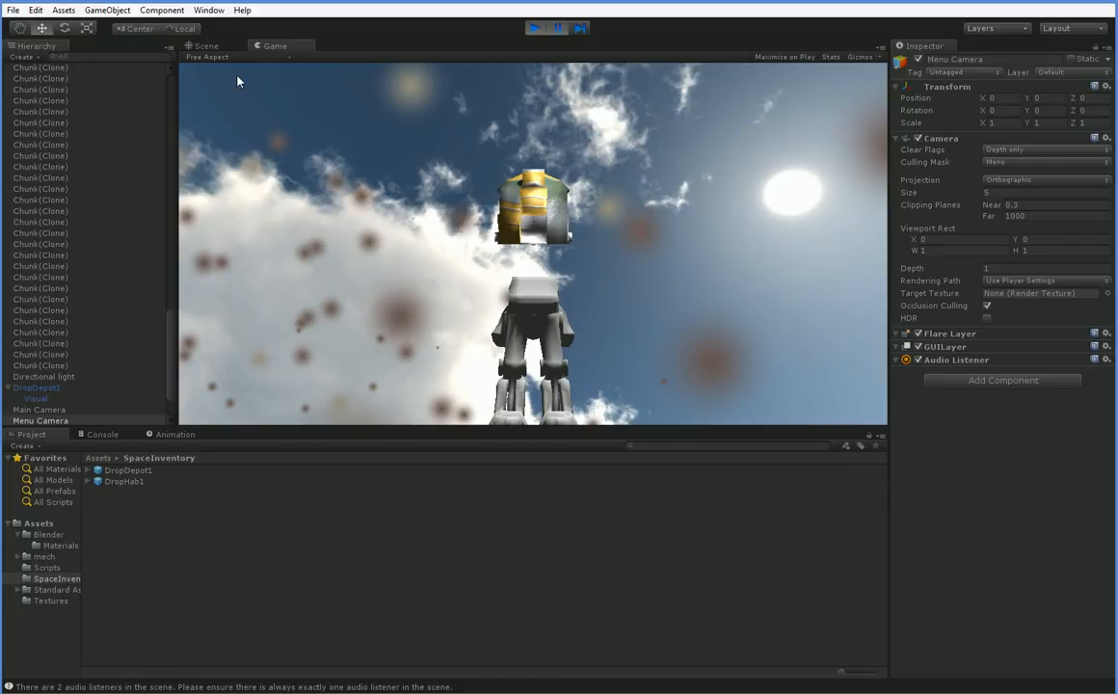
left_click(203, 45)
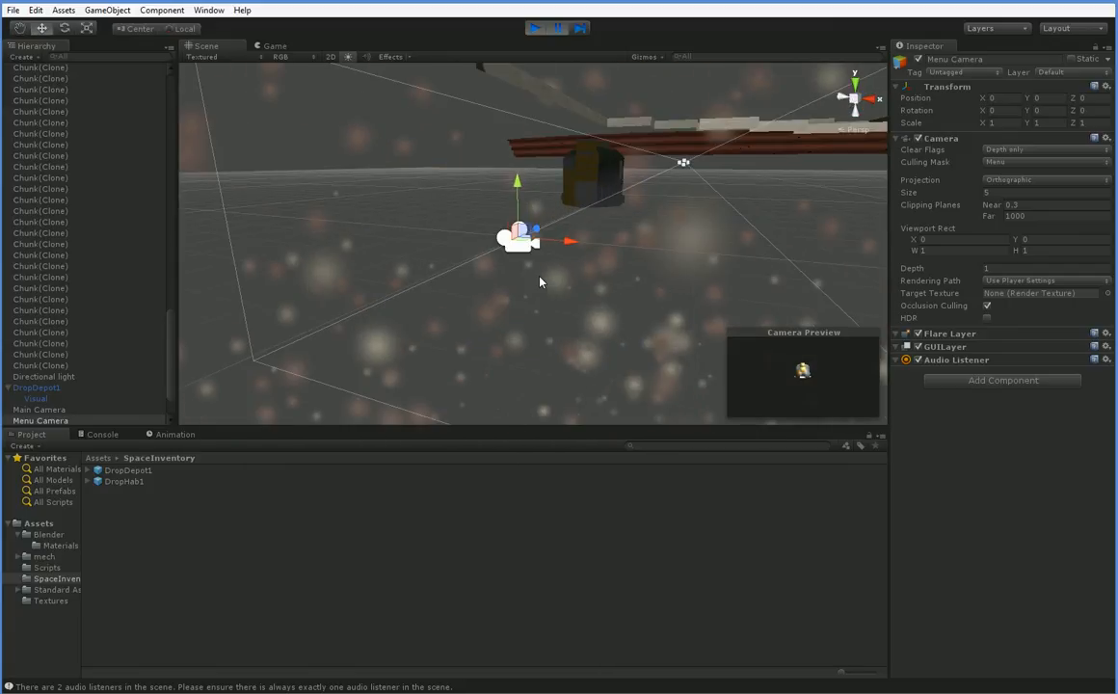
left_click_drag(540, 279, 547, 273)
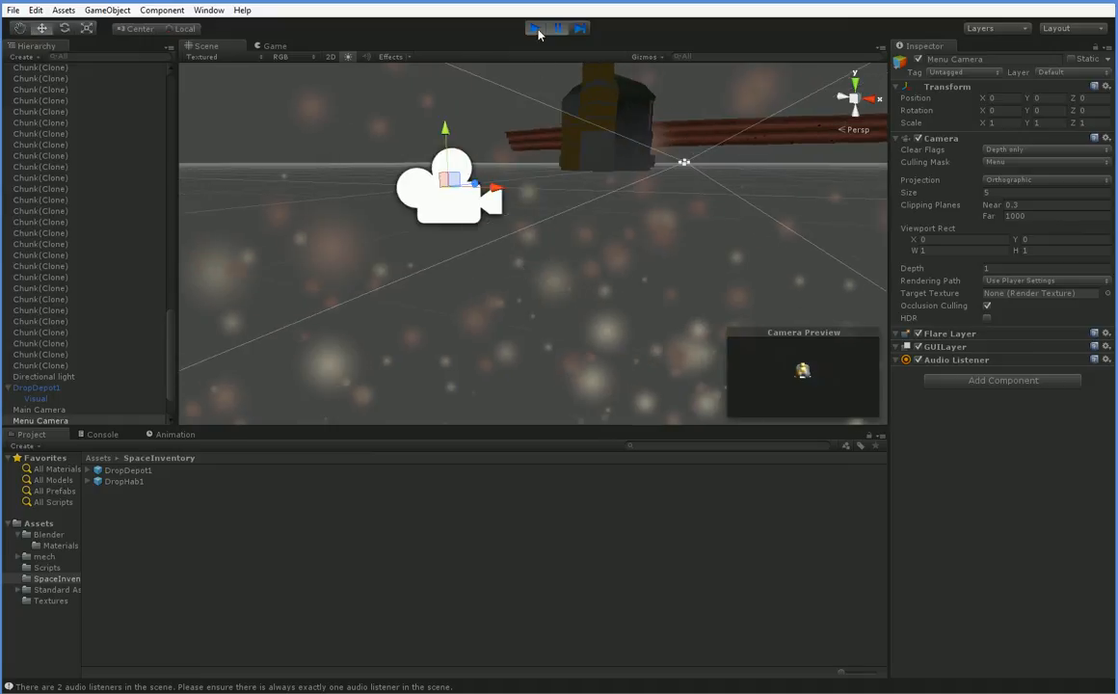
Stop the running game and select Menu Camera to inspect its Inventory script.
left_click(535, 27)
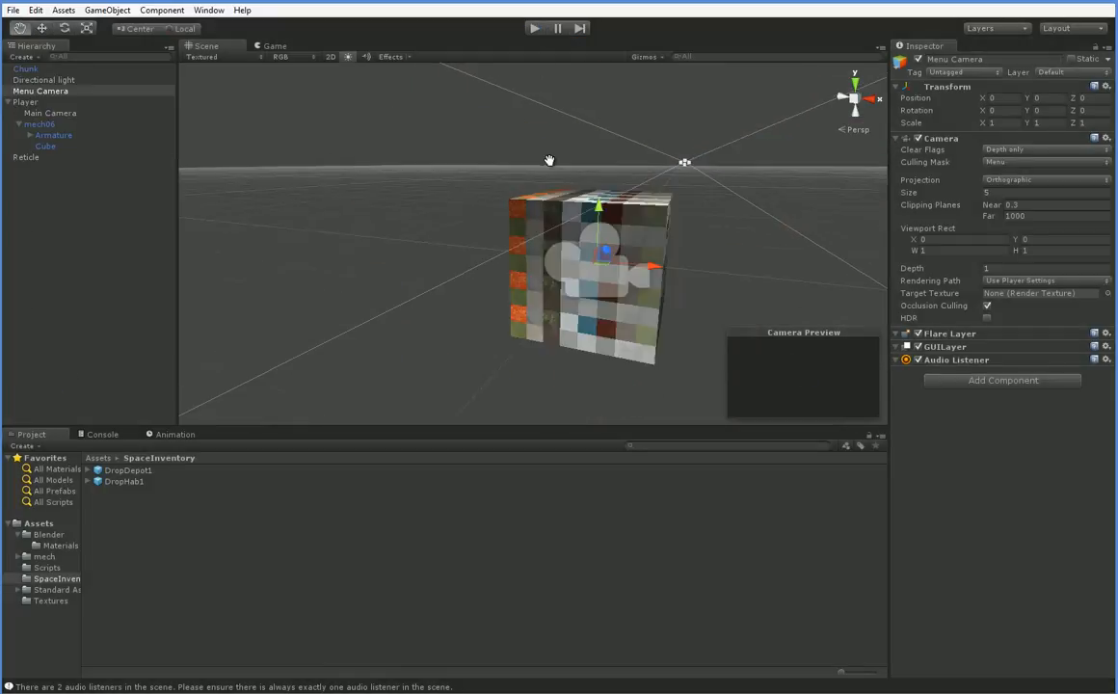
left_click(50, 113)
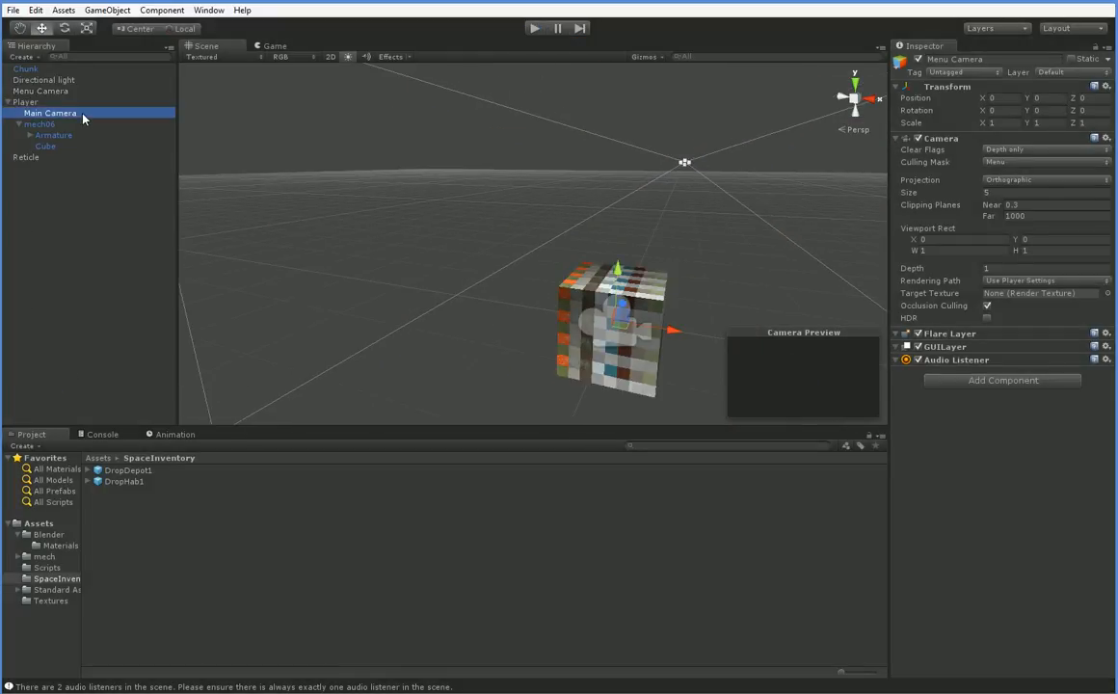
left_click(50, 113)
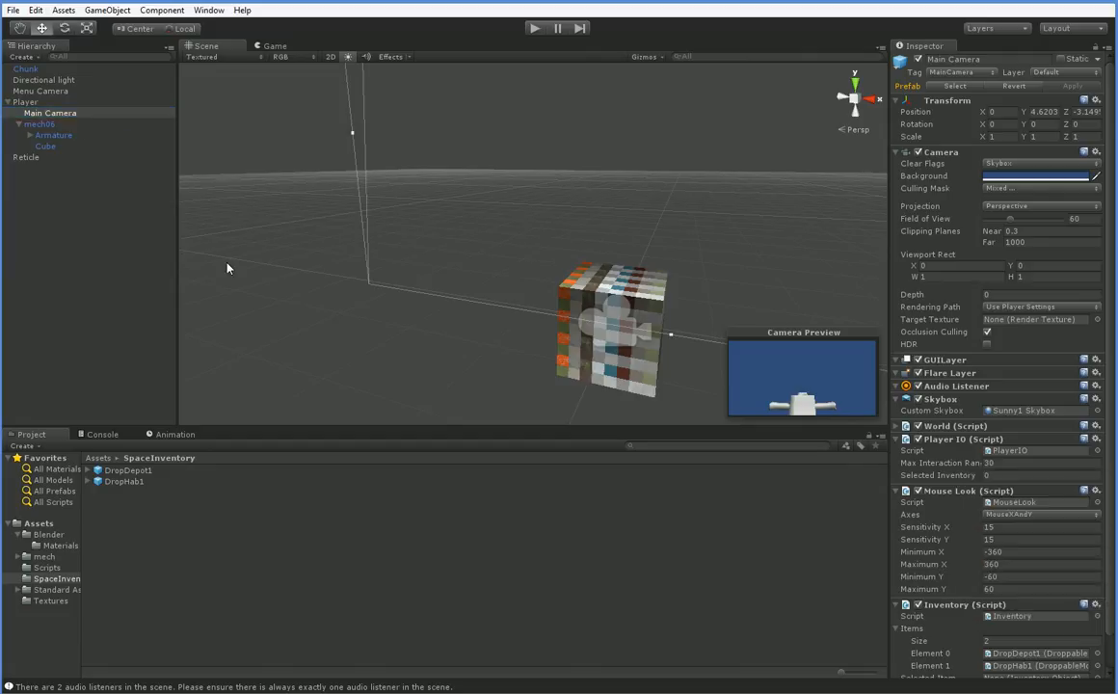
left_click(40, 91)
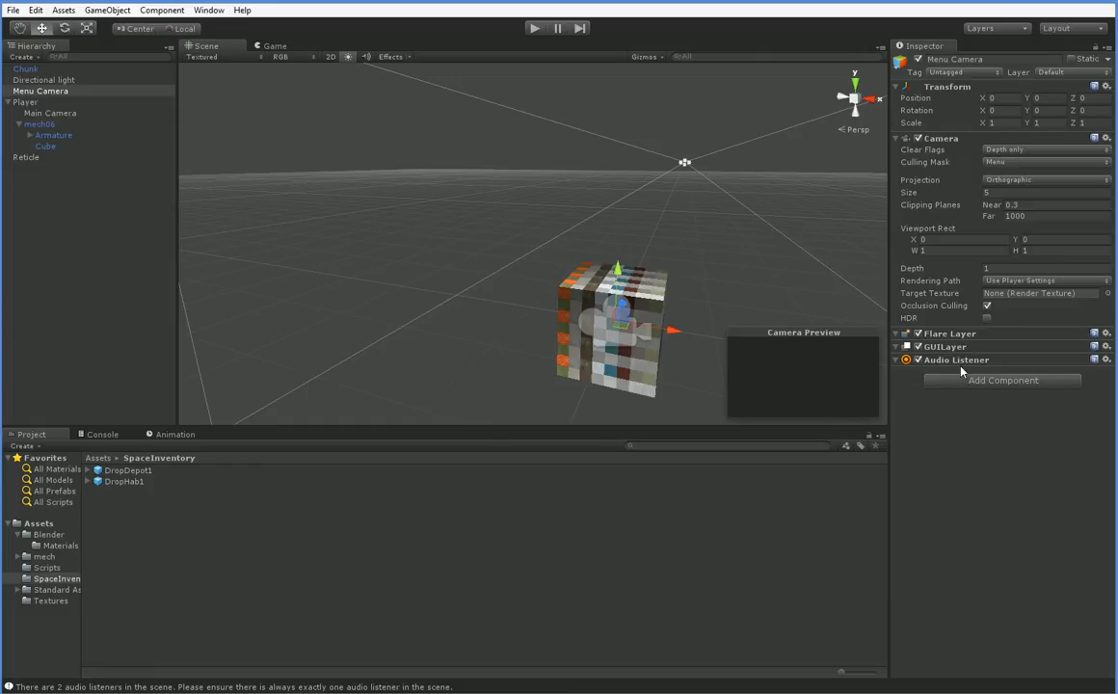
mouse_move(913, 383)
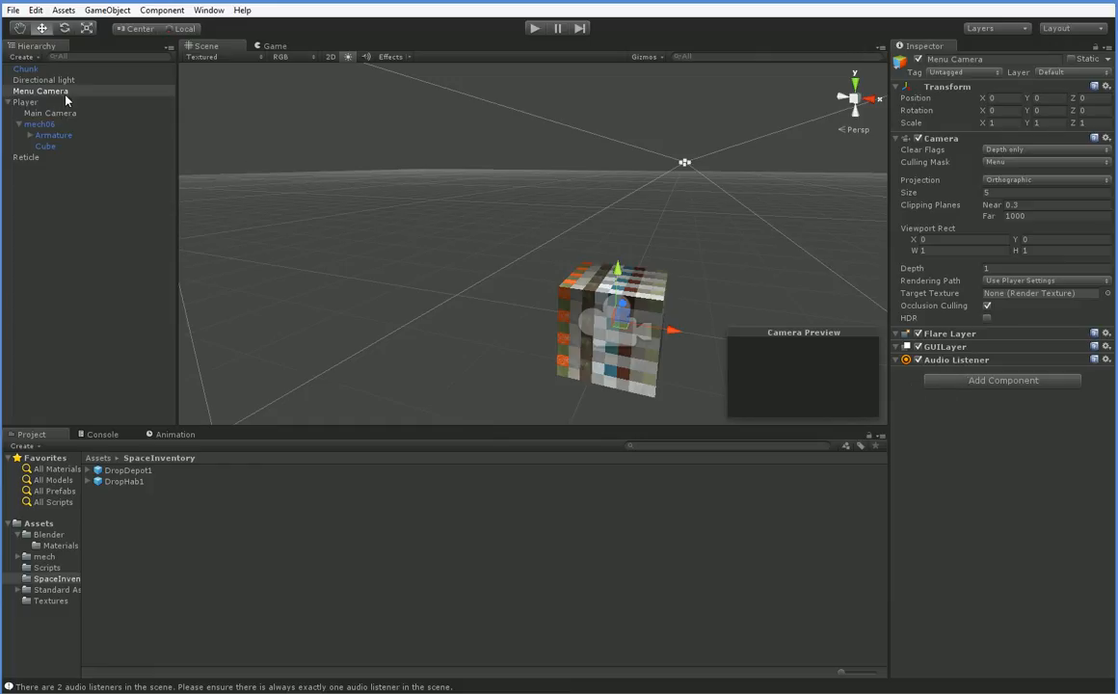
left_click(50, 113)
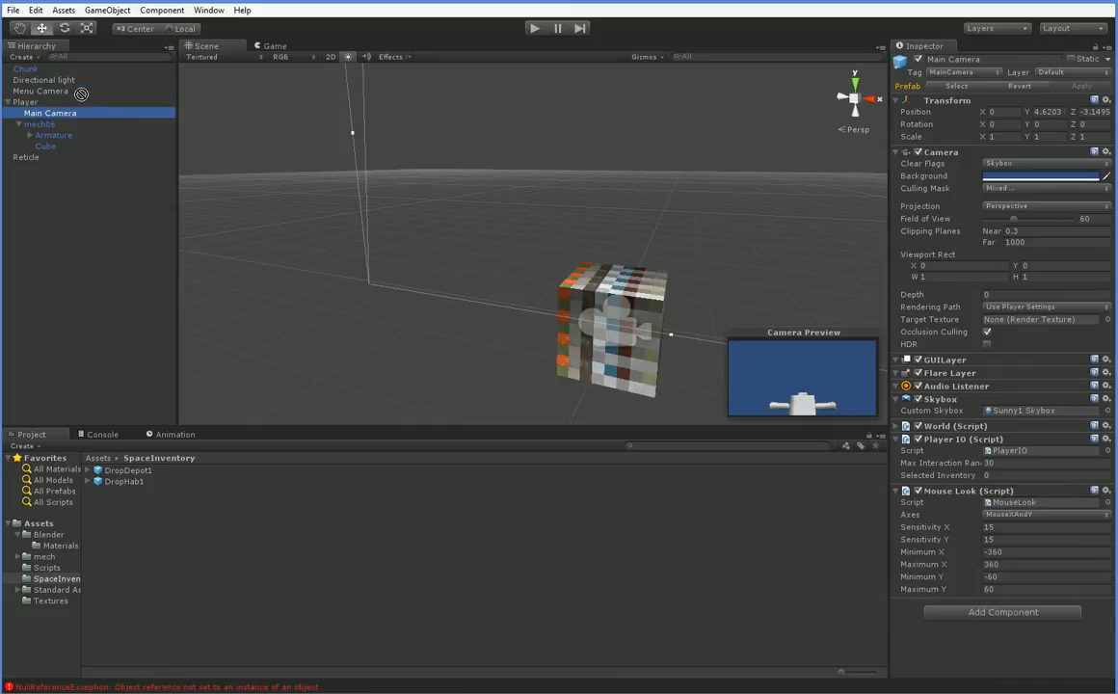
left_click(40, 90)
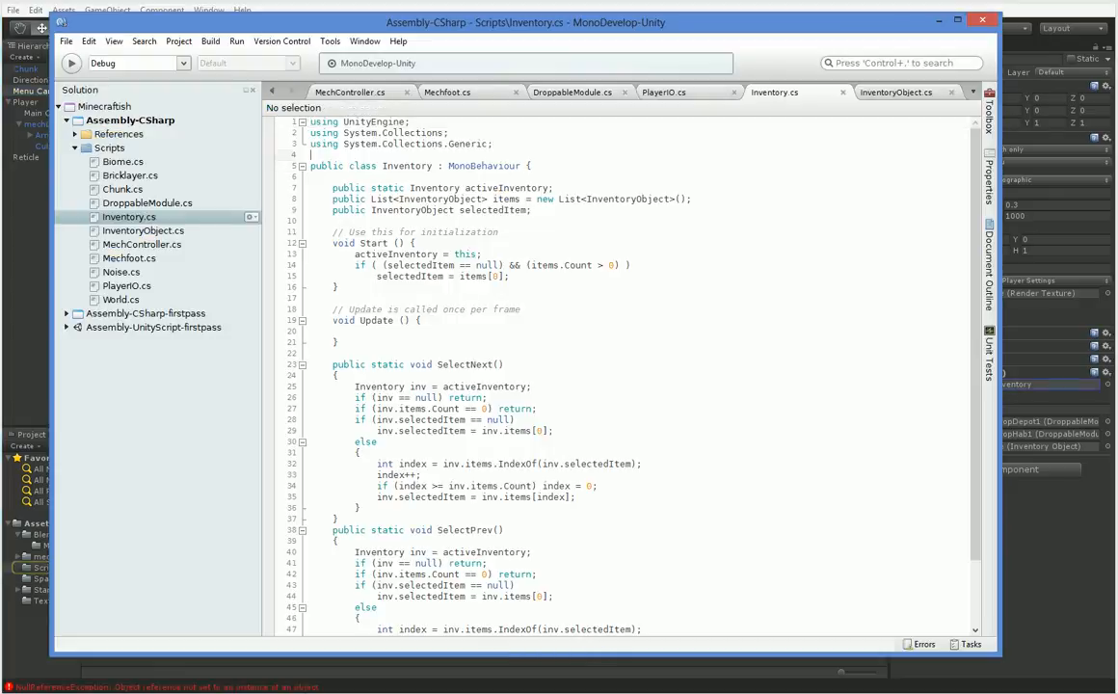
Add [RequireComponent(typeof(Camera))] above the class and a public bool showingInventory flag.
type("[RequireComponent")
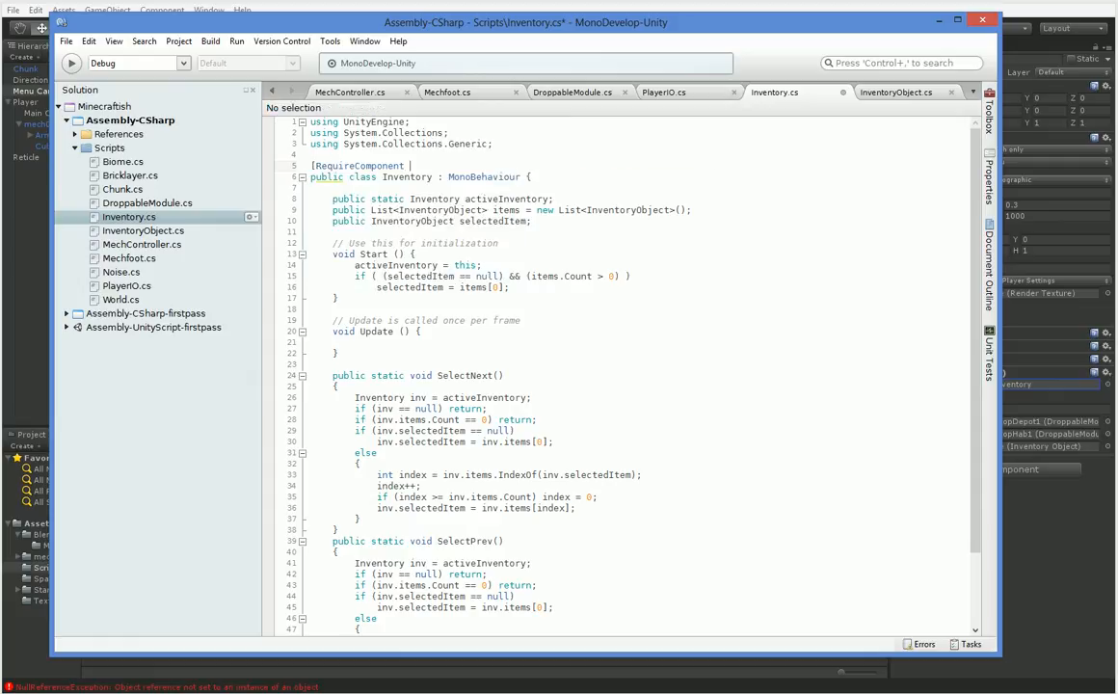
type("(typeof(")
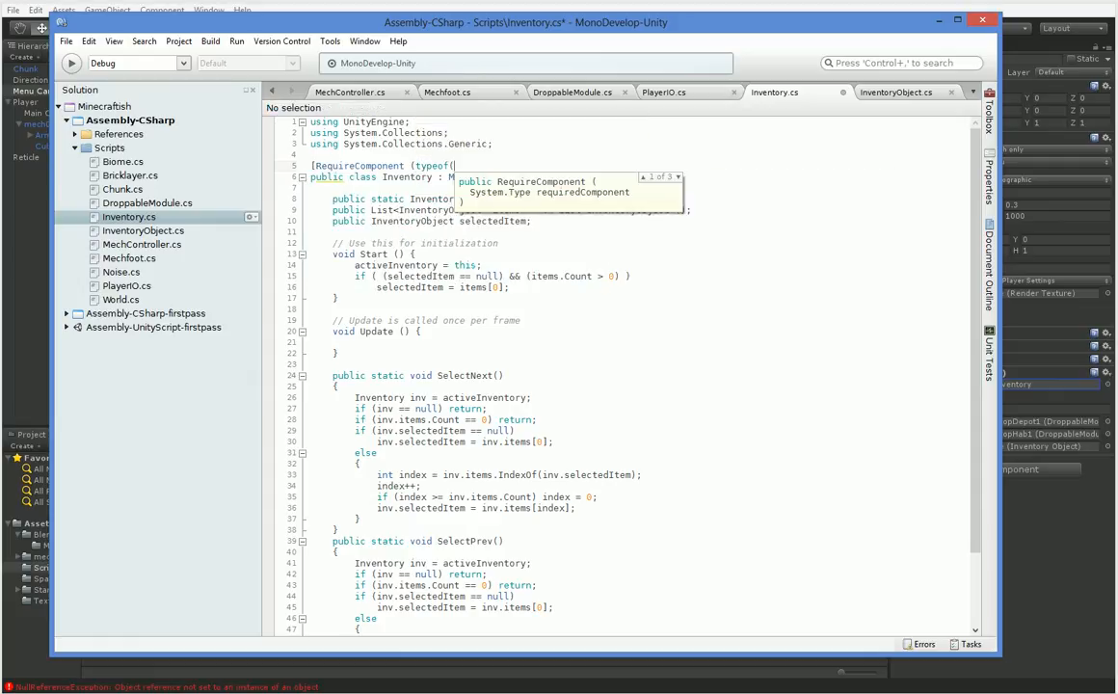
type("Camera")
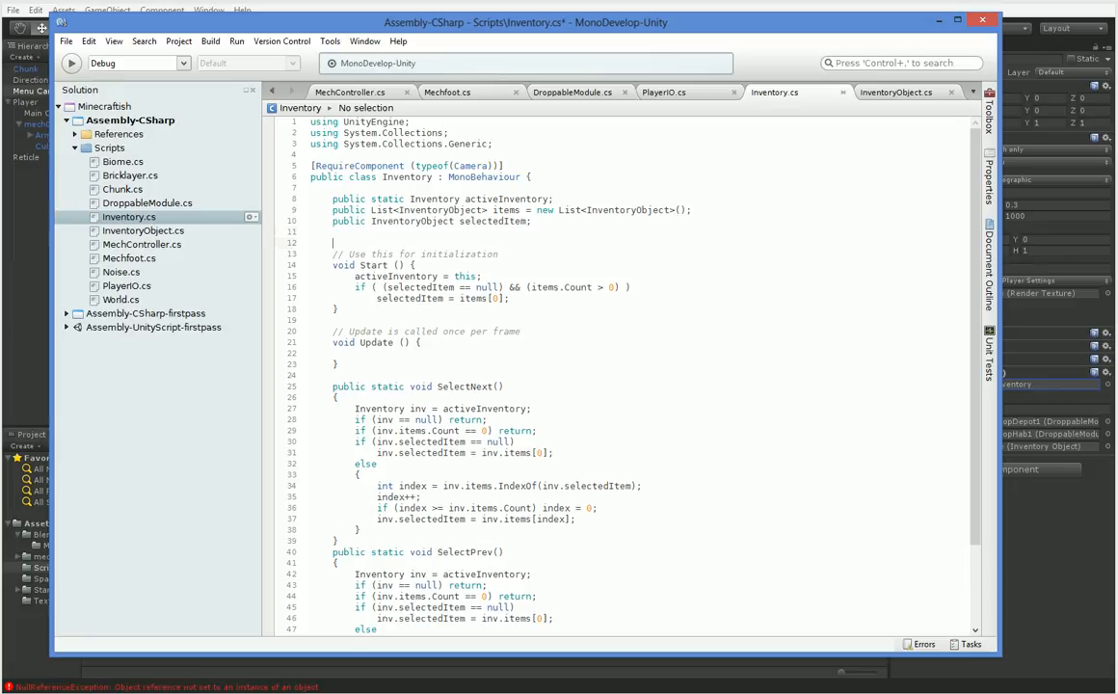
type("public")
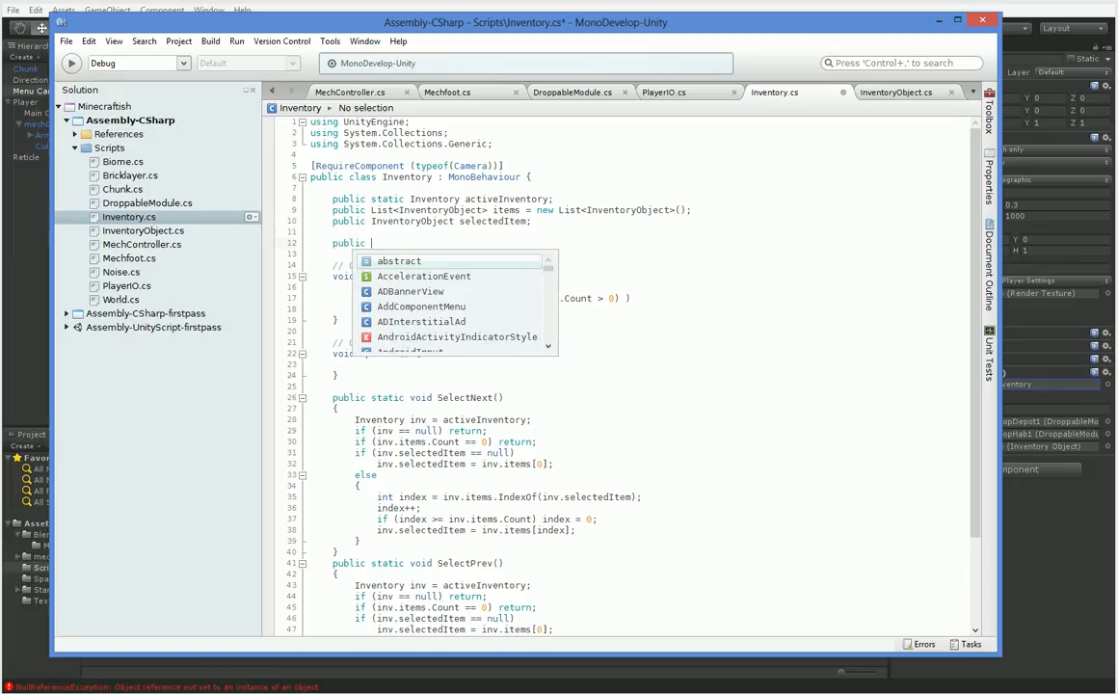
type("bool showing")
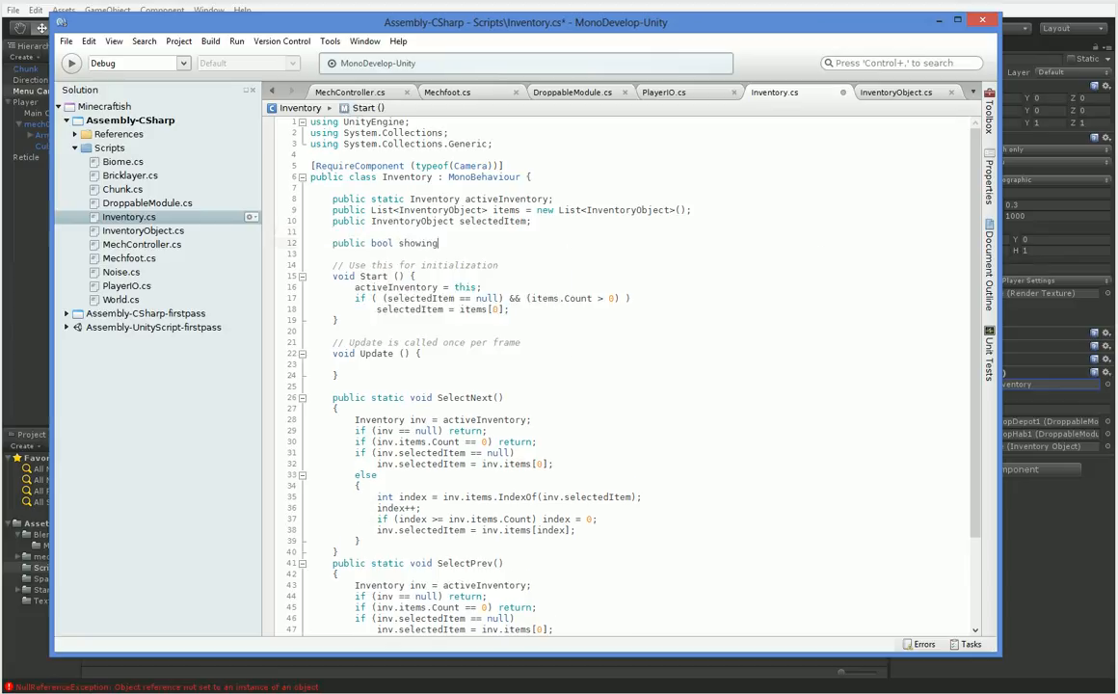
type("Inventory = false;")
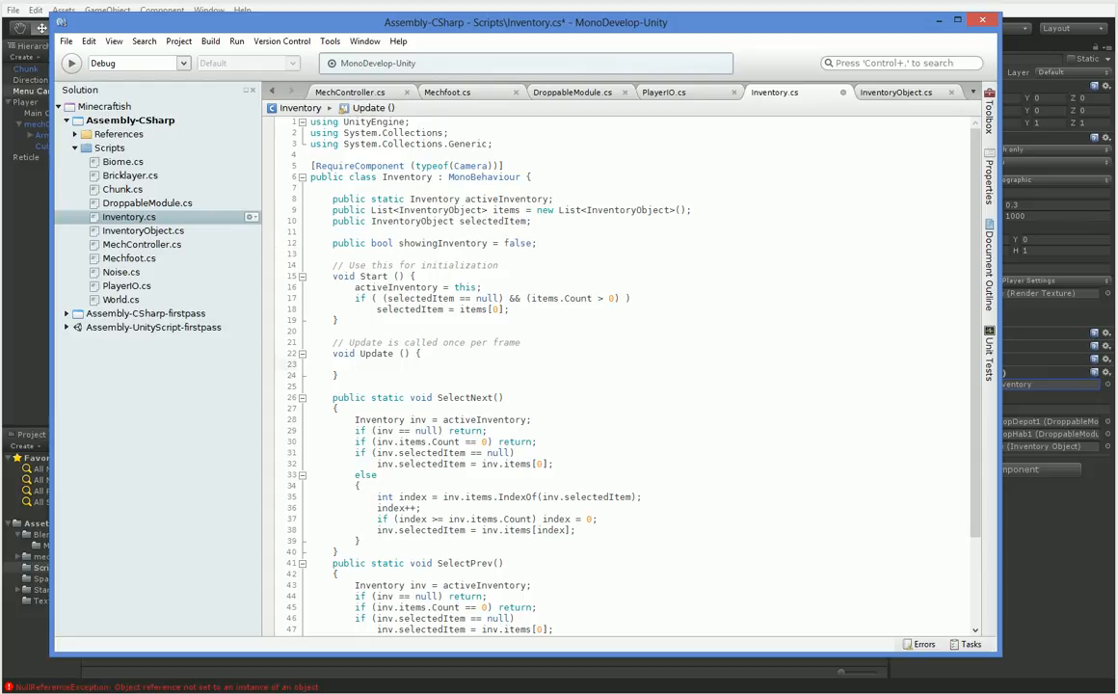
In Update, call ToggleShowInventory() when Input.GetKeyDown(KeyCode.Tab) is true.
type("if (Input.GetKeyDown(KeyCode")
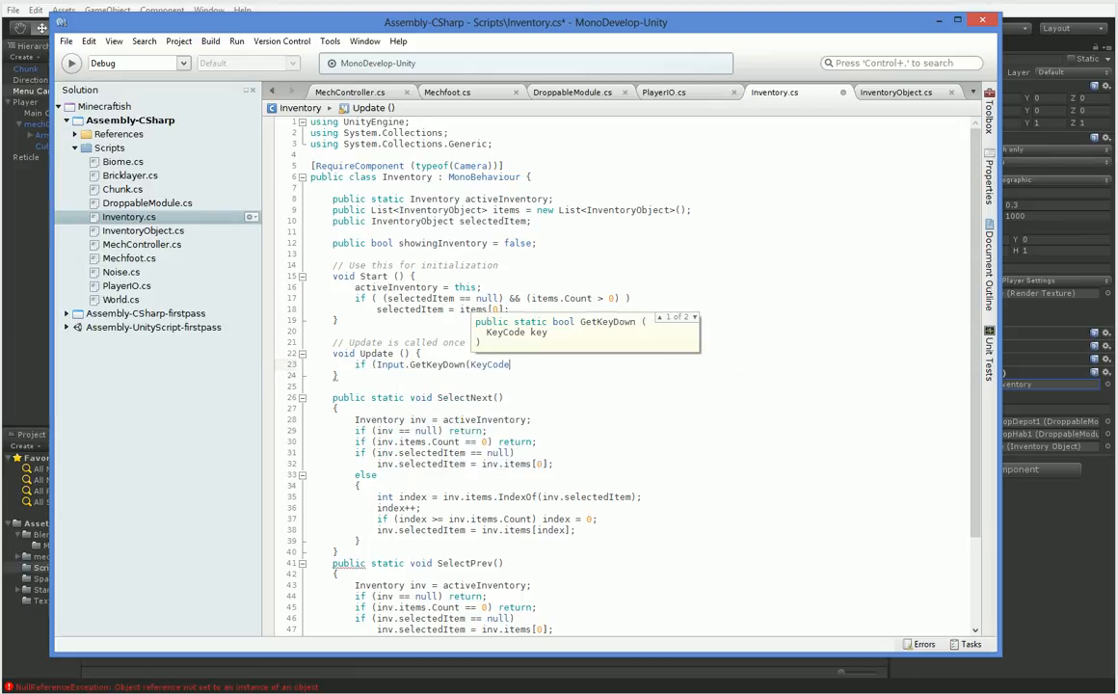
type(".Tab)")
type("{")
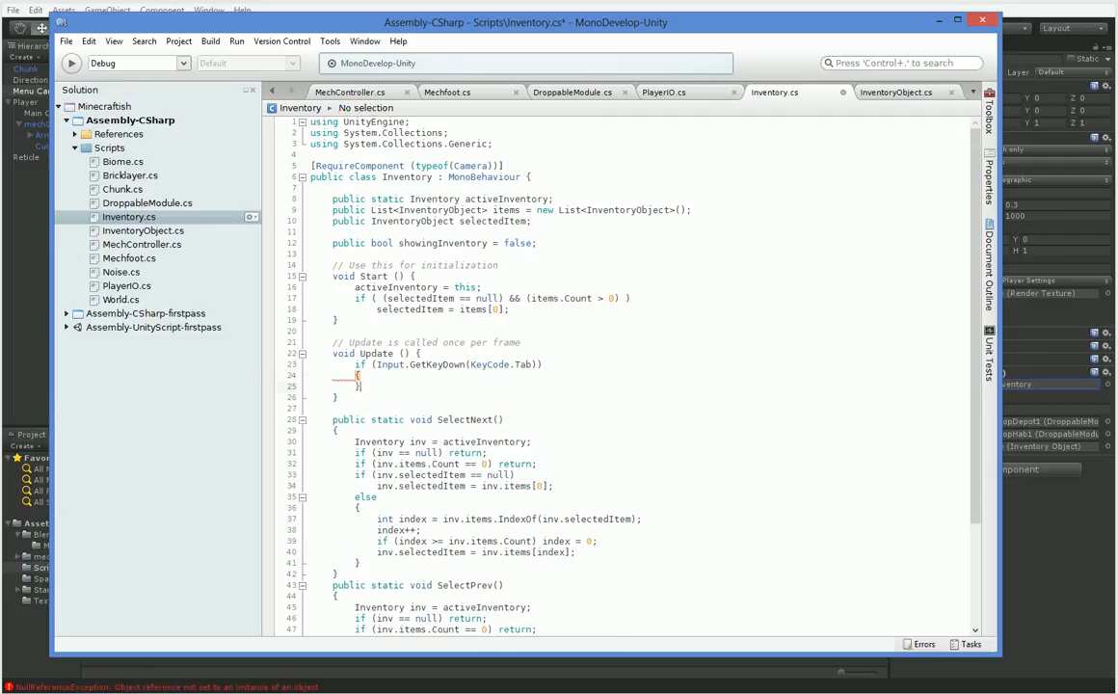
type("Set")
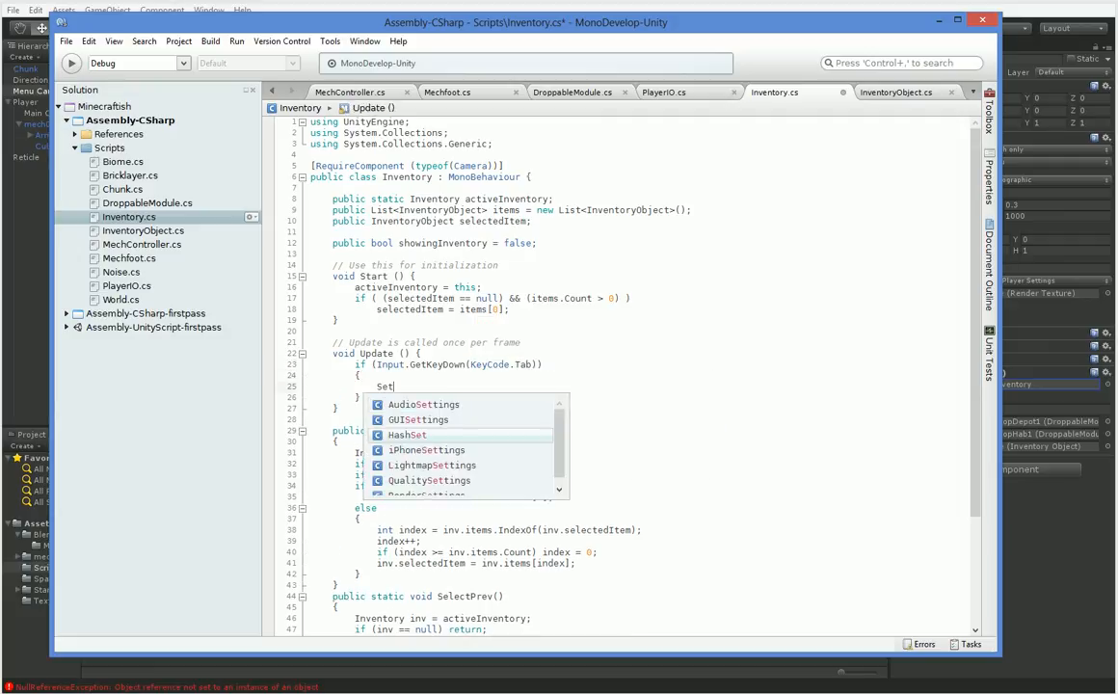
type("ShowingInventory(! s")
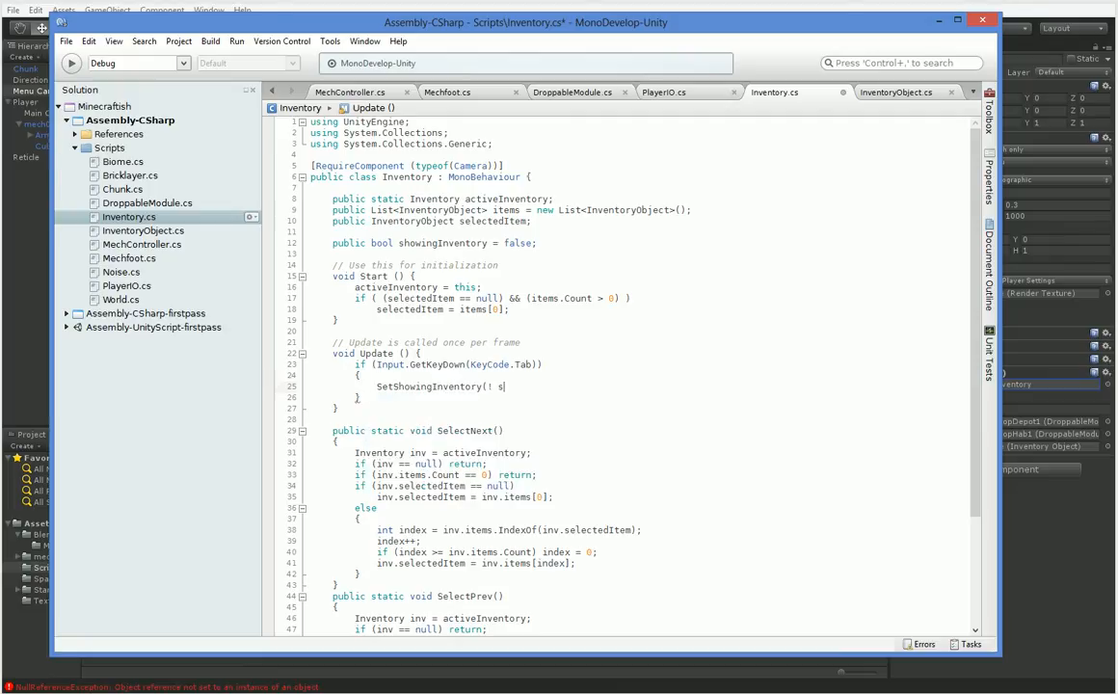
type("howi")
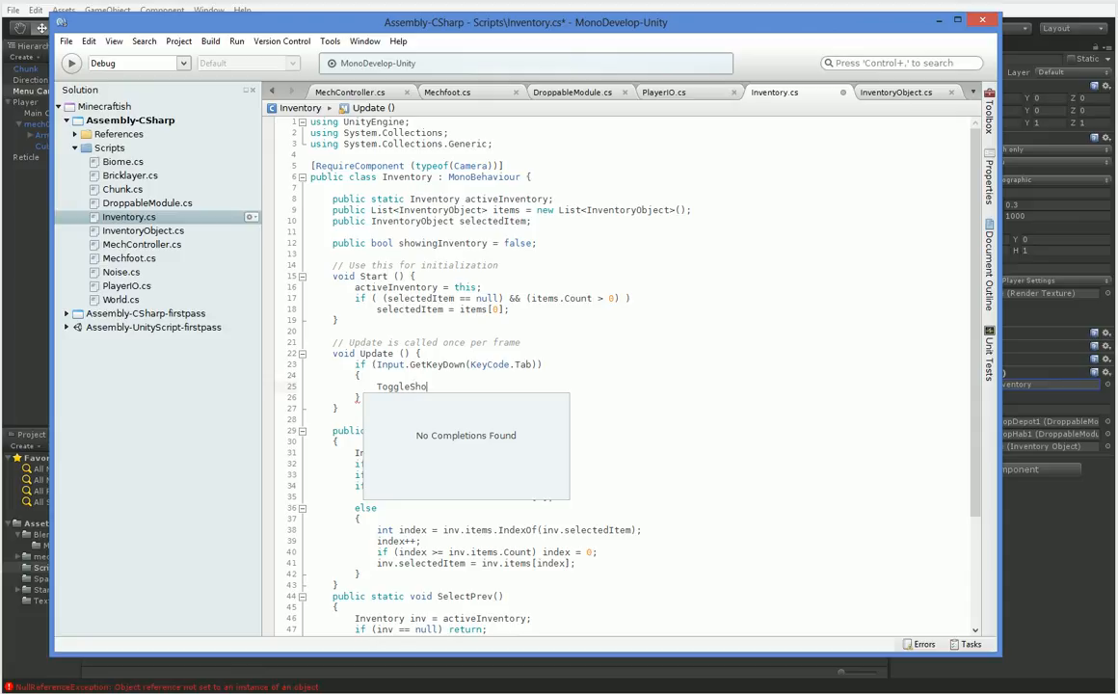
type("wInvenot")
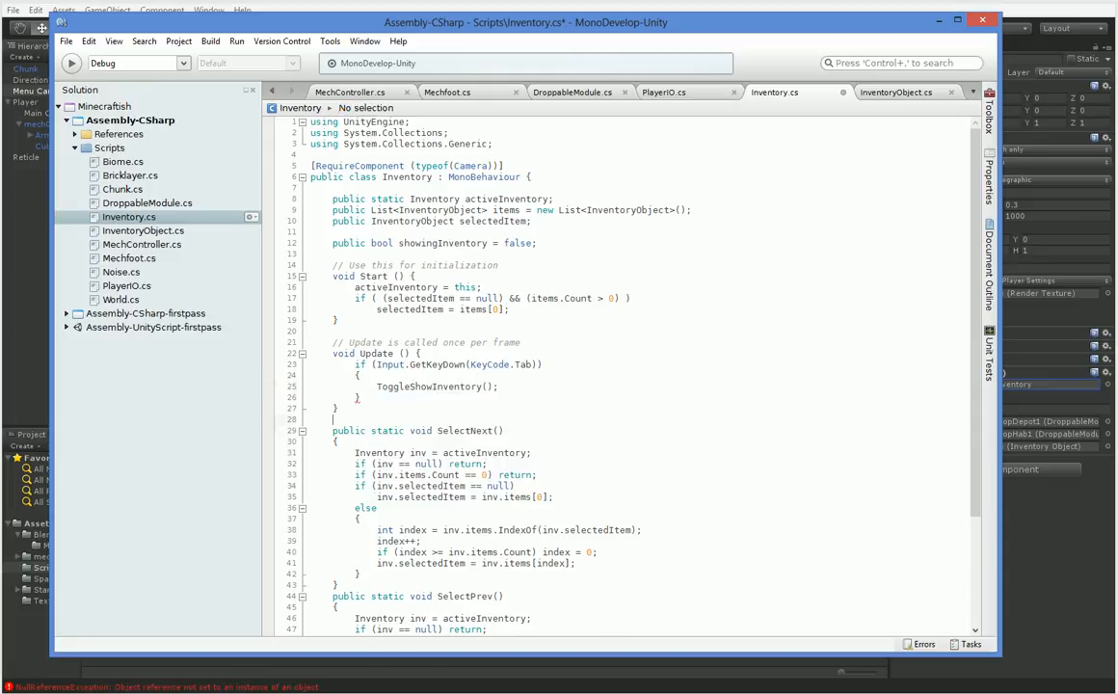
Write ToggleShowInventory() to flip showingInventory and set camera.enabled to showingInventory.
type("public v")
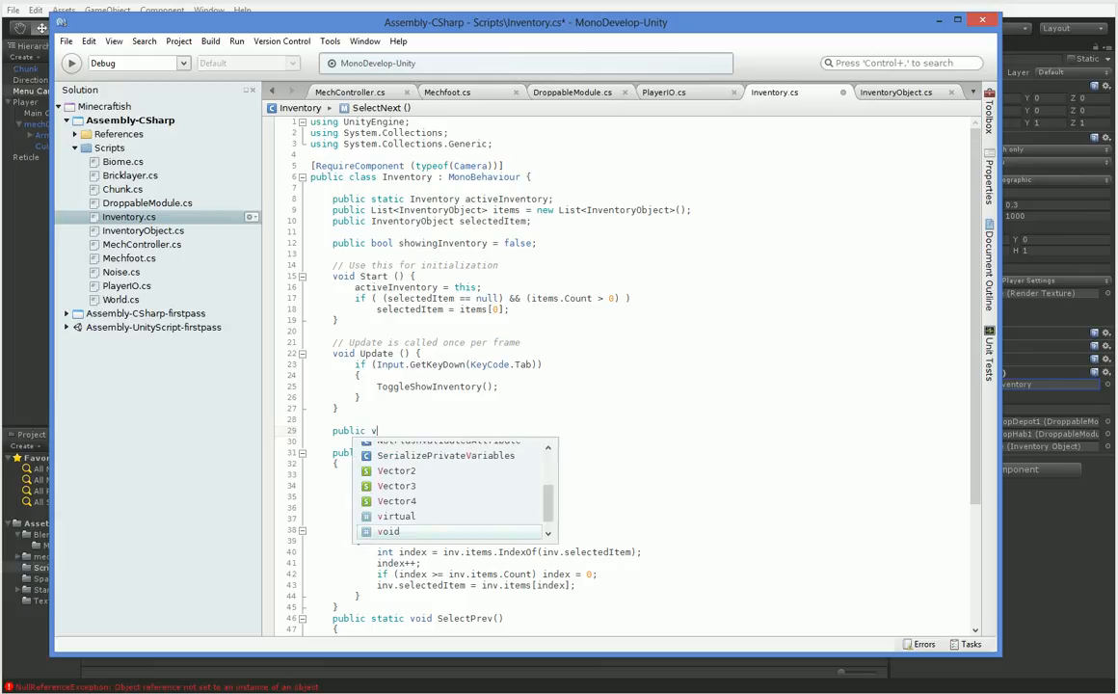
type("oid ToggleShowI")
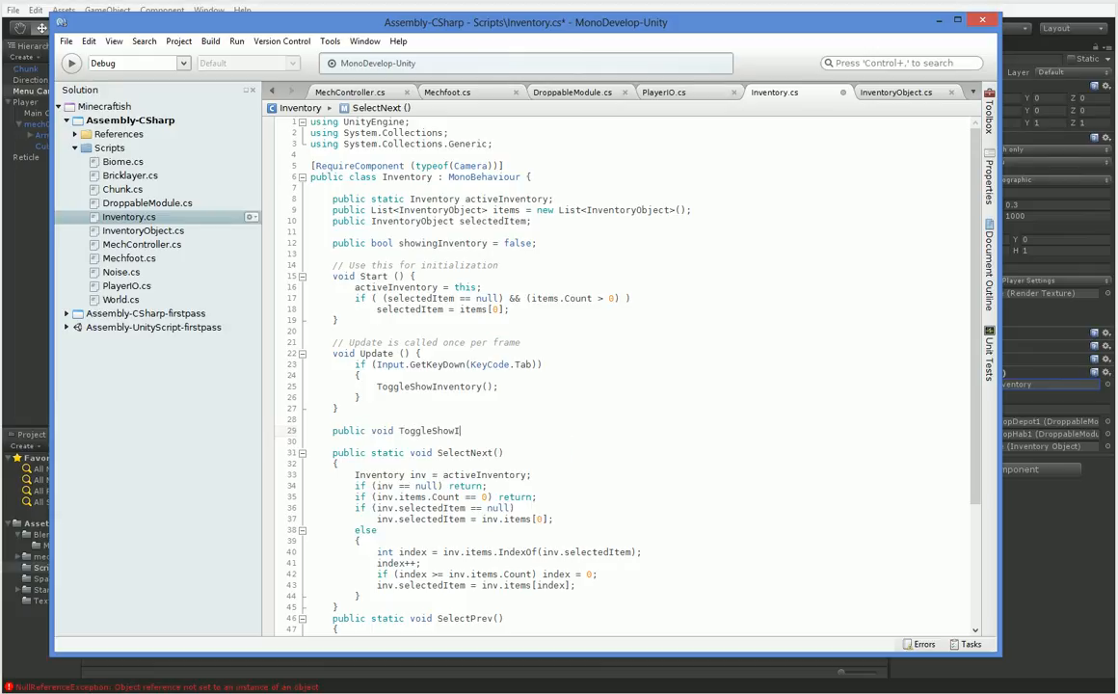
type("nventory() {")
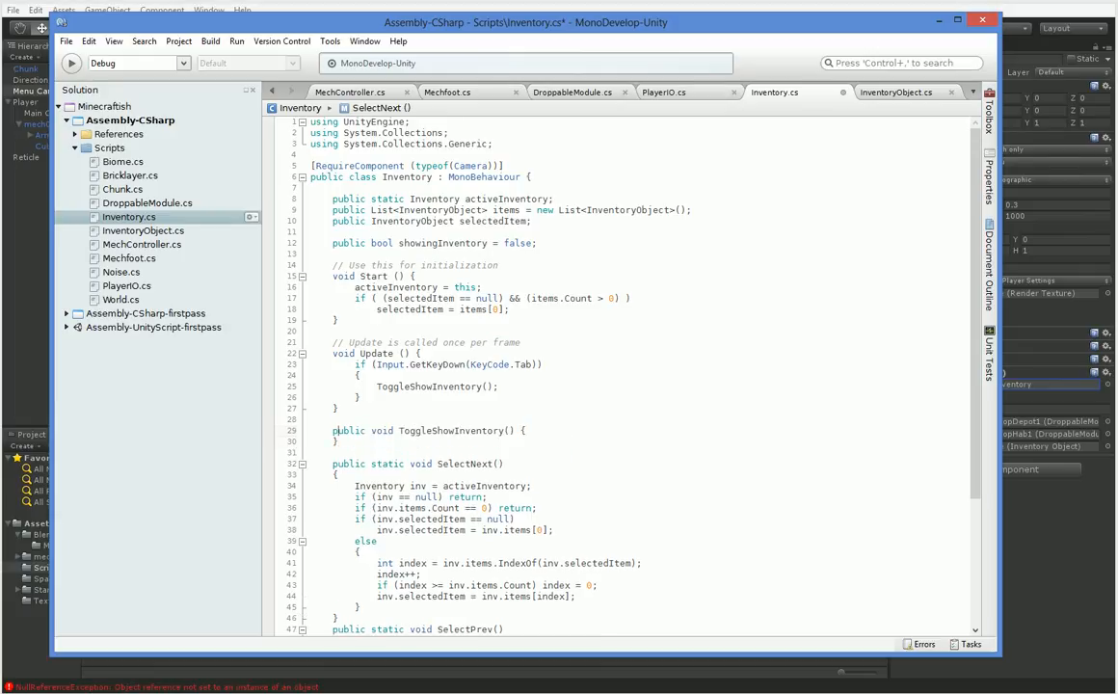
type("showingInventory = ! showingInventory;")
type("camera")
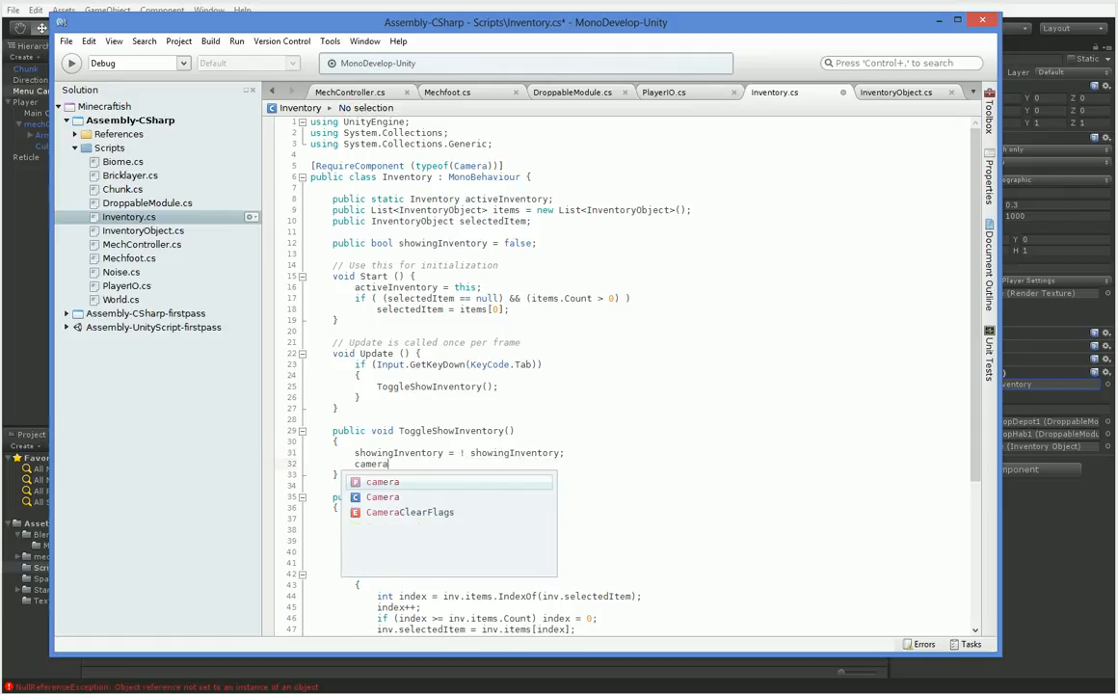
type(".enabled =")
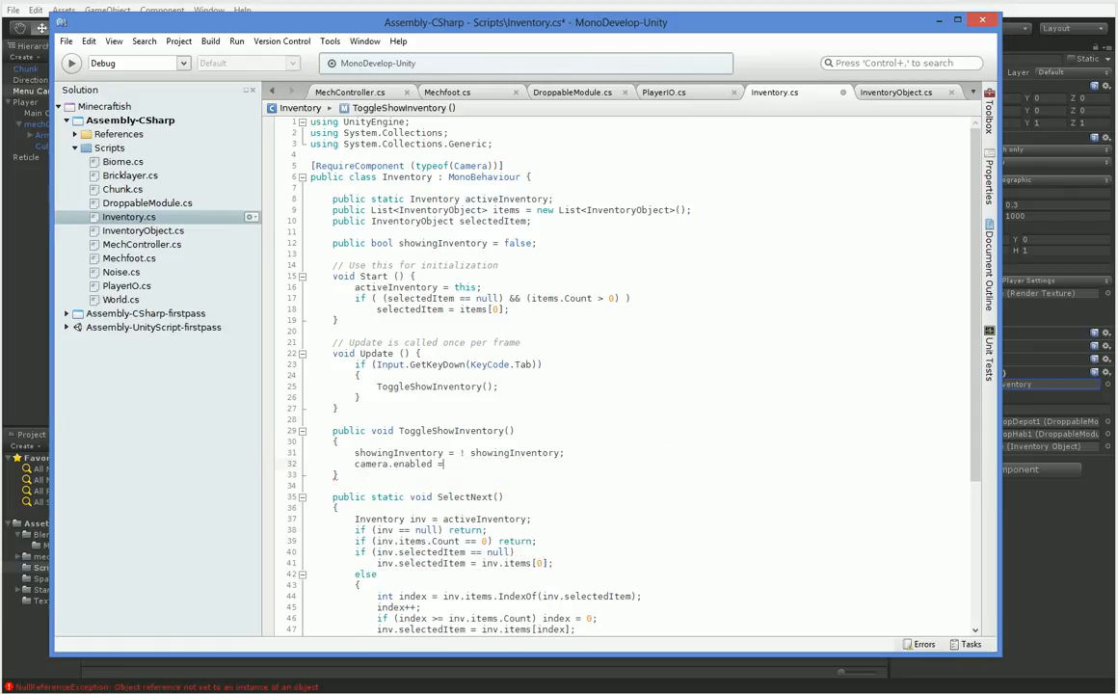
type("showingV")
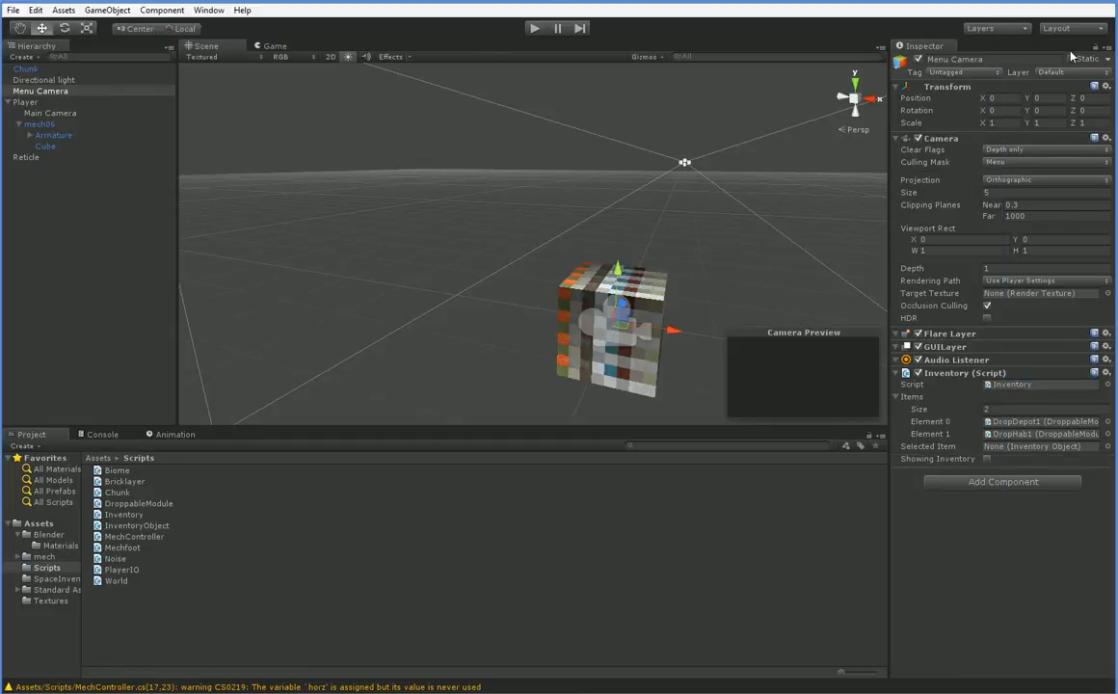
mouse_move(1006, 451)
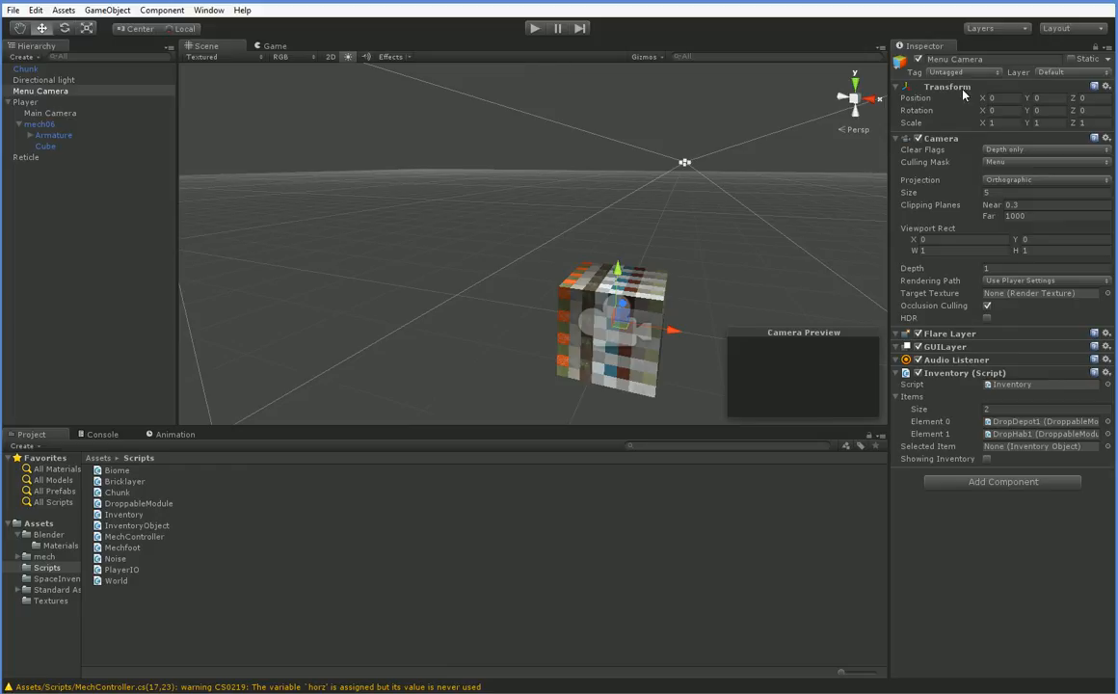
mouse_move(968, 447)
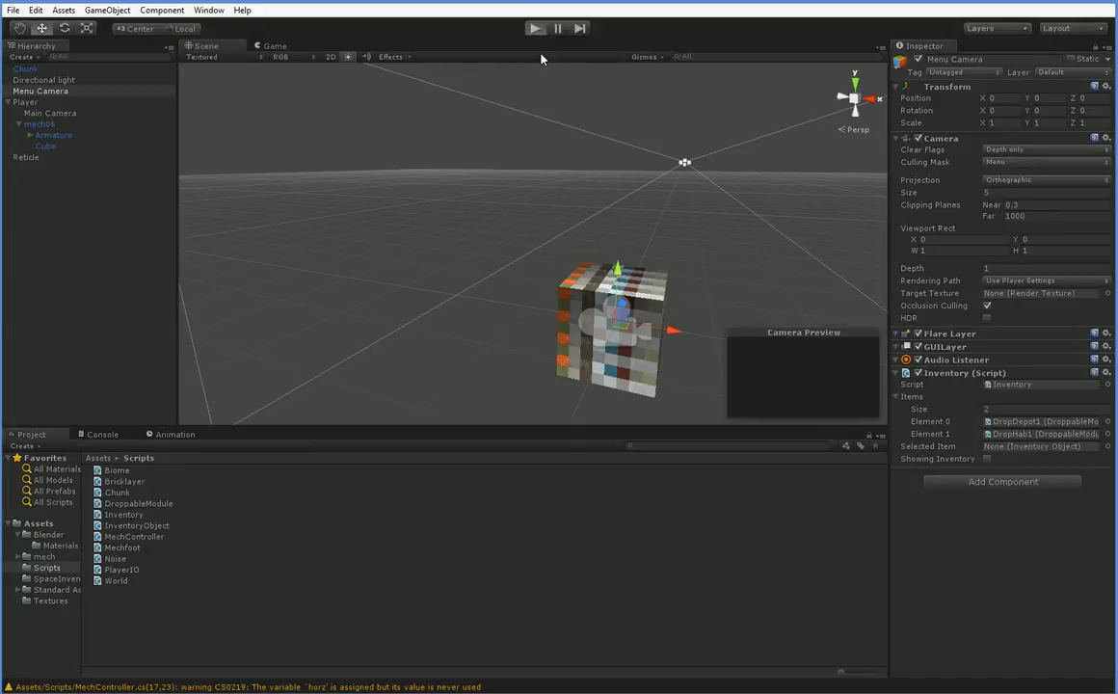
Play-test the Tab inventory toggle, then stop the game and run it again.
left_click(536, 28)
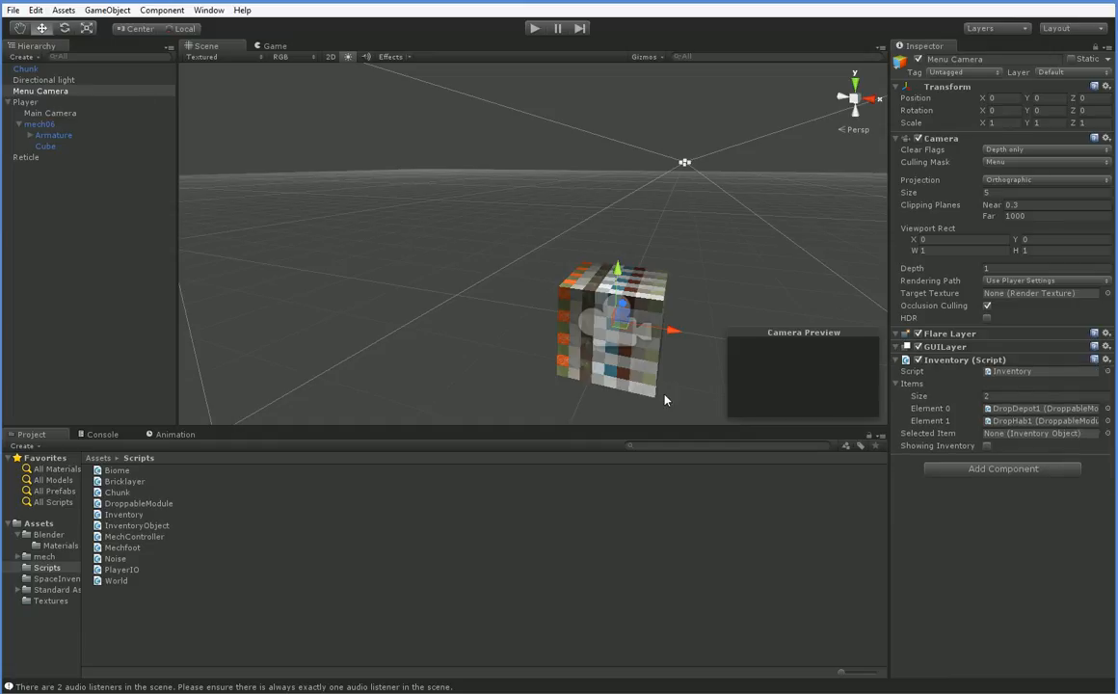
mouse_move(631, 273)
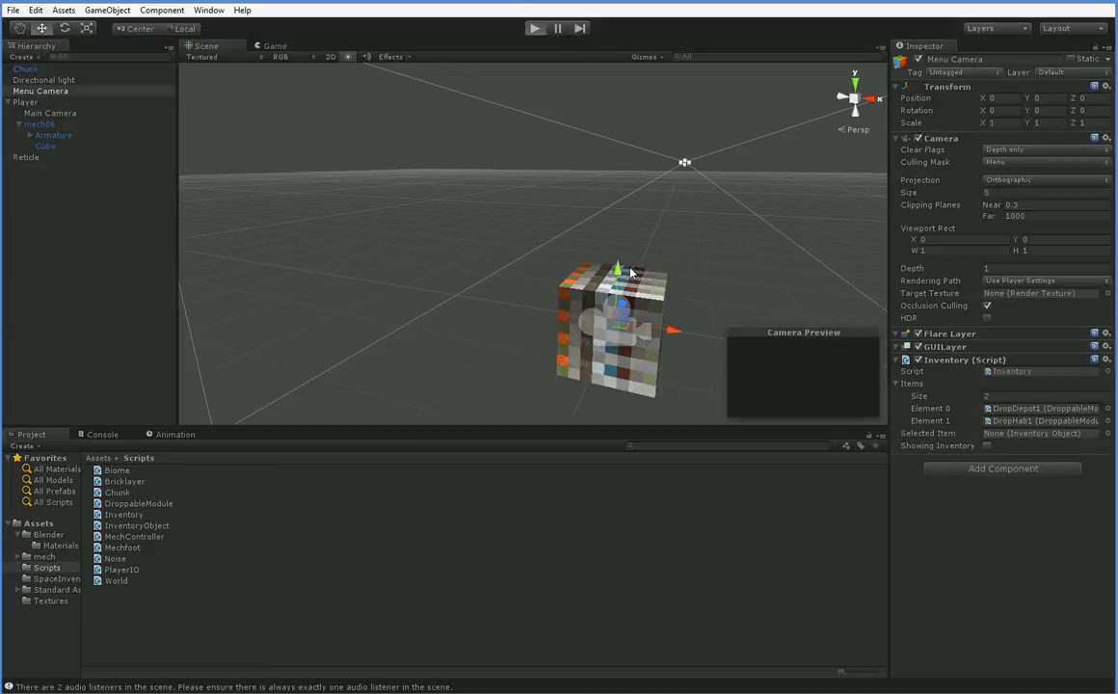
left_click(535, 27)
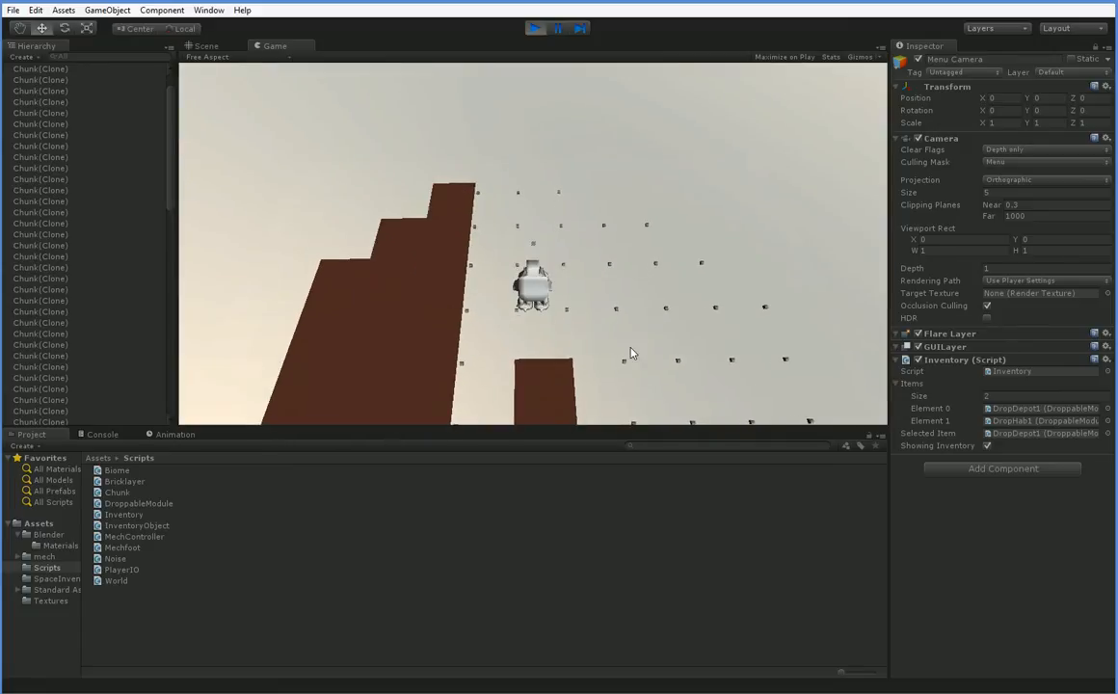
left_click(558, 27)
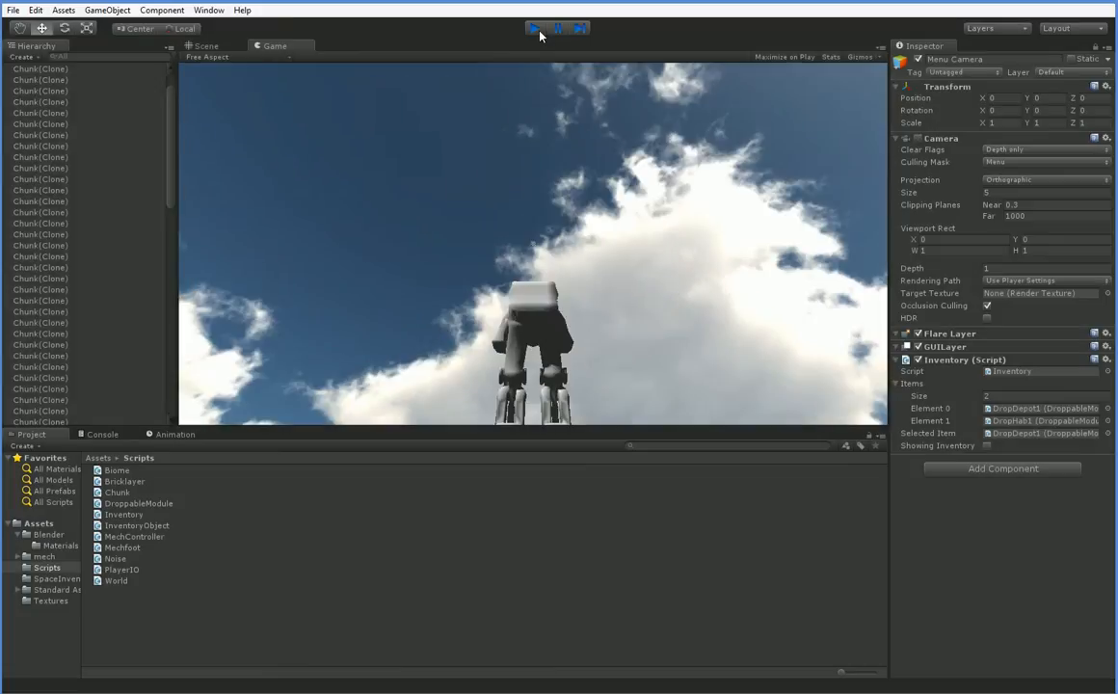
left_click(534, 28)
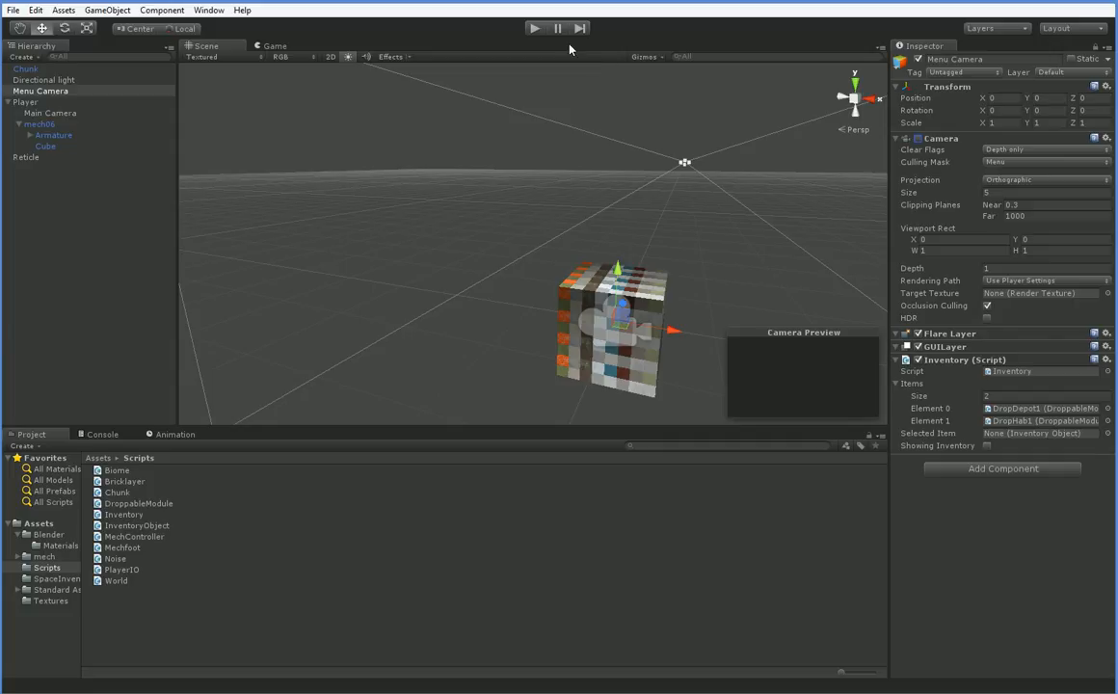
left_click(536, 27)
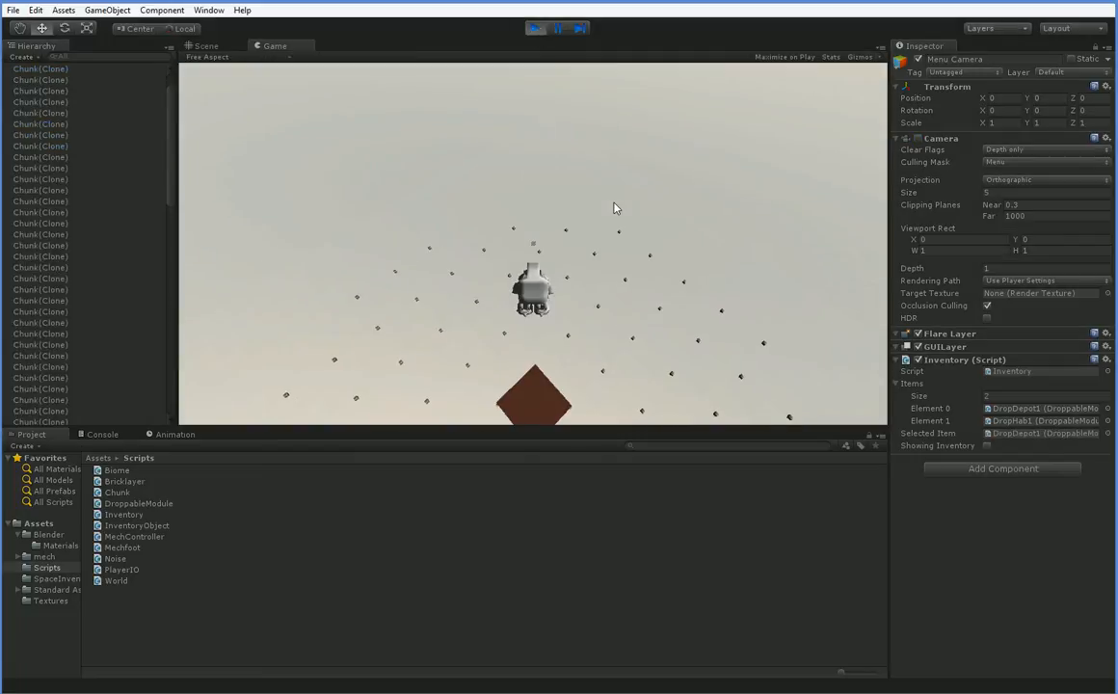